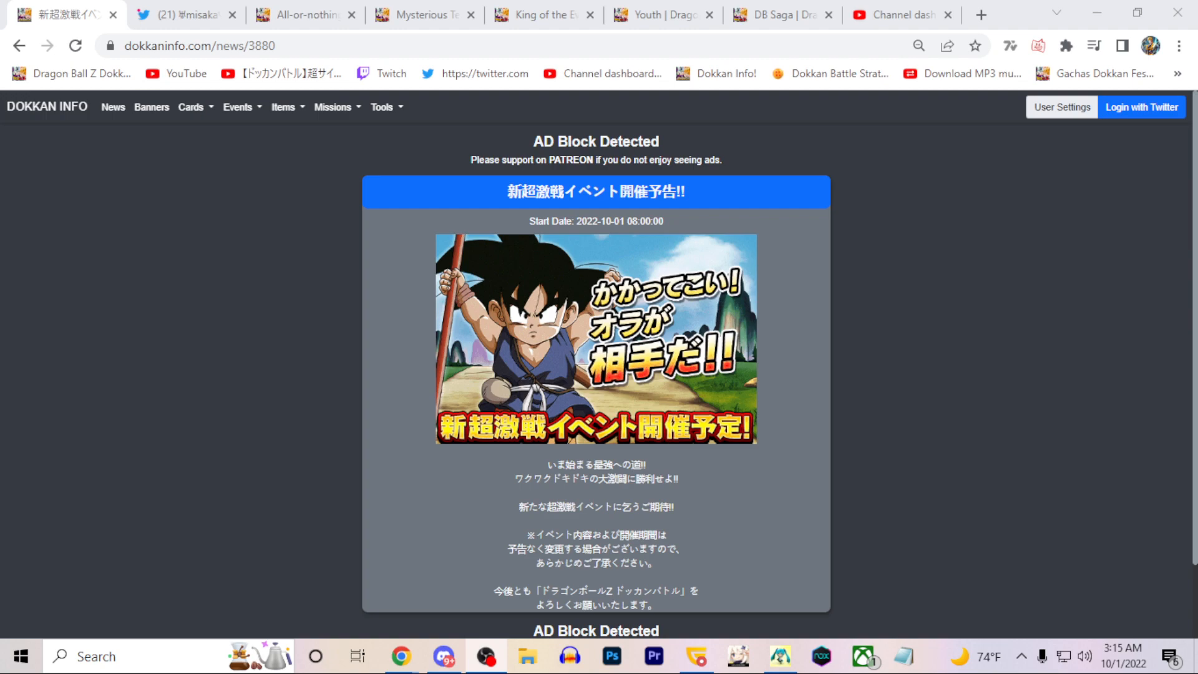
{"action": "mouse_move", "coordinate": [805, 359]}
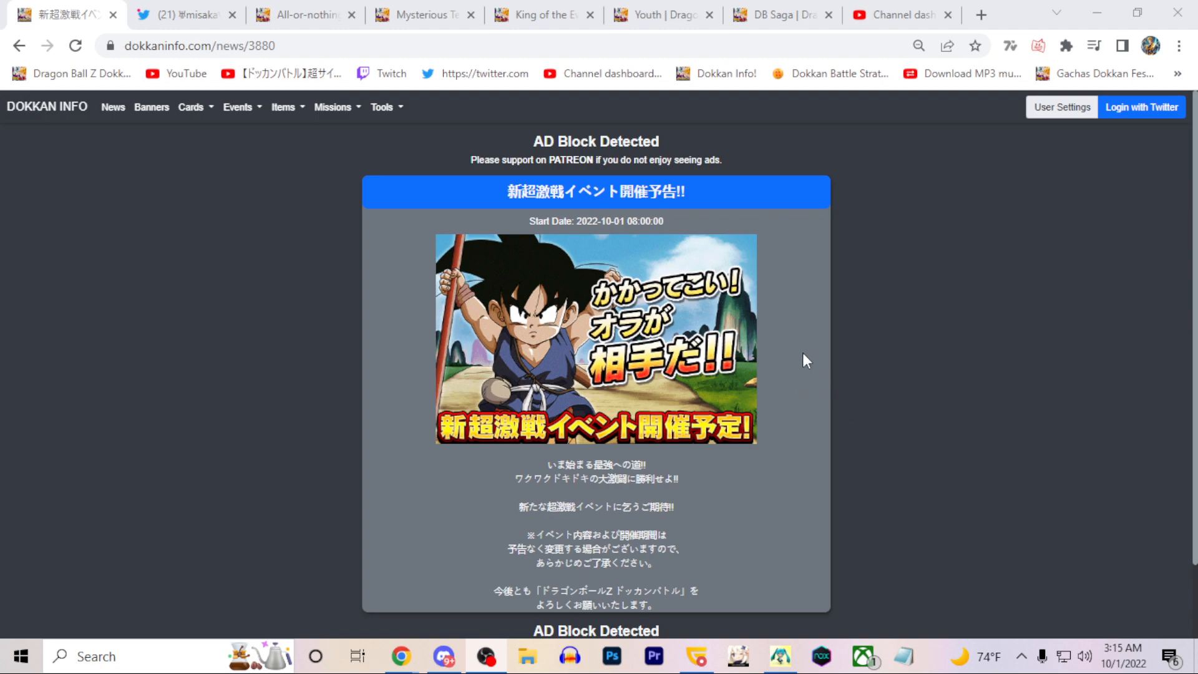
{"action": "mouse_move", "coordinate": [526, 365]}
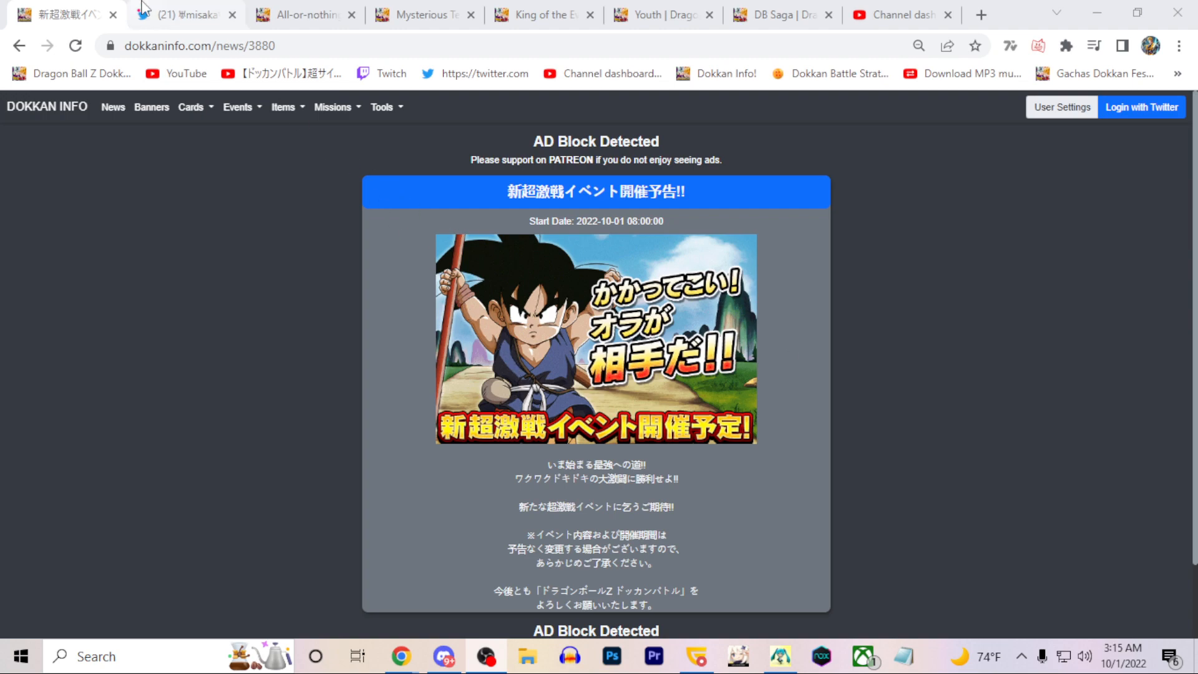
{"action": "left_click", "coordinate": [183, 15]}
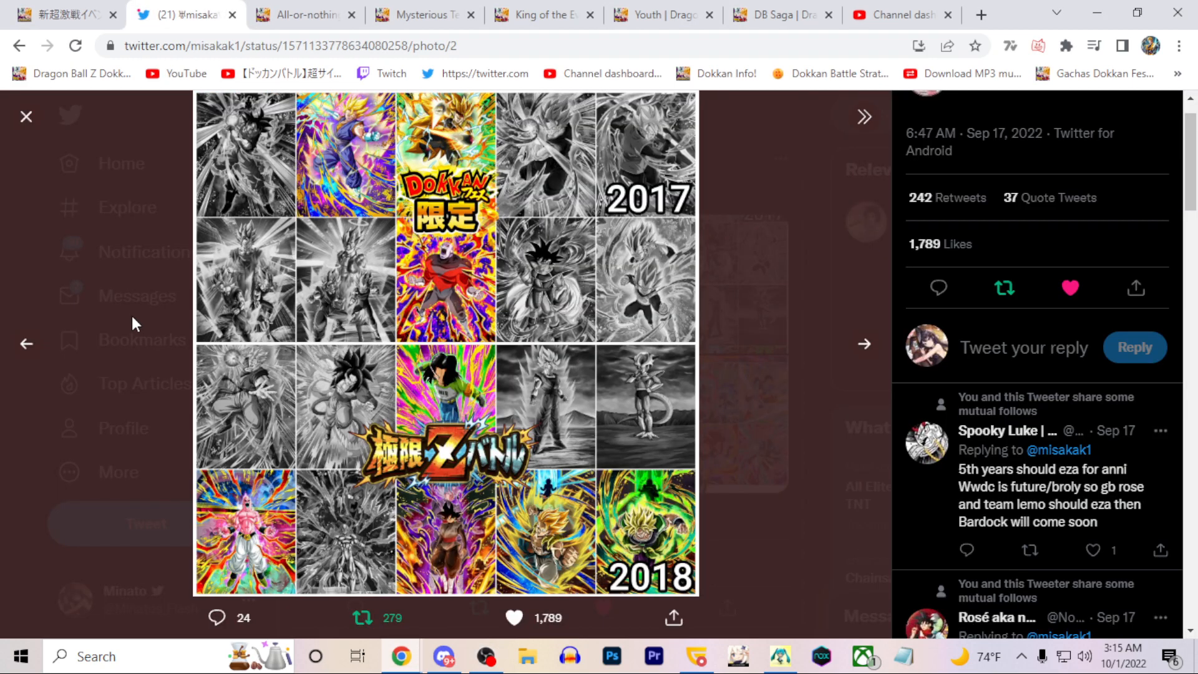
{"action": "left_click", "coordinate": [26, 345]}
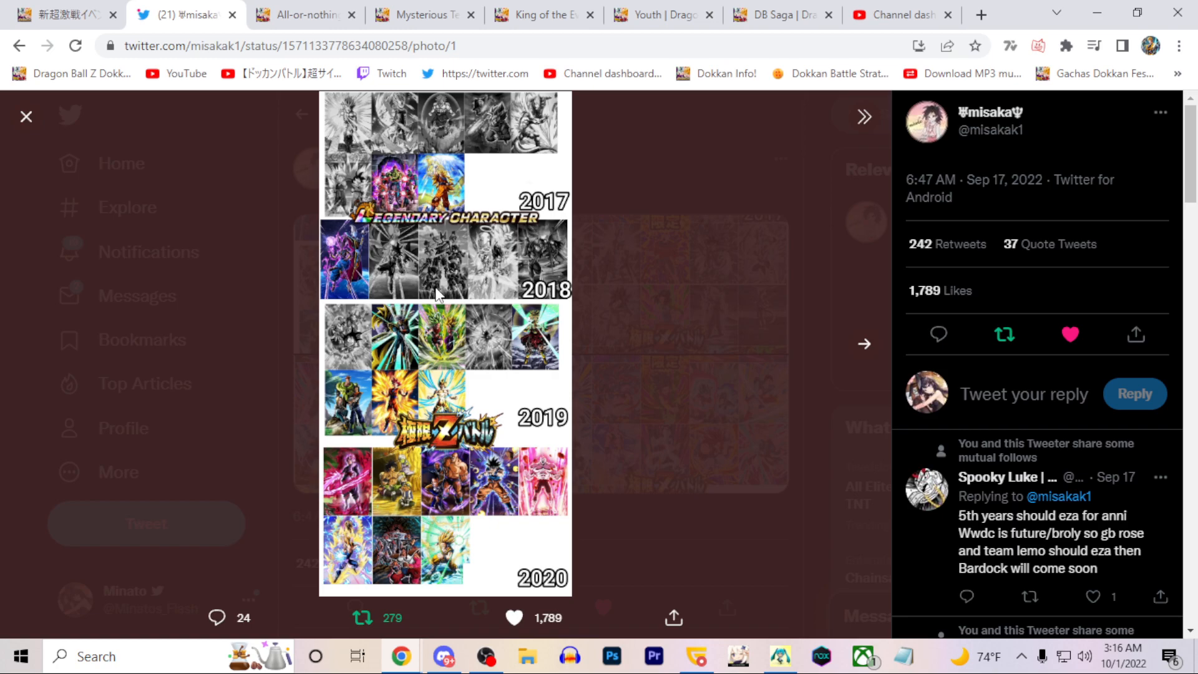
{"action": "mouse_move", "coordinate": [490, 245]}
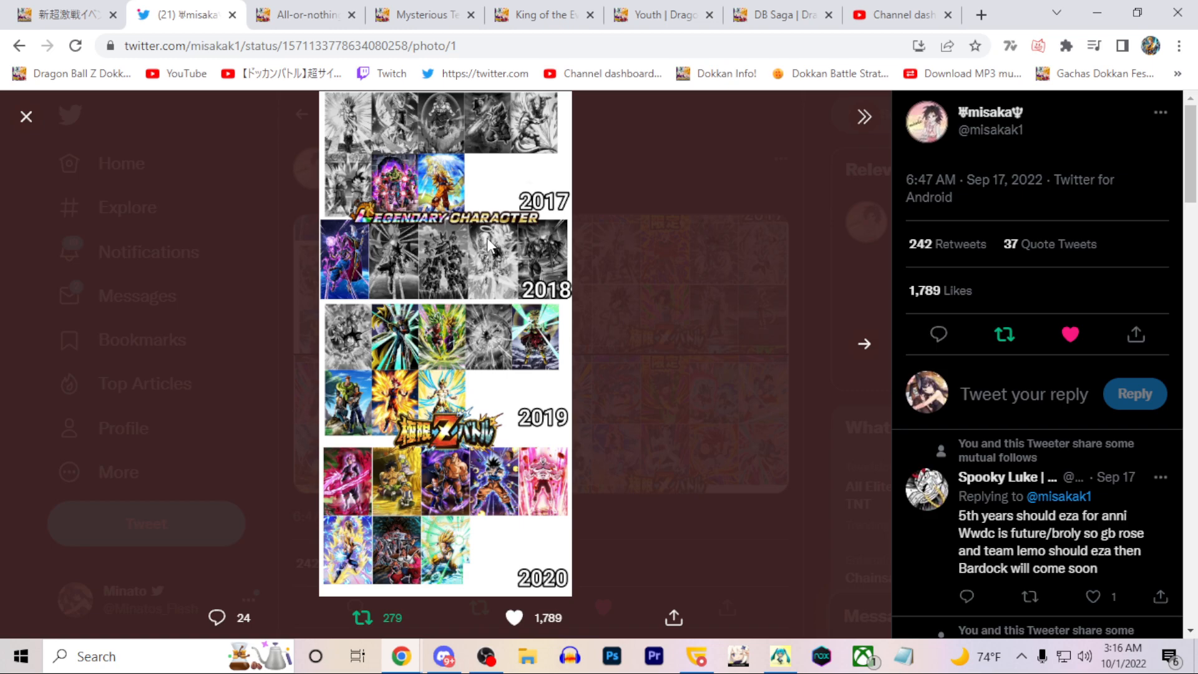
{"action": "mouse_move", "coordinate": [495, 363]}
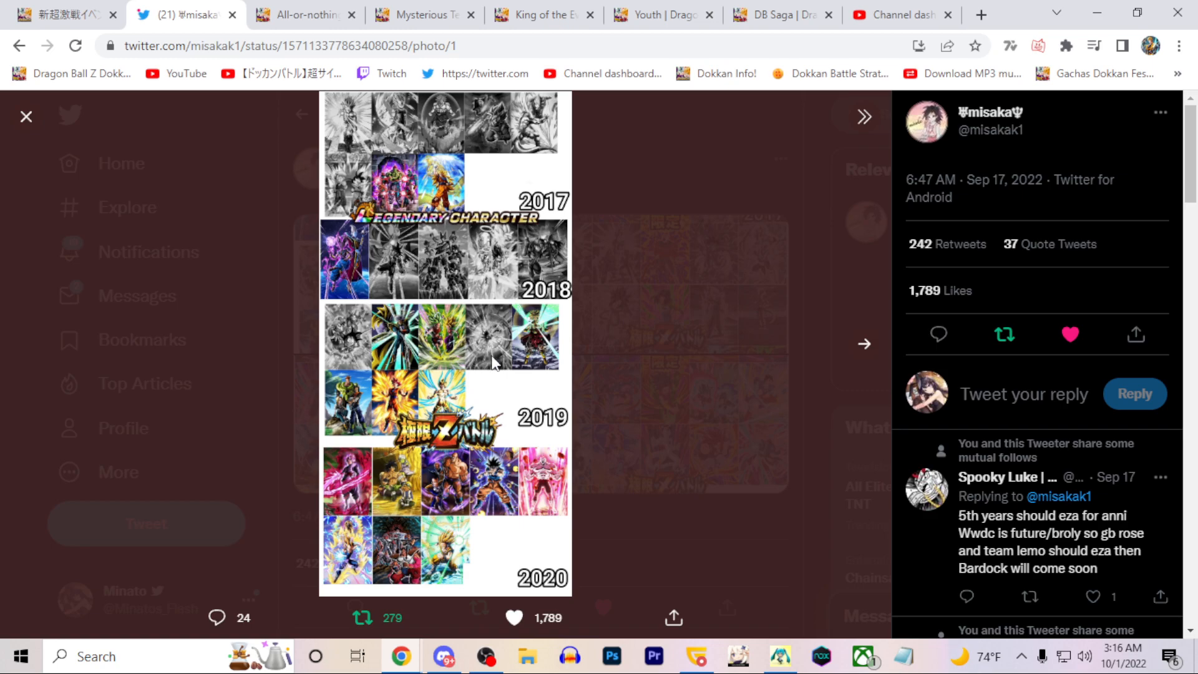
{"action": "mouse_move", "coordinate": [475, 255]}
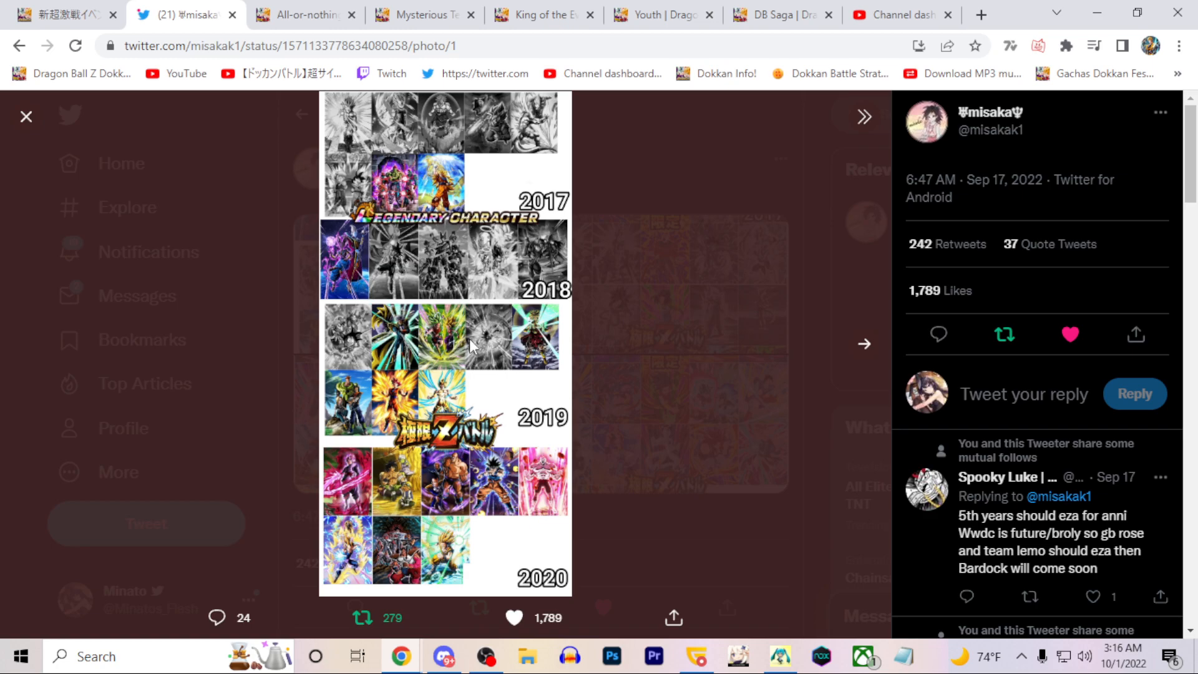
{"action": "mouse_move", "coordinate": [529, 496]}
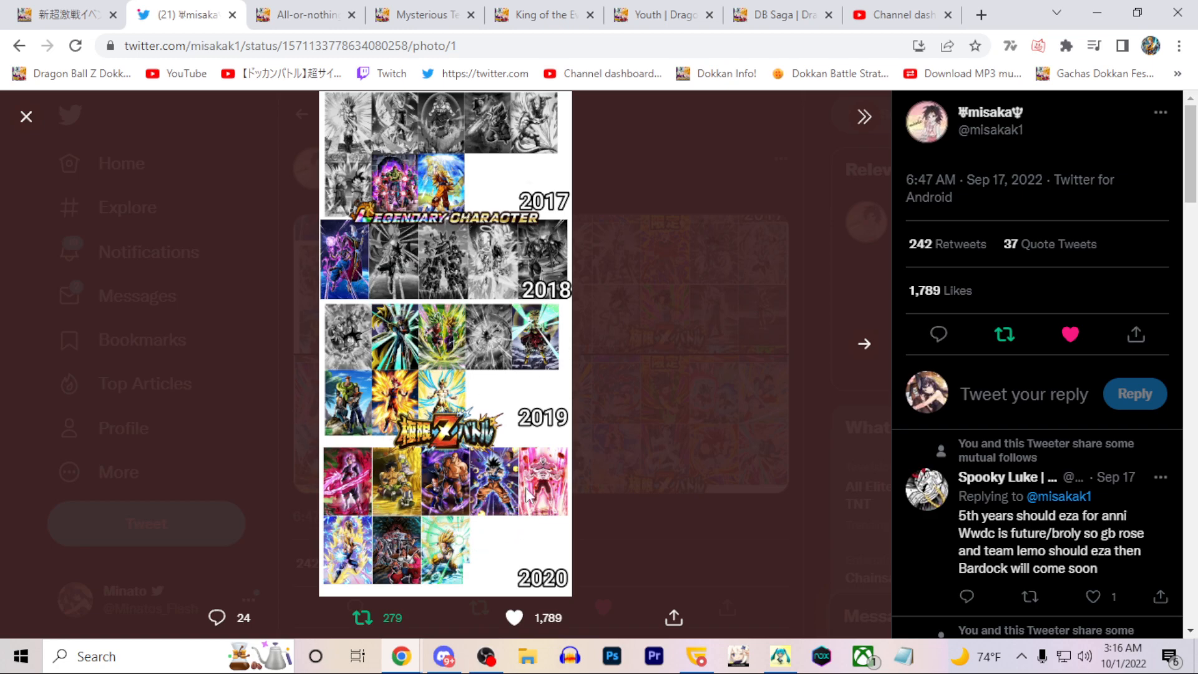
{"action": "mouse_move", "coordinate": [468, 414]}
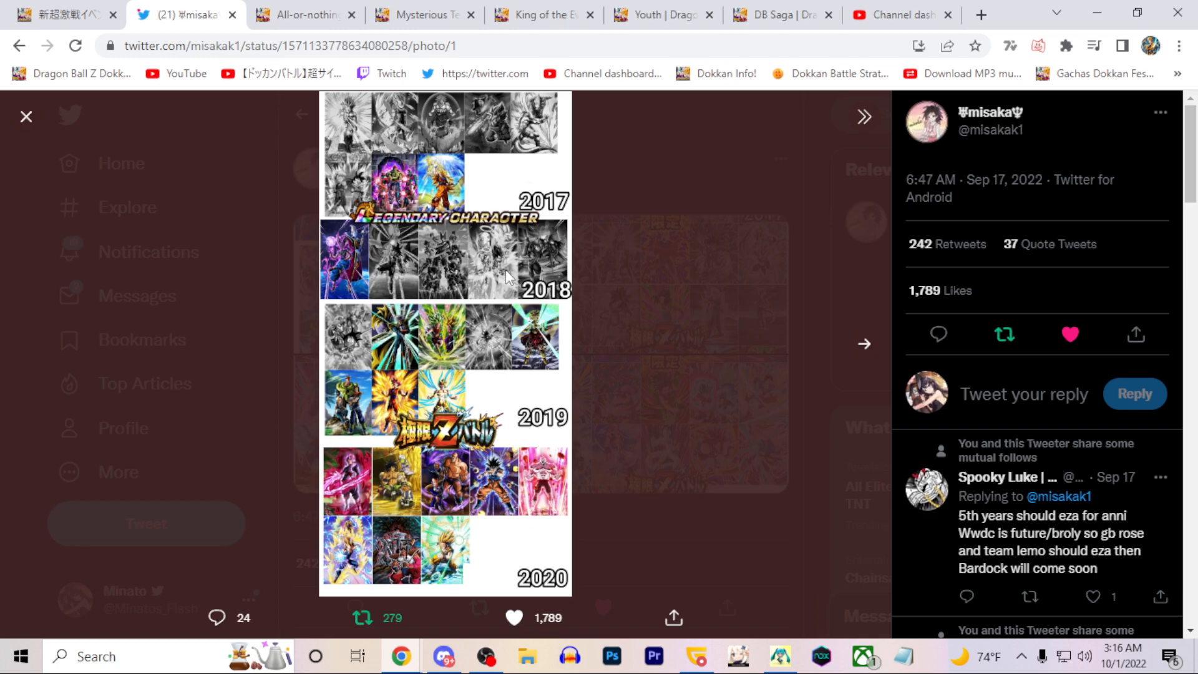
{"action": "mouse_move", "coordinate": [428, 318]}
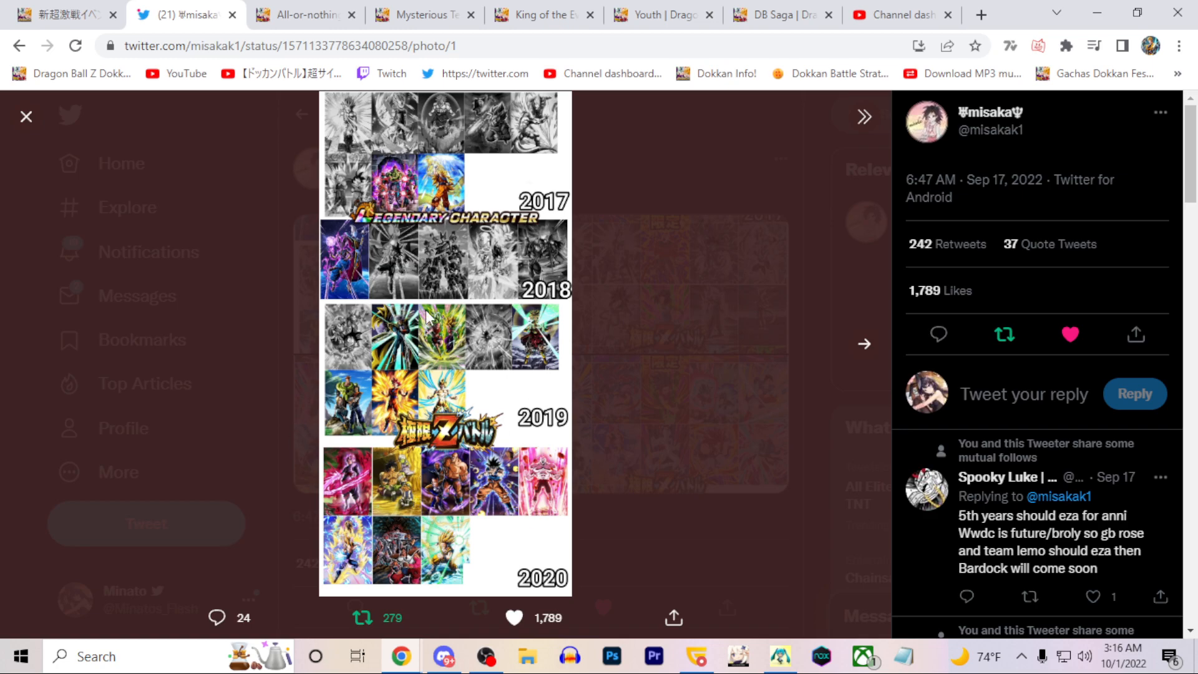
{"action": "left_click", "coordinate": [864, 344]}
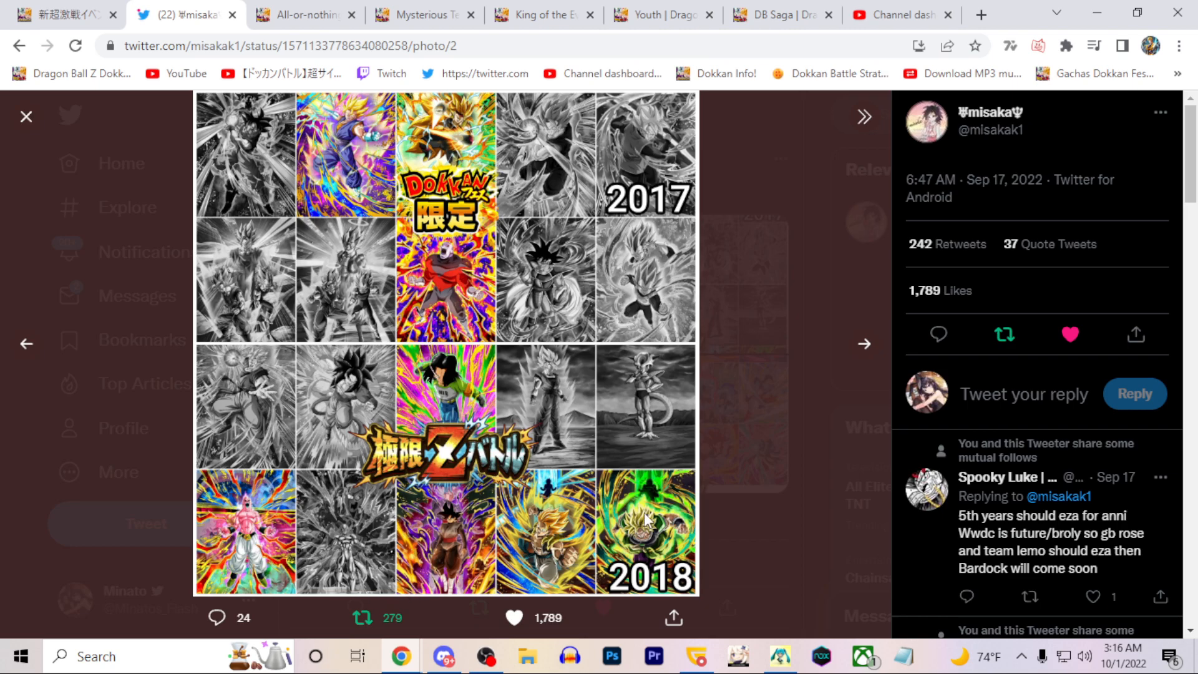
{"action": "mouse_move", "coordinate": [620, 383]}
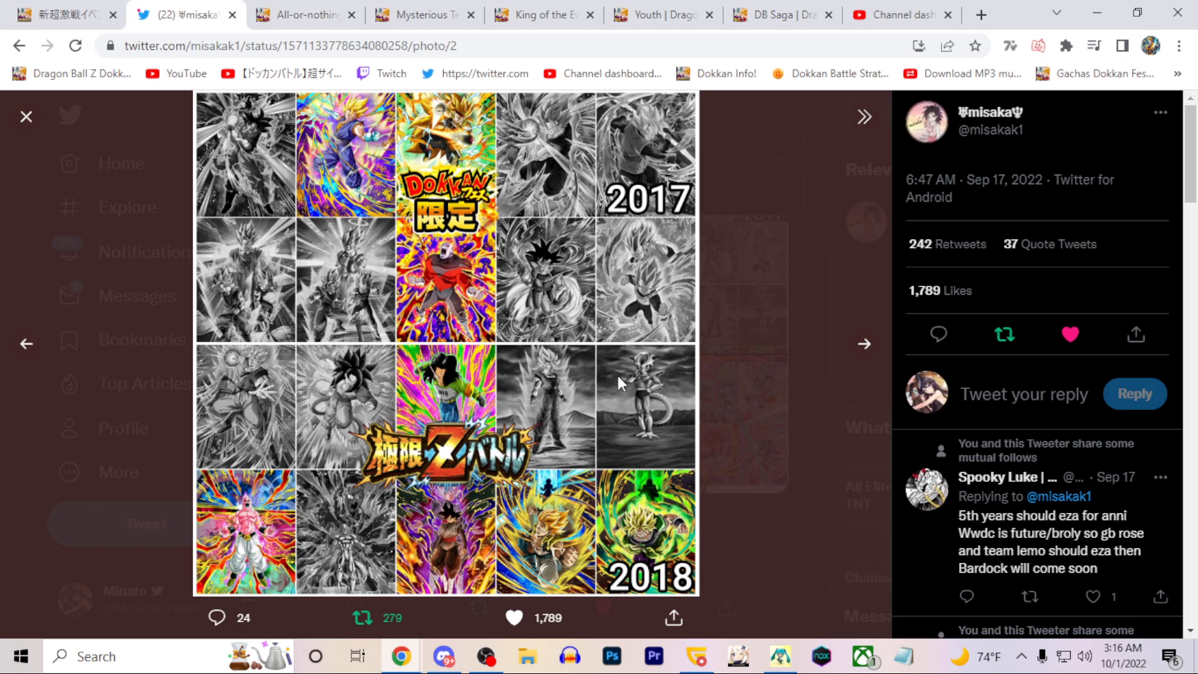
Step: Page forward to the 2020 collage, then back to the third image showing the 2019 units
{"action": "left_click", "coordinate": [864, 343]}
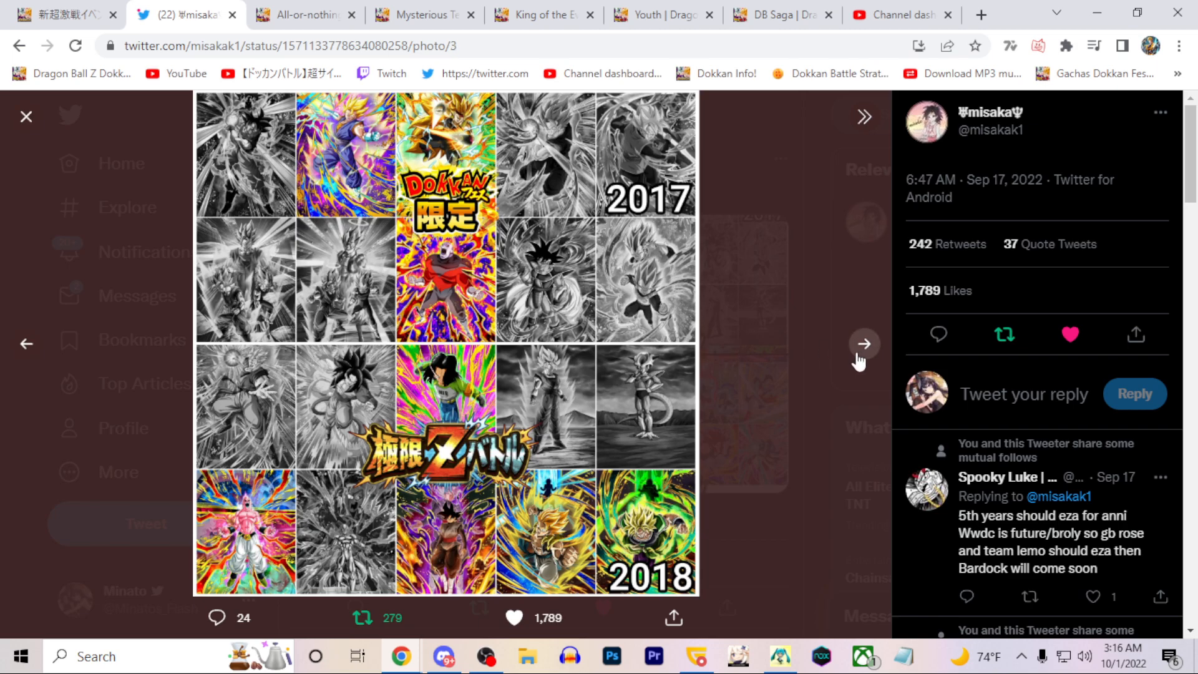
{"action": "left_click", "coordinate": [862, 344]}
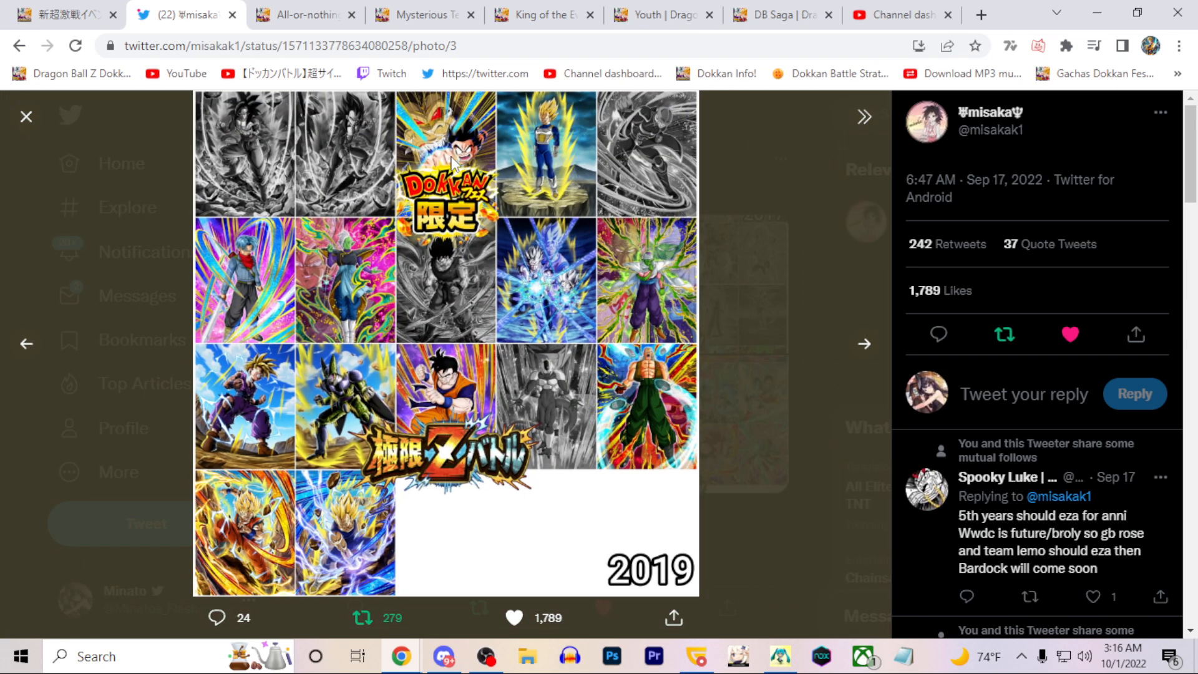
{"action": "mouse_move", "coordinate": [390, 543]}
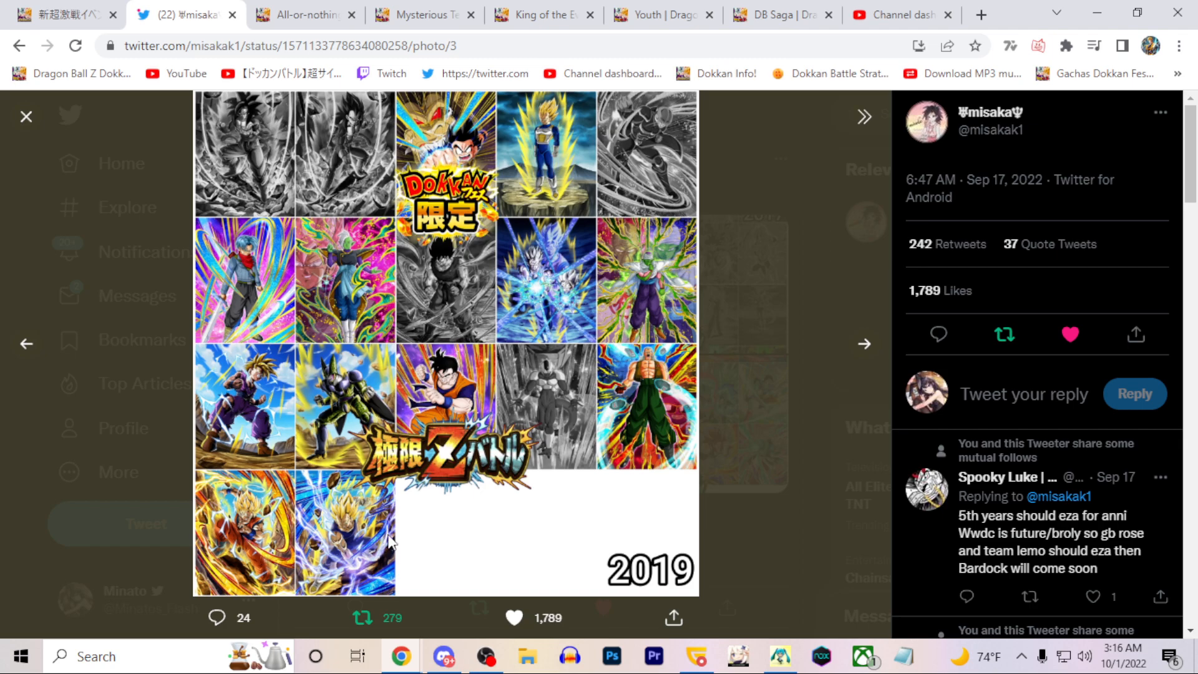
{"action": "left_click", "coordinate": [863, 343]}
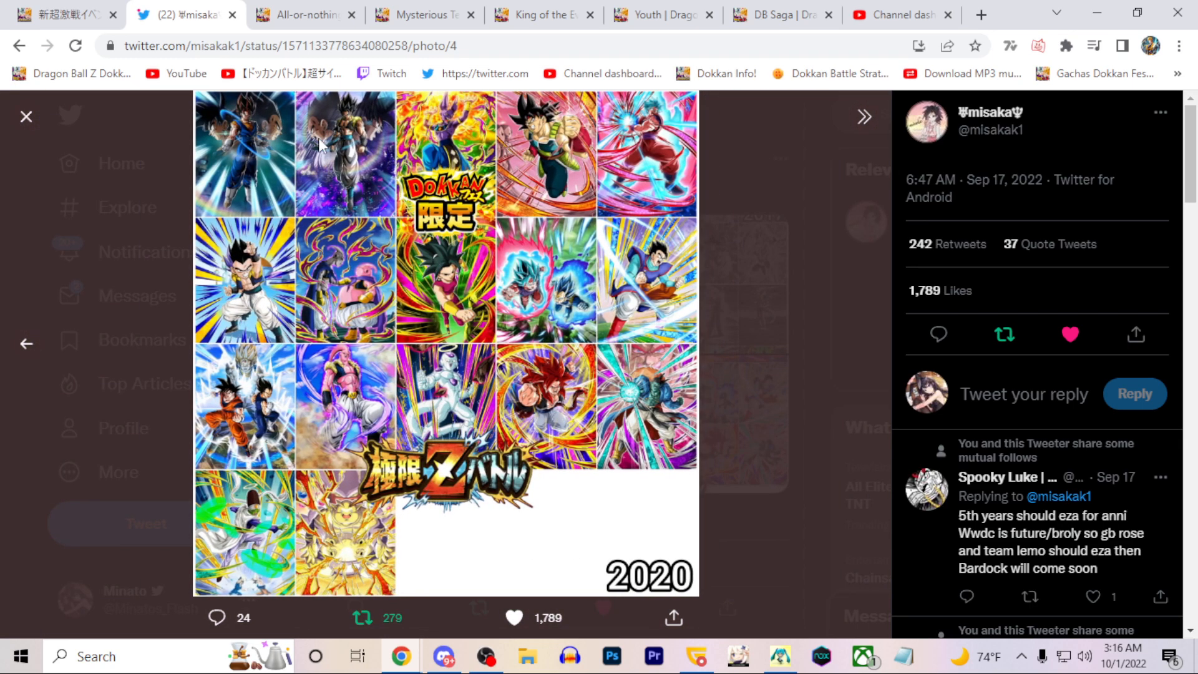
{"action": "mouse_move", "coordinate": [653, 434]}
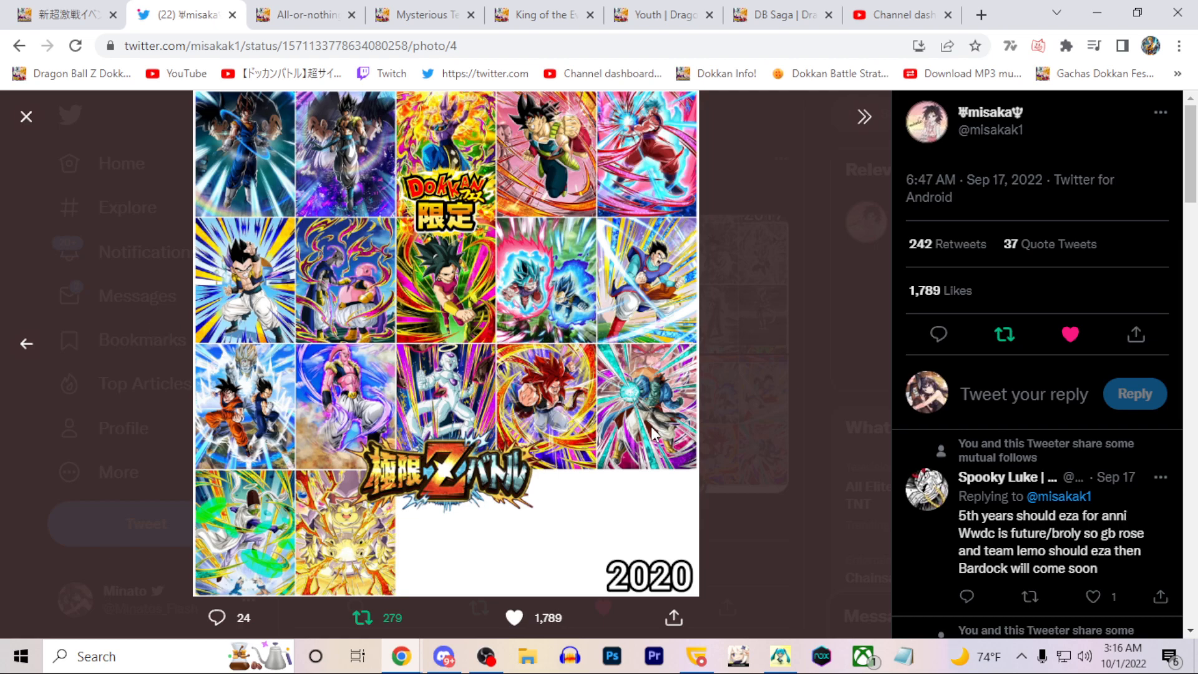
{"action": "mouse_move", "coordinate": [215, 301]}
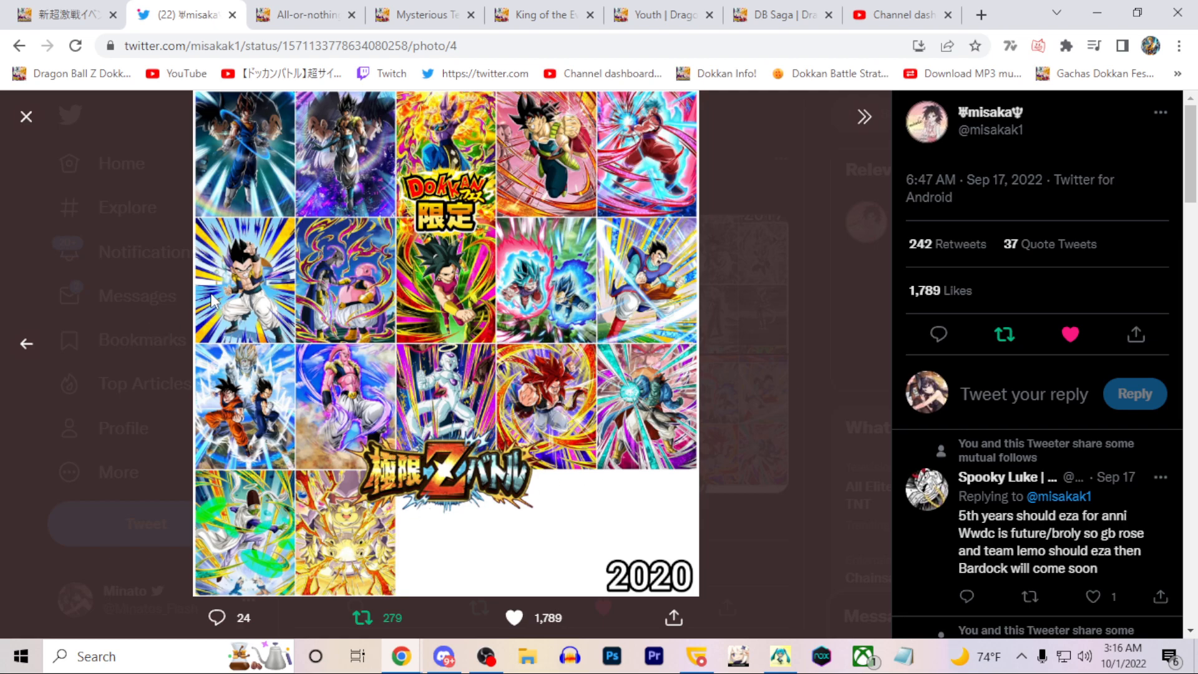
{"action": "mouse_move", "coordinate": [26, 342]}
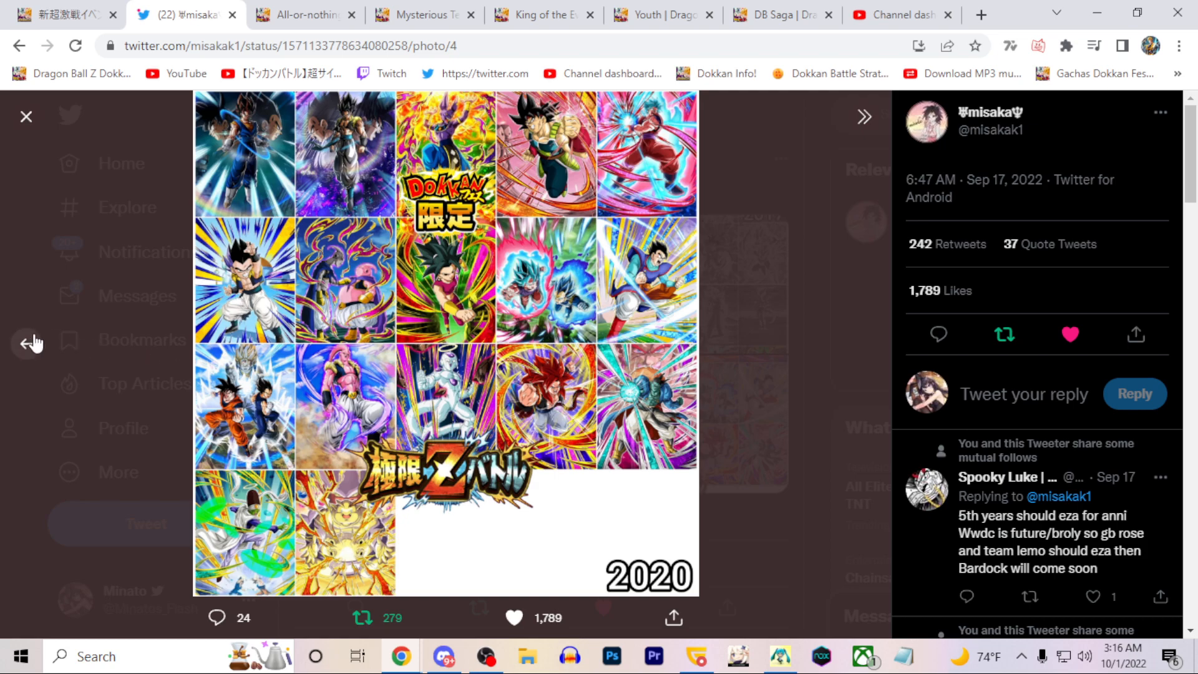
{"action": "left_click", "coordinate": [26, 344]}
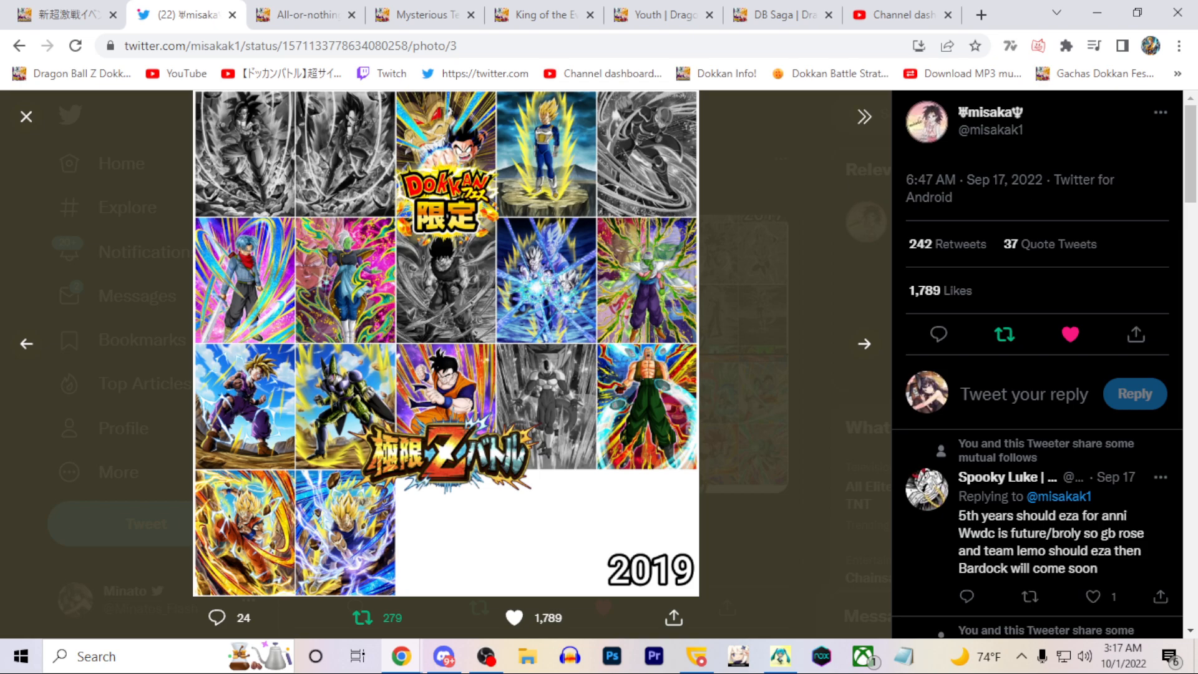
{"action": "mouse_move", "coordinate": [778, 381]}
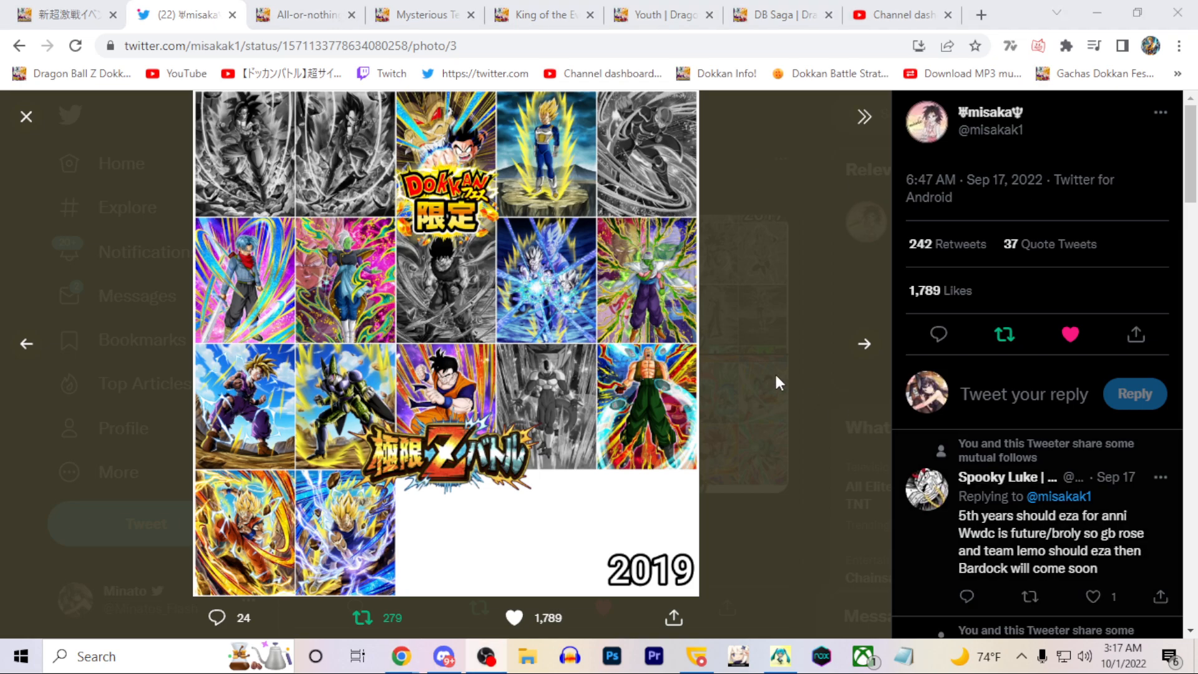
Step: Review the All-or-nothing Punch Goku (Youth) skills, then return to the Dokkan Info announcement
{"action": "left_click", "coordinate": [304, 15]}
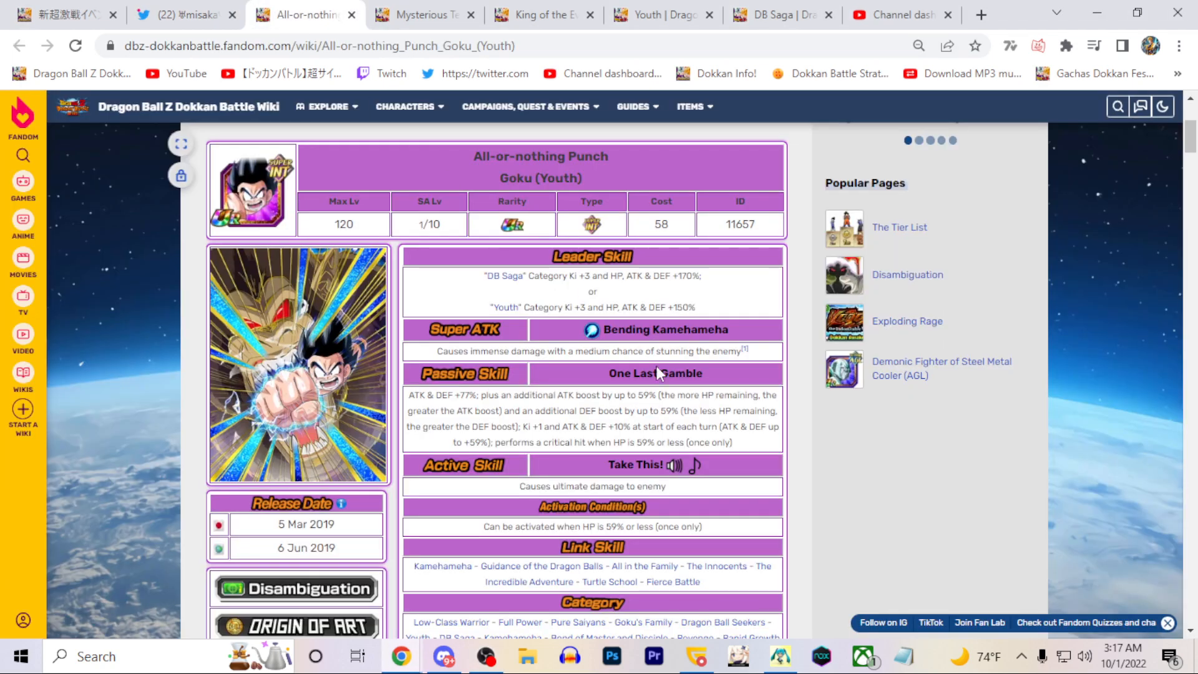
{"action": "scroll", "scroll_direction": "down", "scroll_amount": 3}
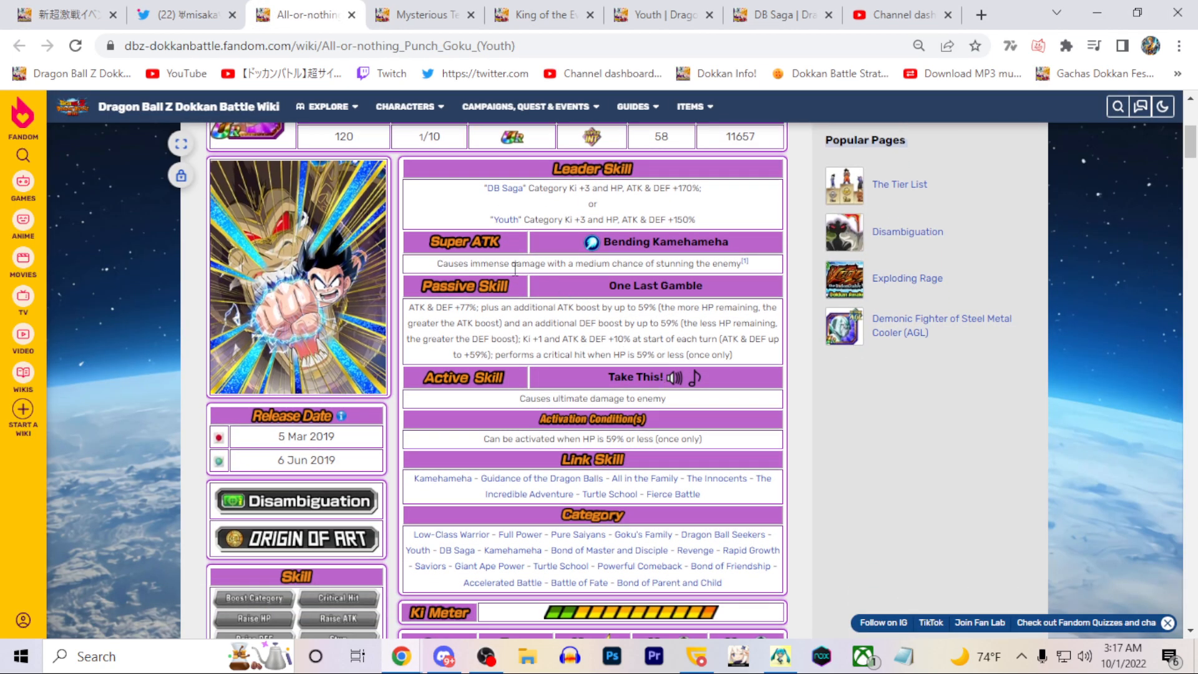
{"action": "scroll", "scroll_direction": "up", "scroll_amount": 3}
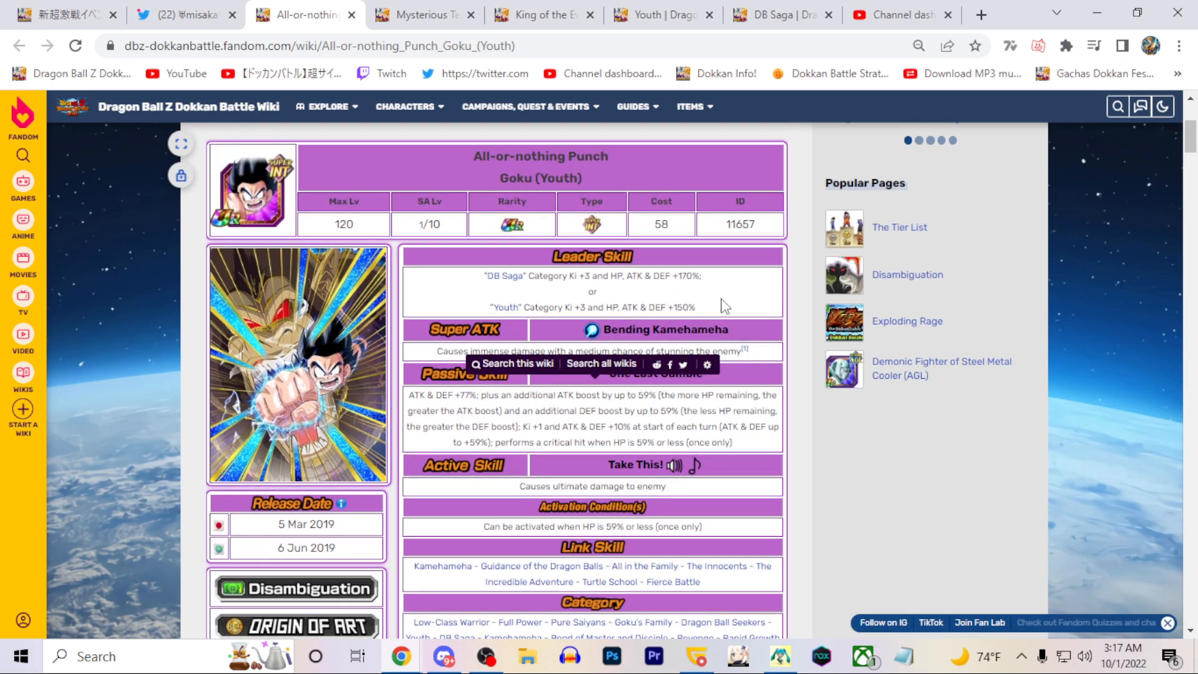
{"action": "mouse_move", "coordinate": [681, 235]}
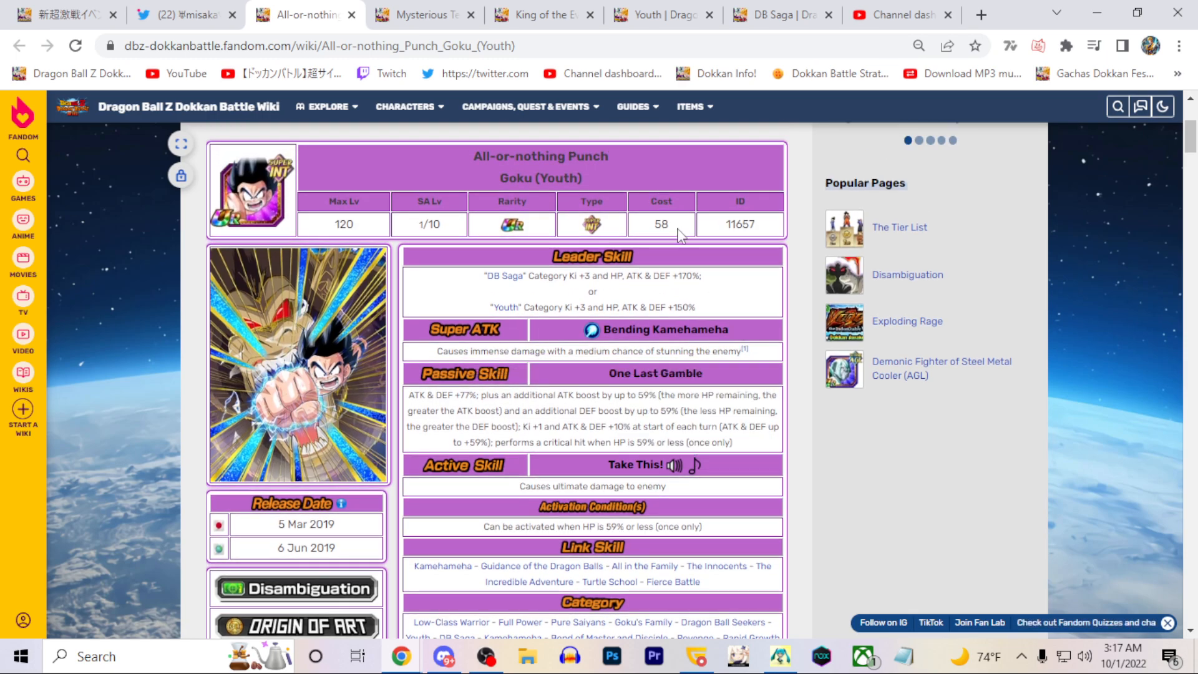
{"action": "mouse_move", "coordinate": [706, 352]}
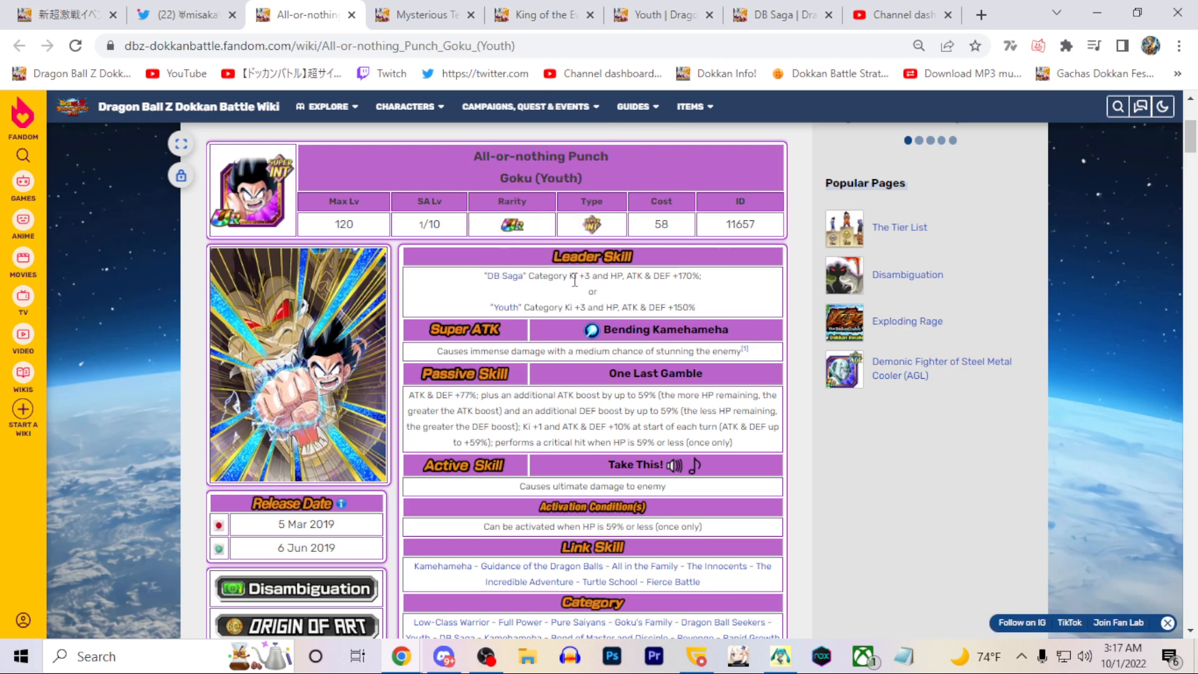
{"action": "left_click", "coordinate": [65, 15]}
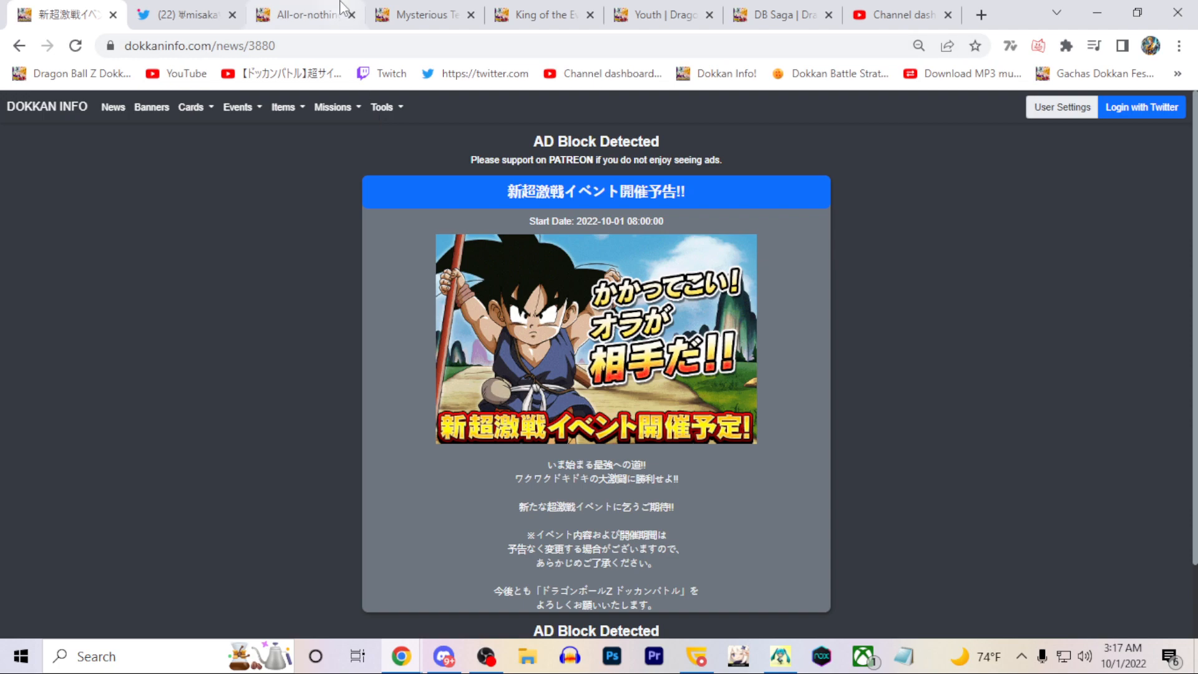
{"action": "left_click", "coordinate": [304, 15]}
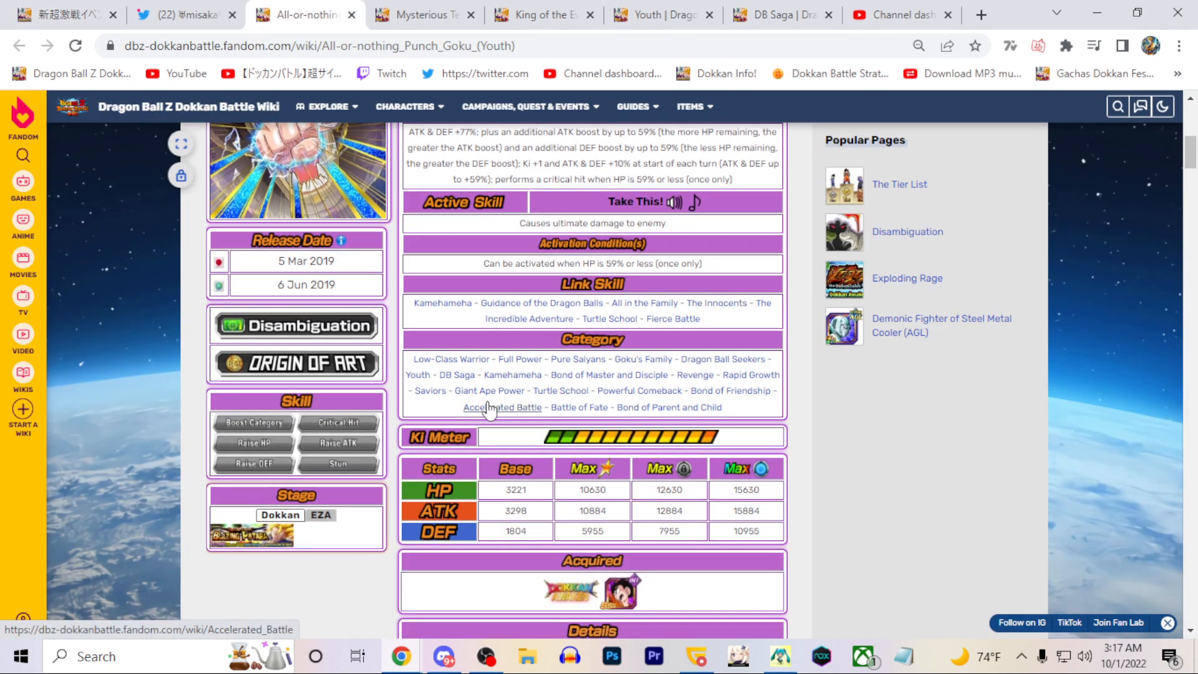
{"action": "scroll", "scroll_direction": "up", "scroll_amount": 3}
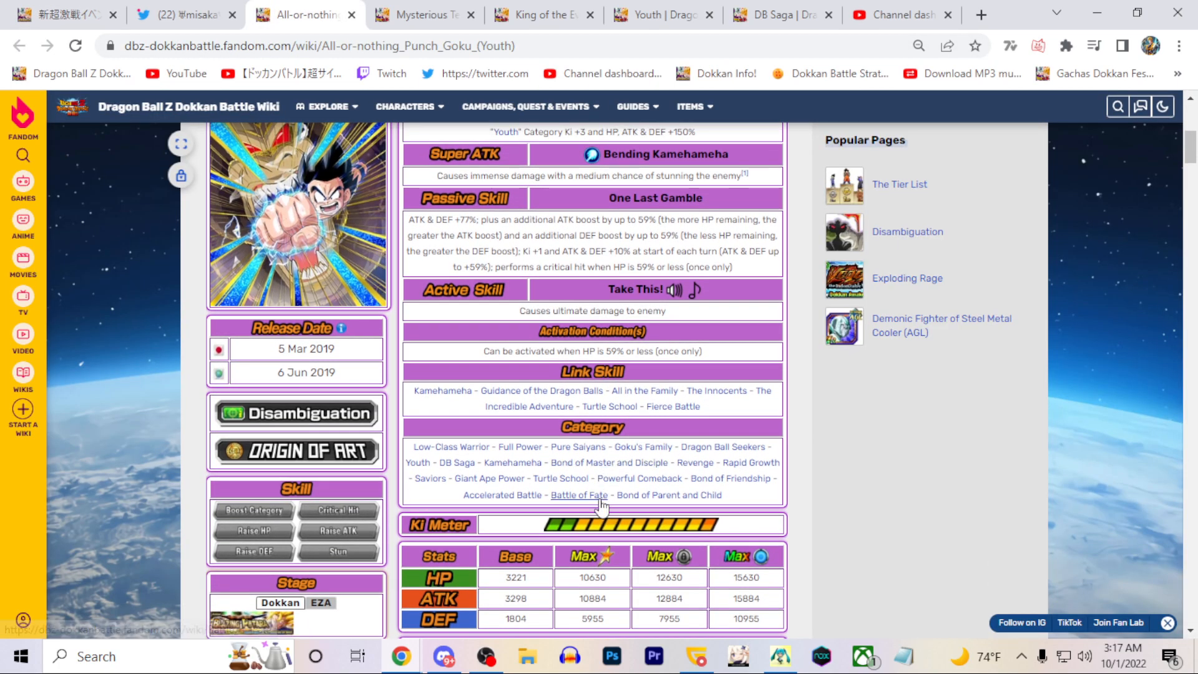
{"action": "mouse_move", "coordinate": [694, 462]}
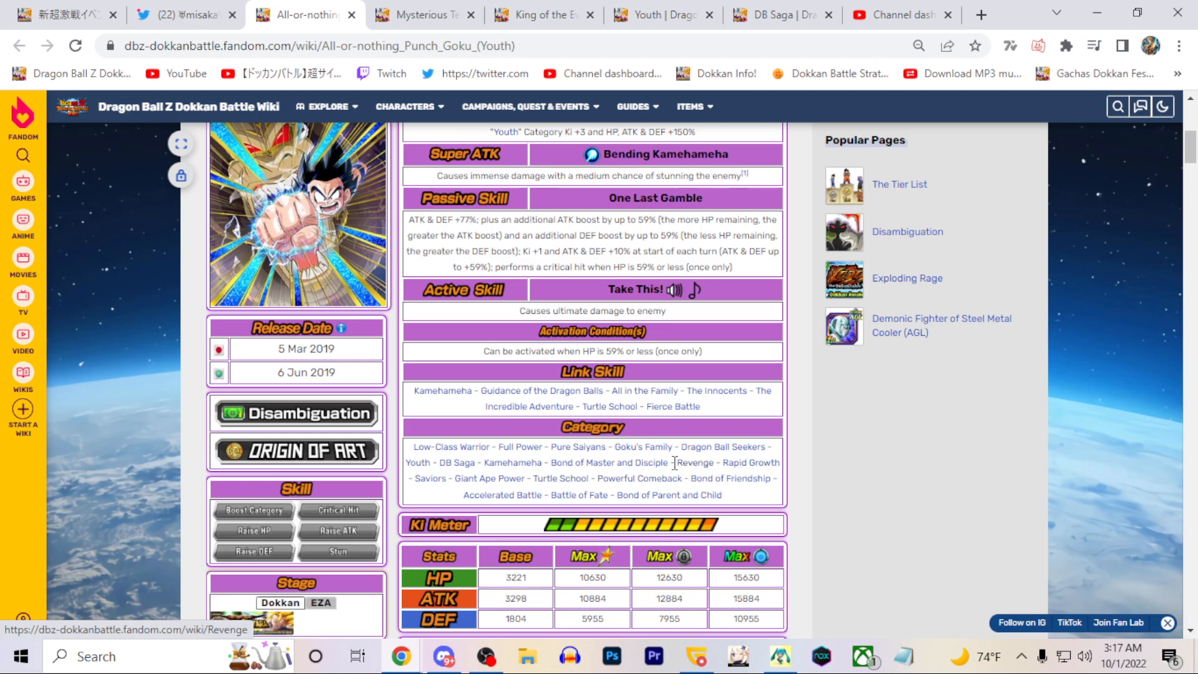
{"action": "mouse_move", "coordinate": [695, 462]}
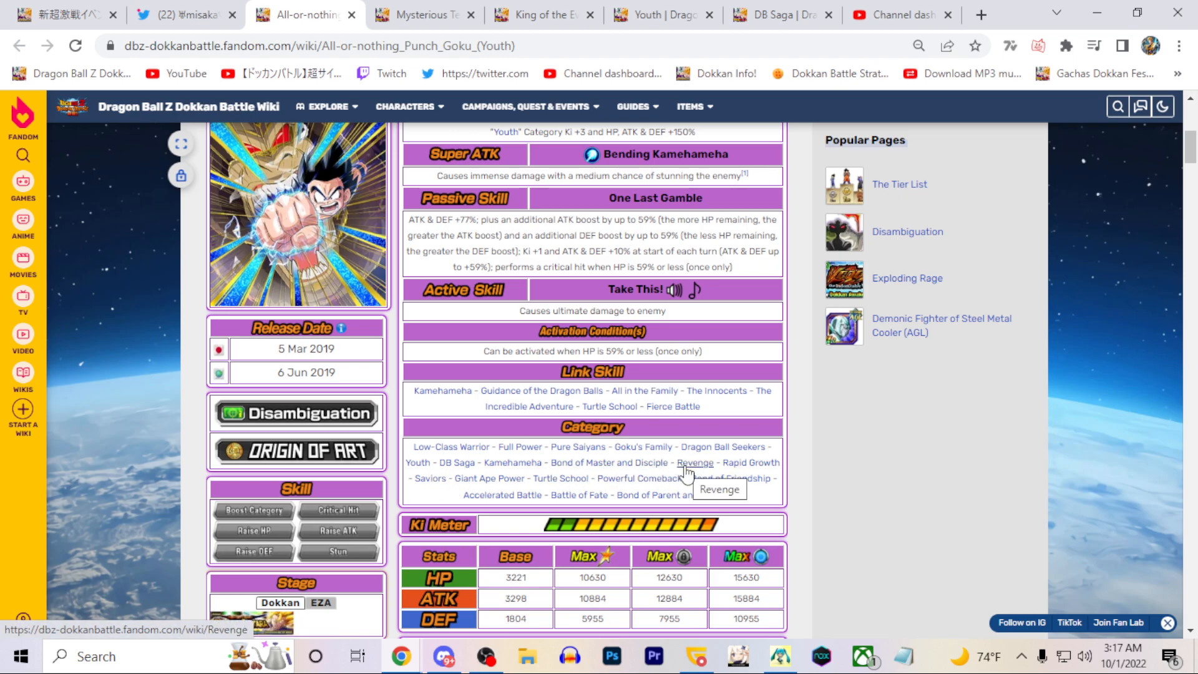
{"action": "mouse_move", "coordinate": [633, 496]}
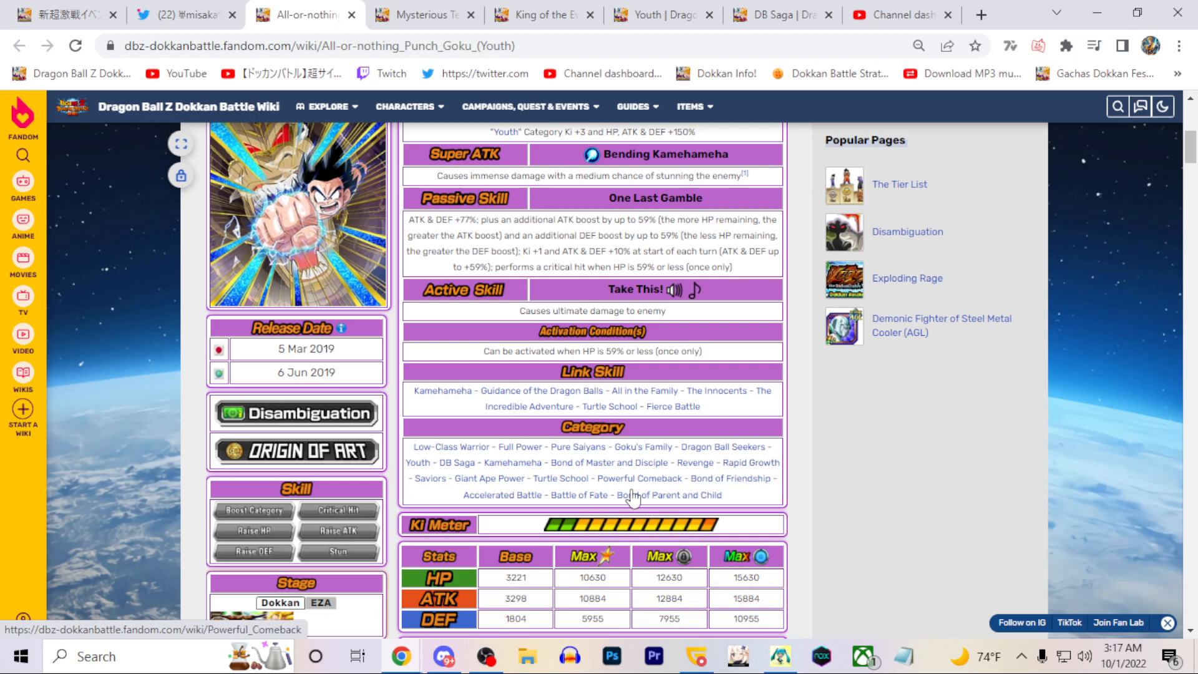
{"action": "scroll", "scroll_direction": "up", "scroll_amount": 3}
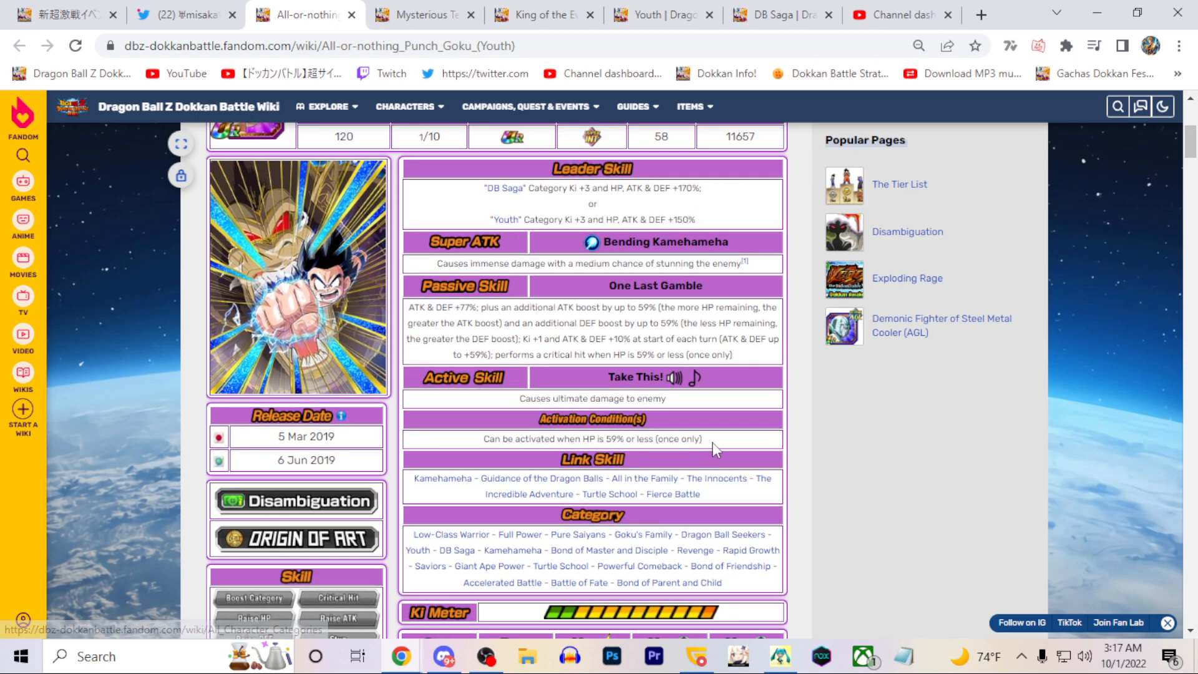
{"action": "mouse_move", "coordinate": [726, 397]}
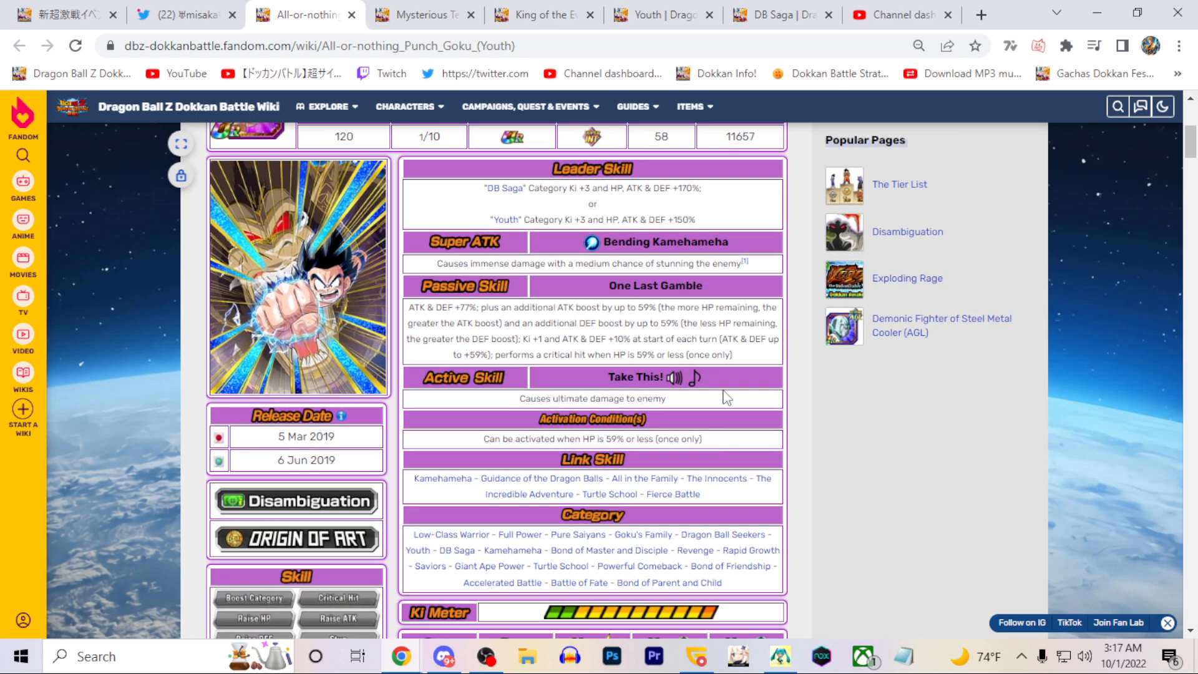
{"action": "scroll", "scroll_direction": "up", "scroll_amount": 3}
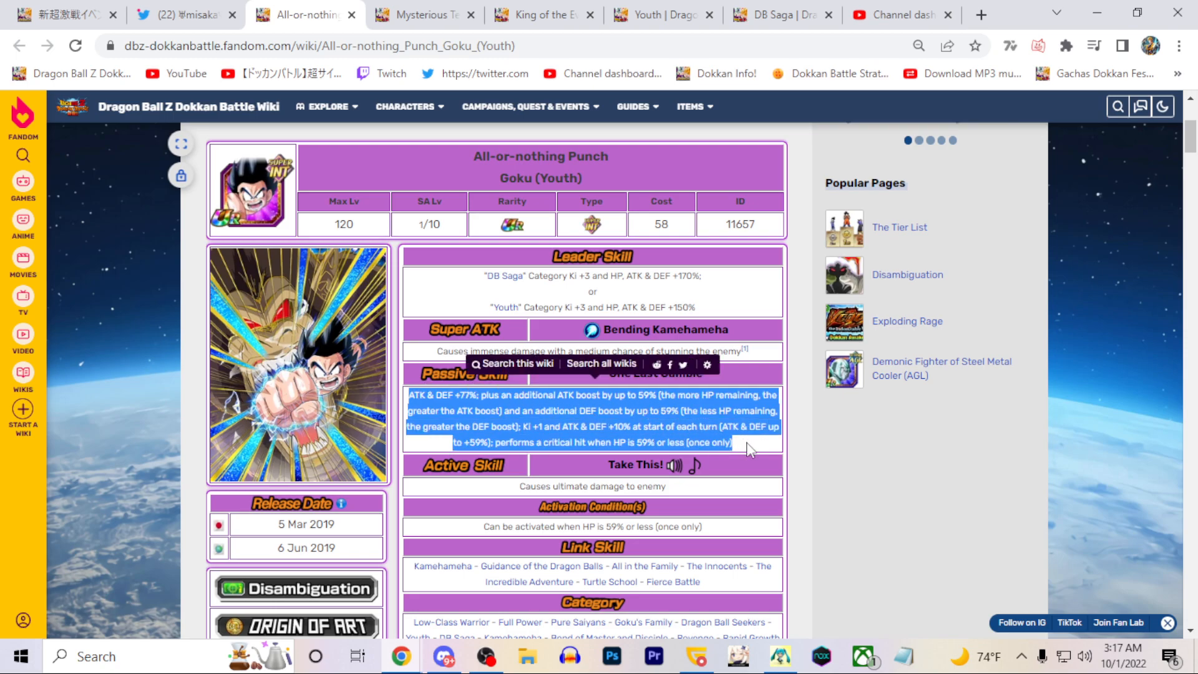
{"action": "left_click", "coordinate": [479, 397]}
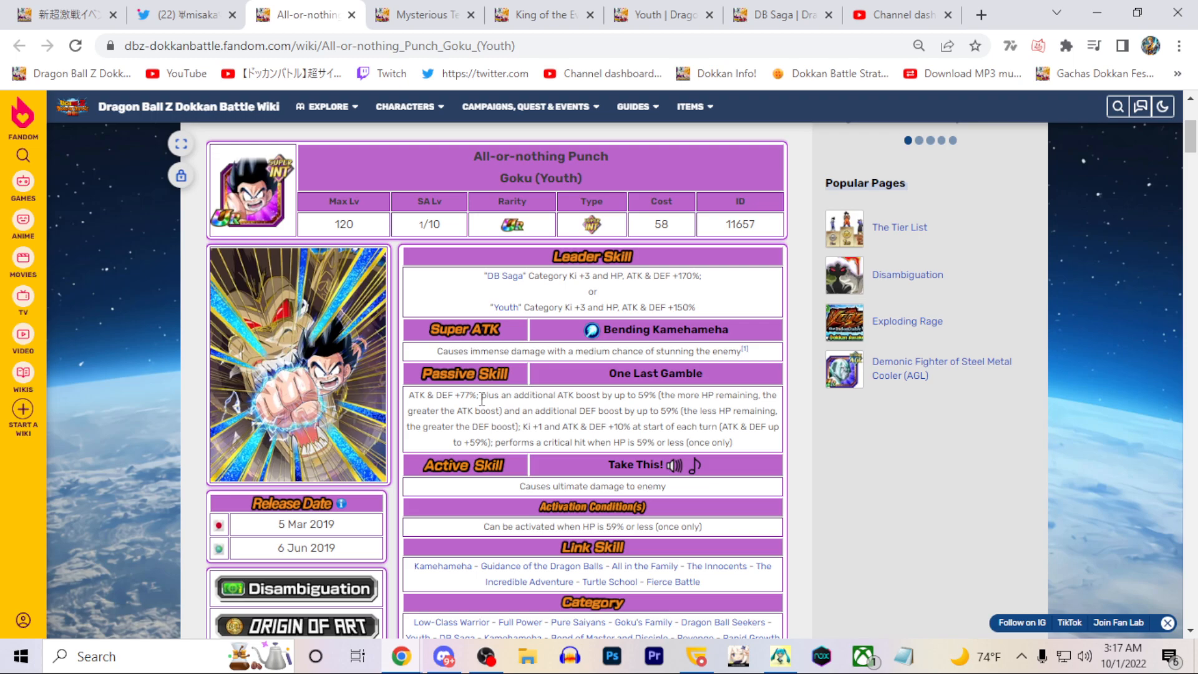
{"action": "mouse_move", "coordinate": [692, 422]}
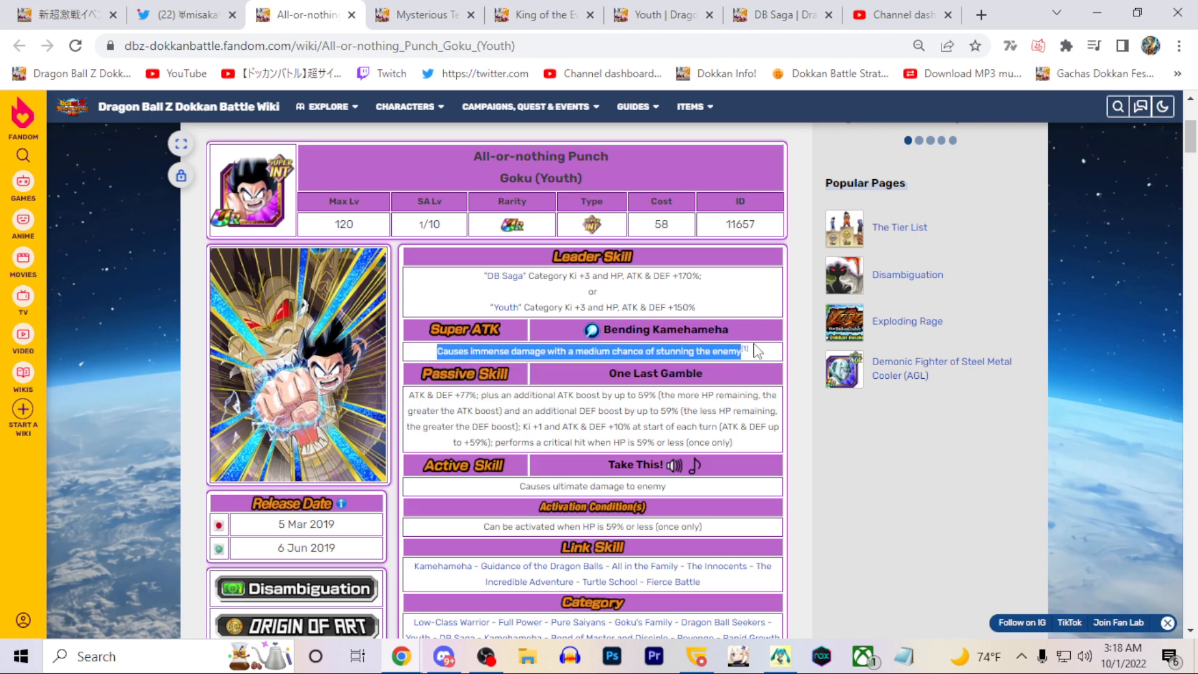
{"action": "mouse_move", "coordinate": [404, 454]}
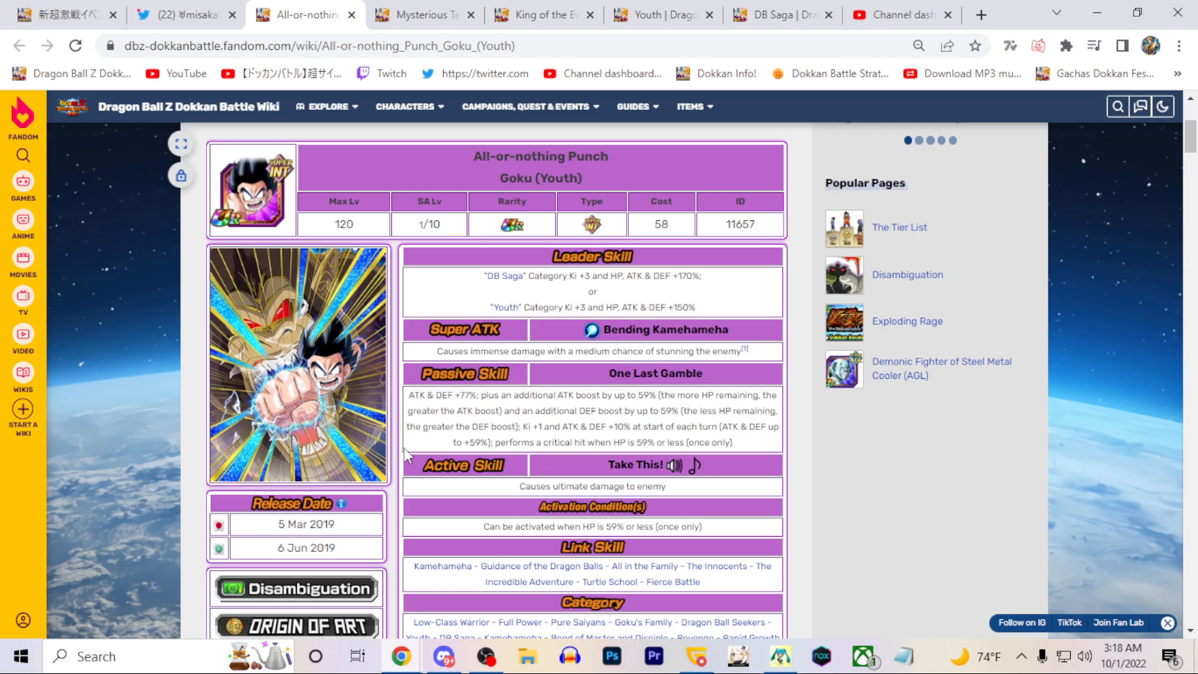
{"action": "mouse_move", "coordinate": [556, 382]}
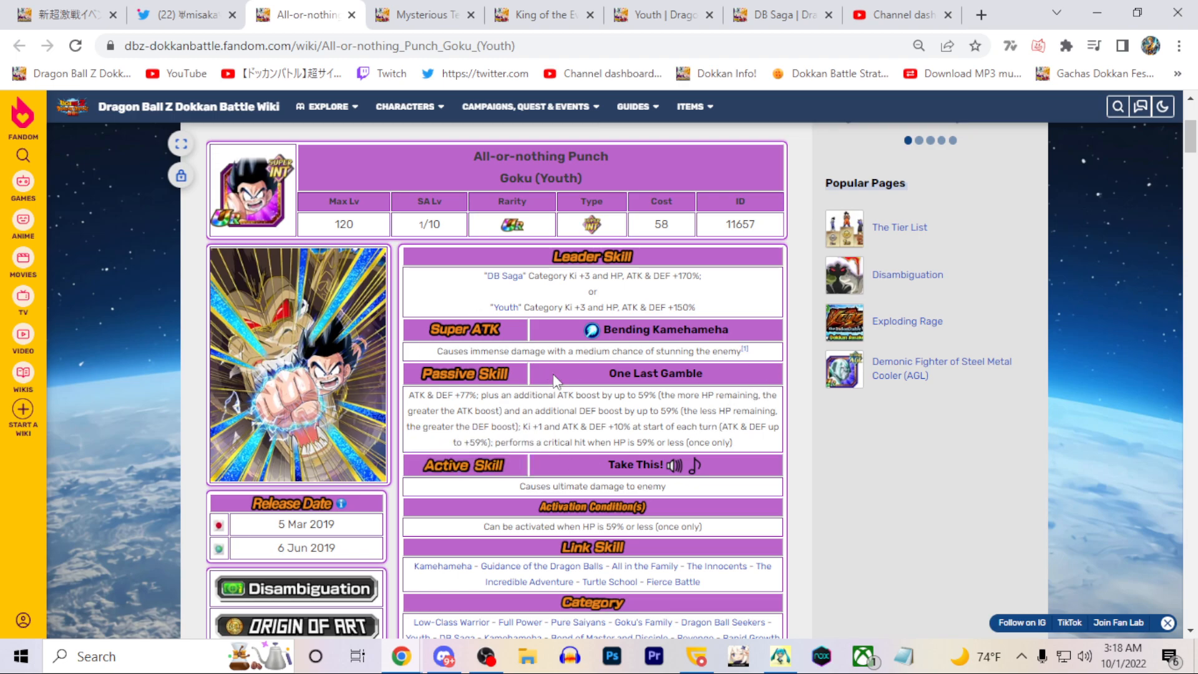
{"action": "mouse_move", "coordinate": [655, 406]}
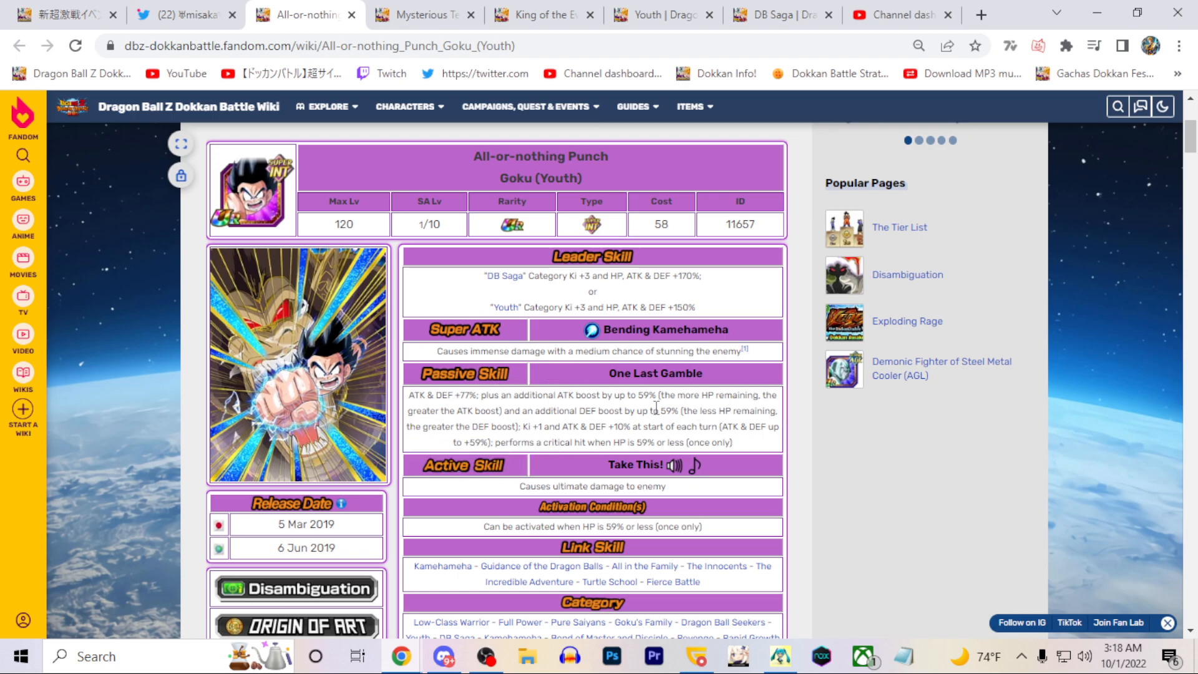
{"action": "scroll", "scroll_direction": "down", "scroll_amount": 3}
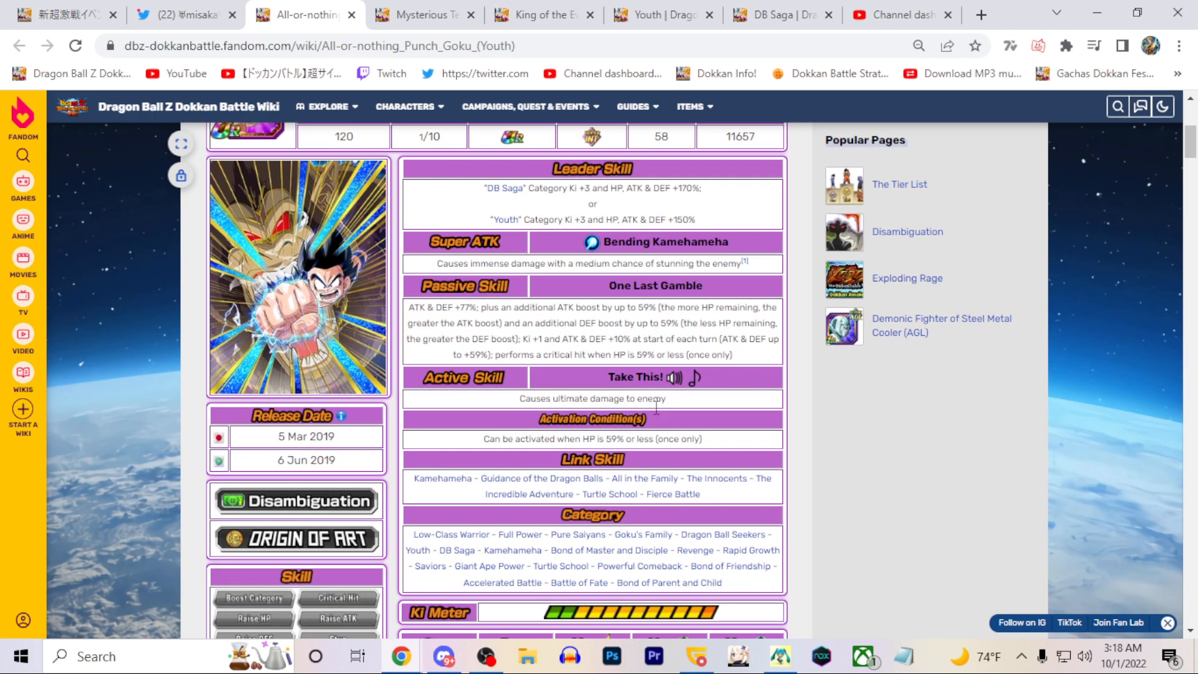
{"action": "mouse_move", "coordinate": [454, 478]}
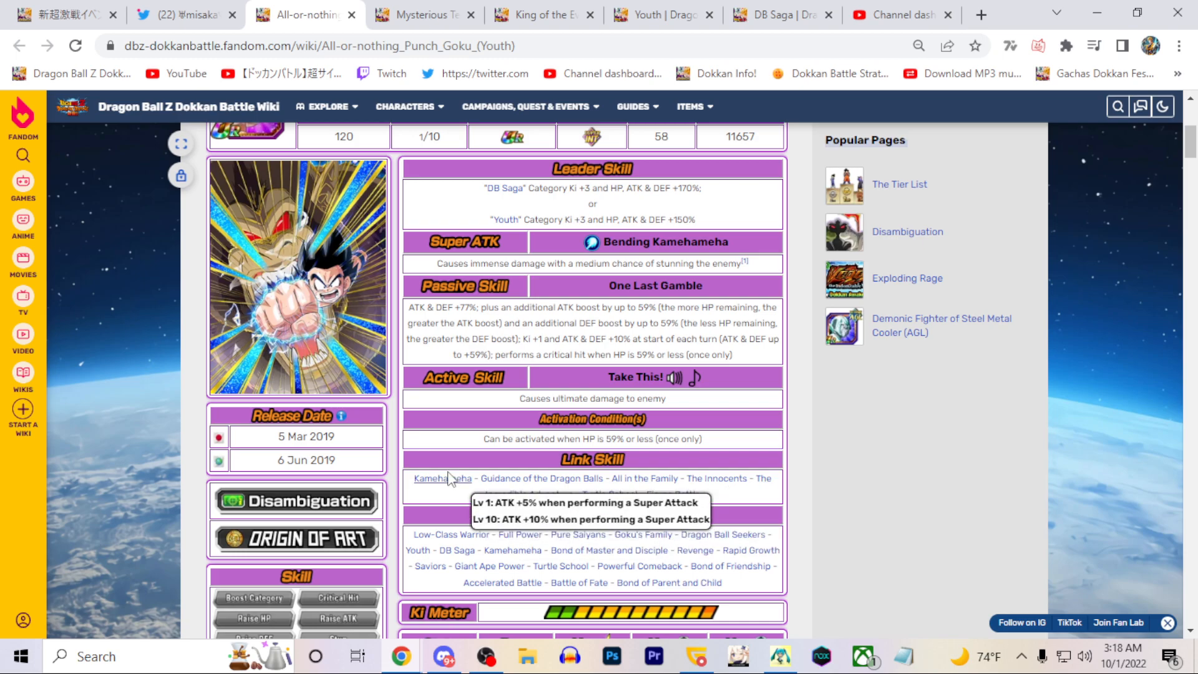
{"action": "mouse_move", "coordinate": [644, 478]}
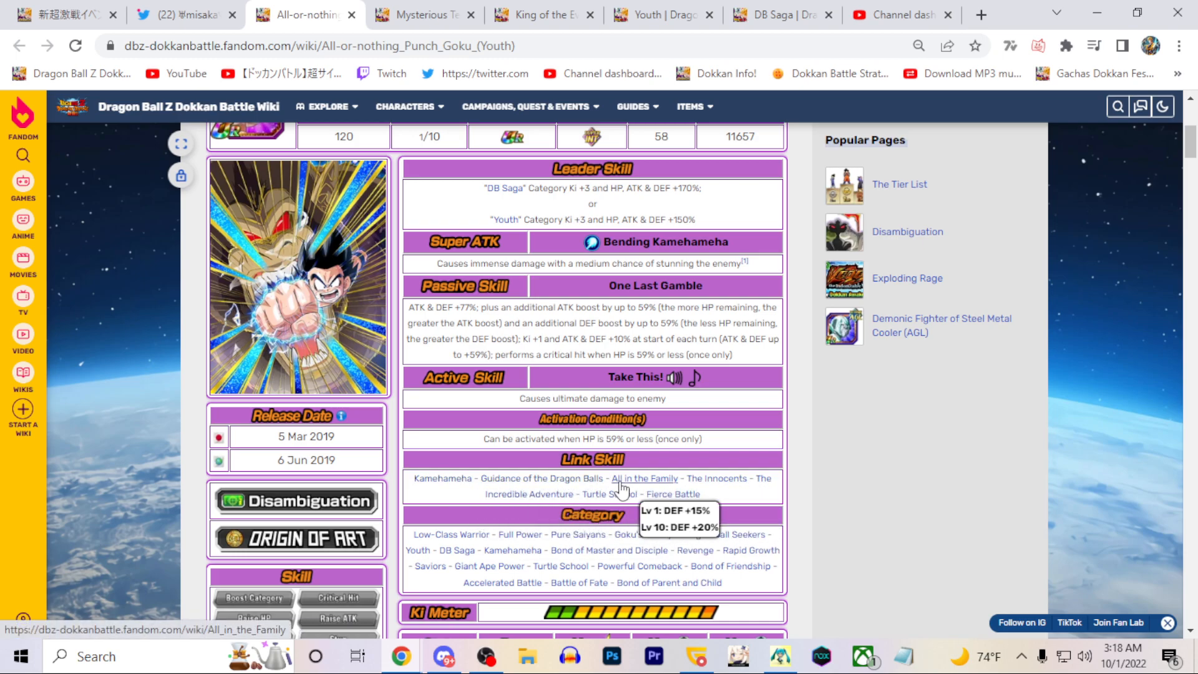
{"action": "left_click", "coordinate": [644, 478]}
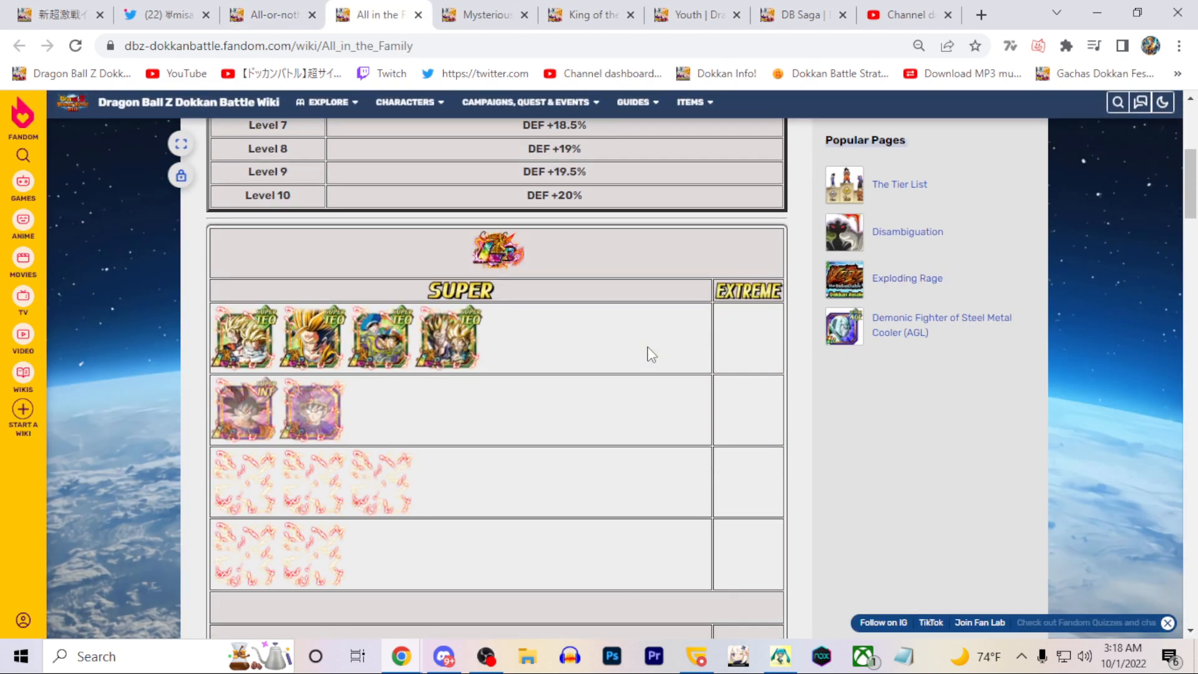
{"action": "left_click", "coordinate": [264, 15]}
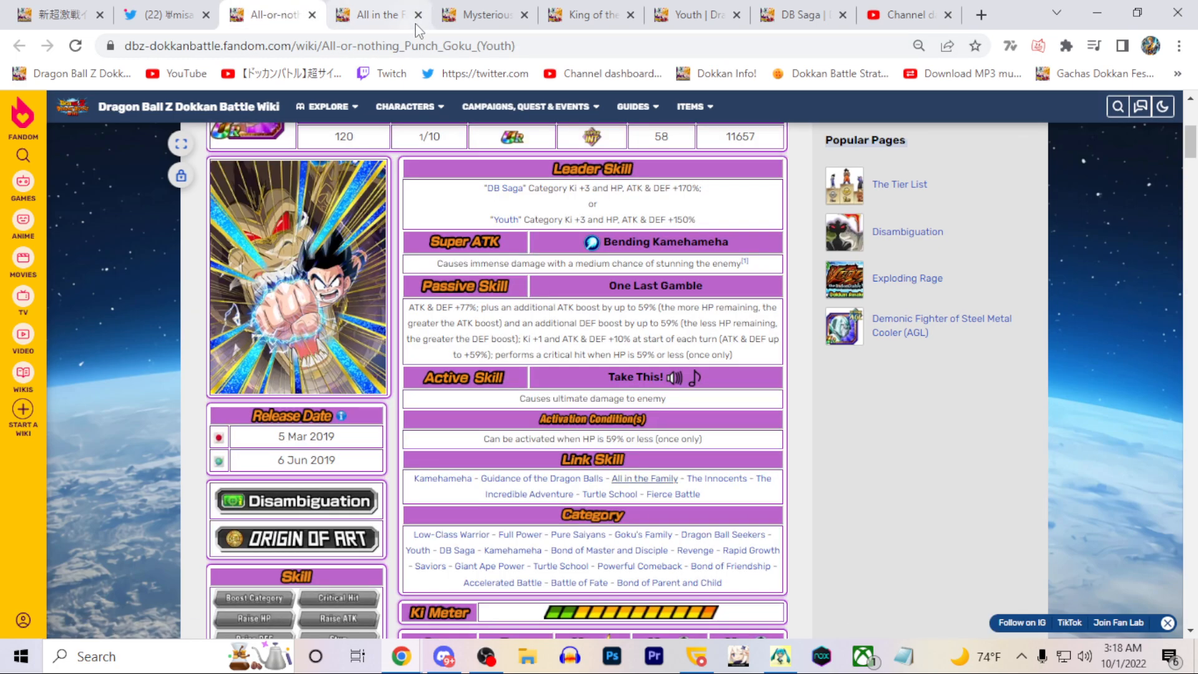
{"action": "left_click", "coordinate": [416, 15]}
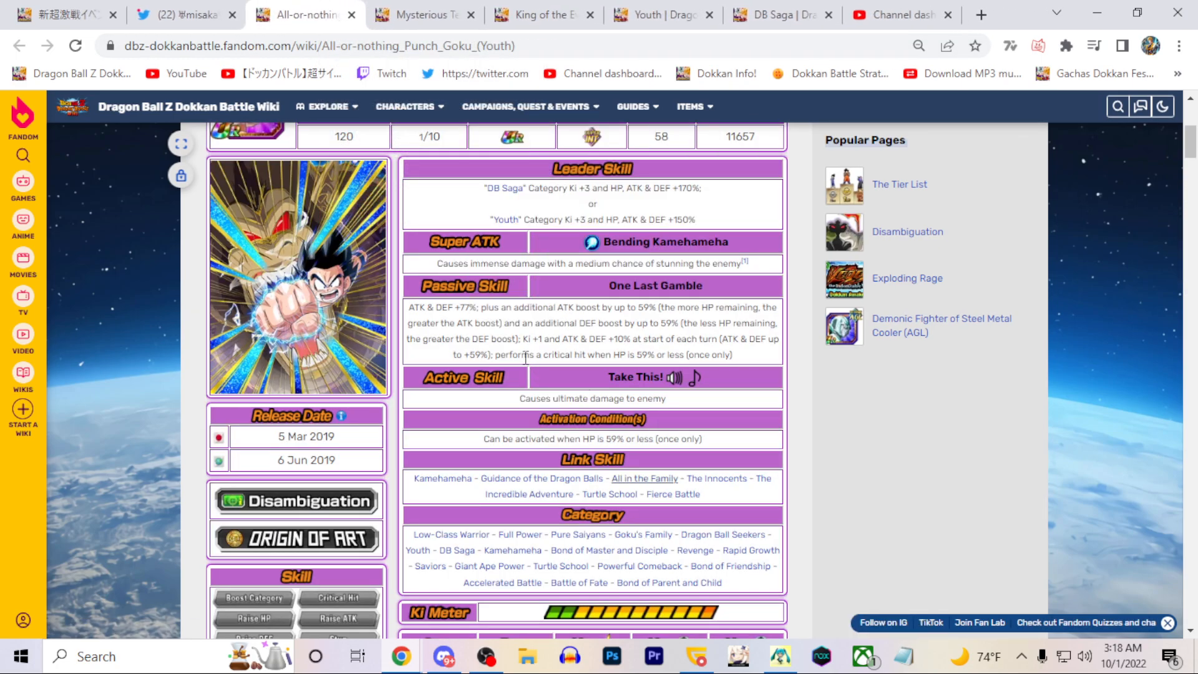
Step: Switch to the Mysterious Technique Master Roshi page and read its passive skill text
{"action": "left_click", "coordinate": [421, 15]}
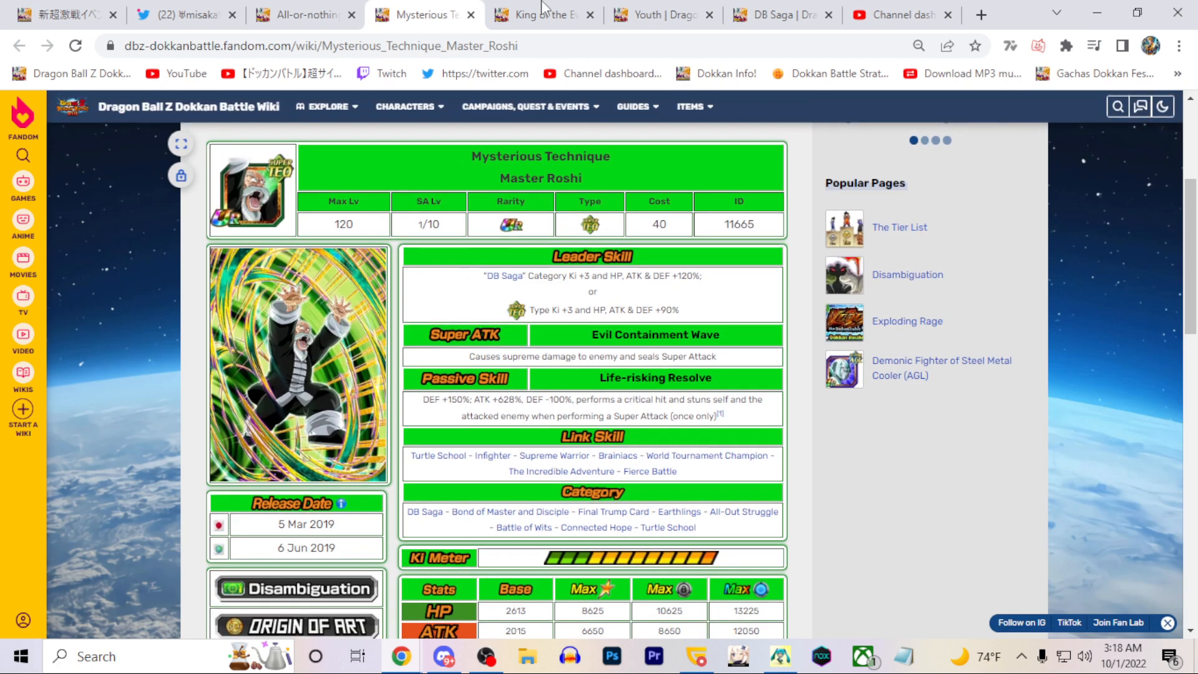
{"action": "mouse_move", "coordinate": [580, 379]}
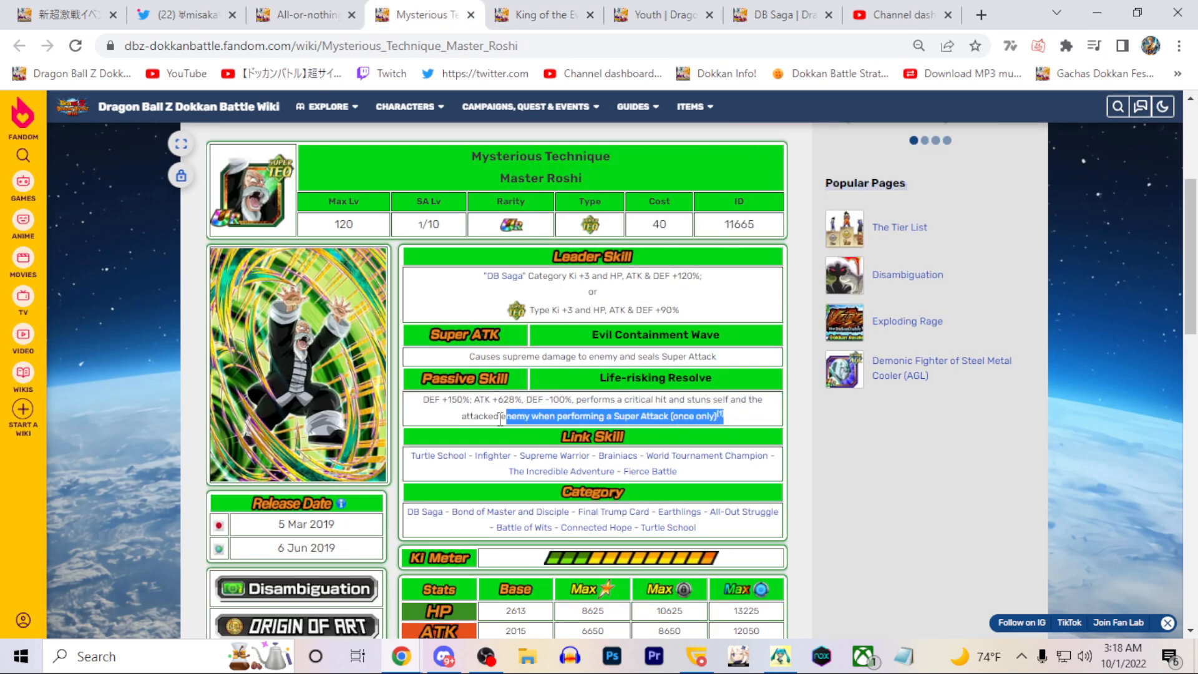
{"action": "left_click", "coordinate": [523, 399]}
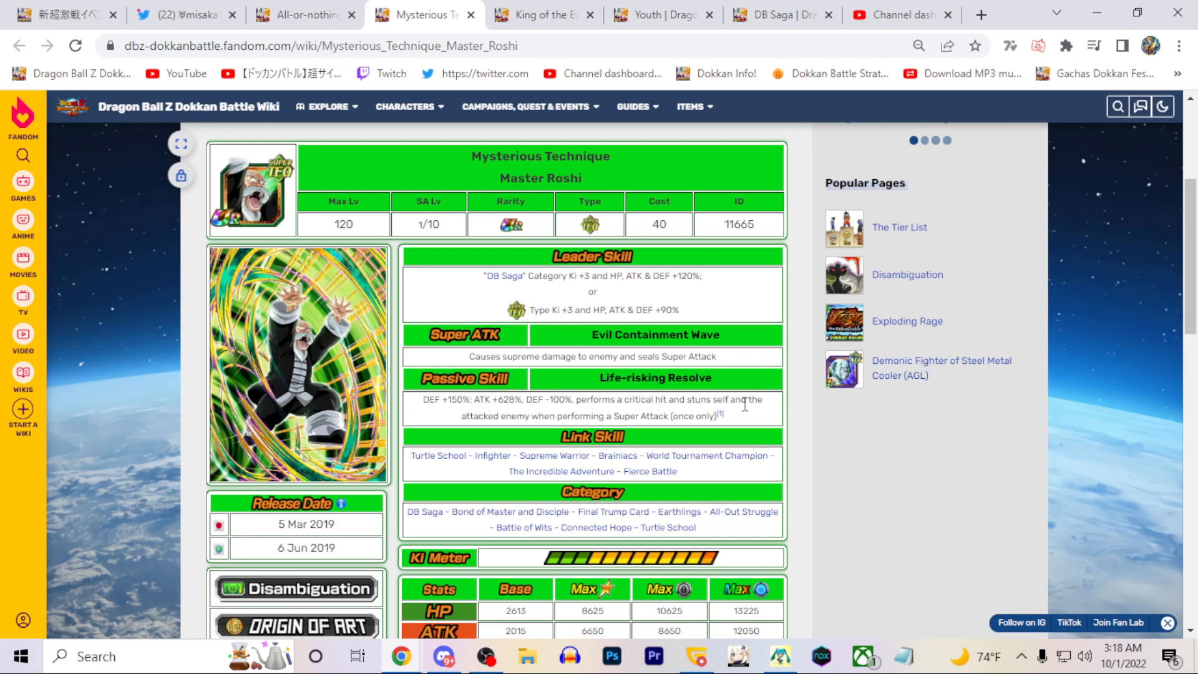
{"action": "mouse_move", "coordinate": [436, 418]}
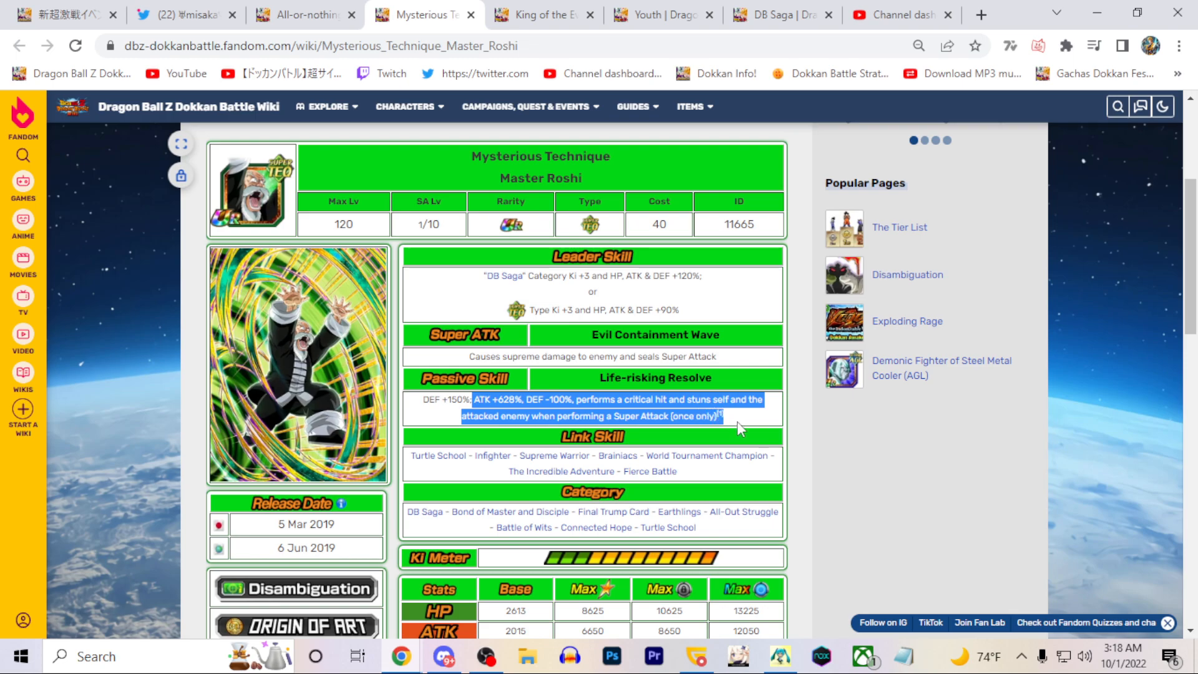
{"action": "left_click", "coordinate": [527, 403]}
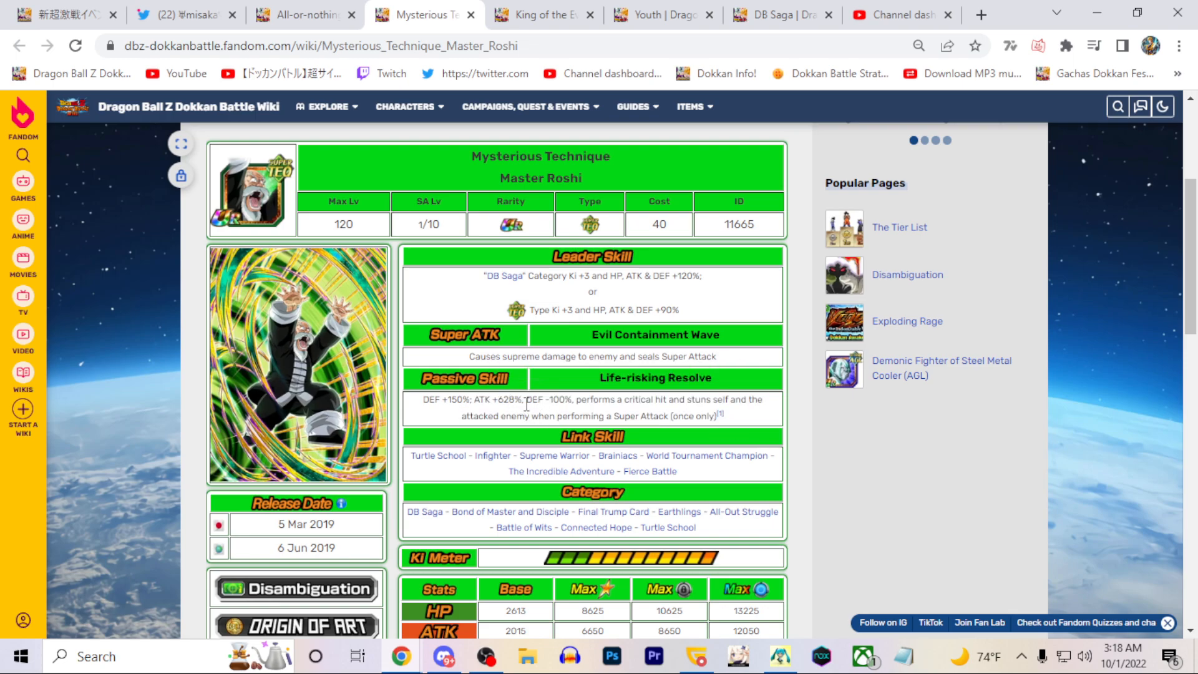
{"action": "mouse_move", "coordinate": [626, 403]}
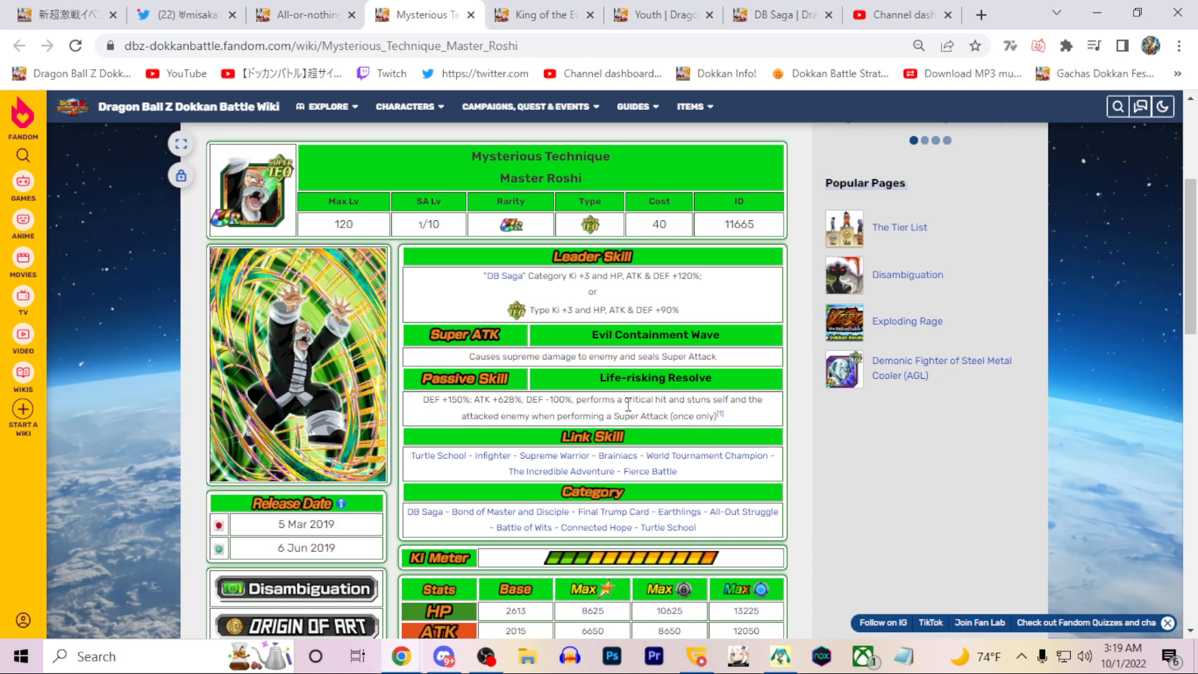
{"action": "mouse_move", "coordinate": [685, 330]}
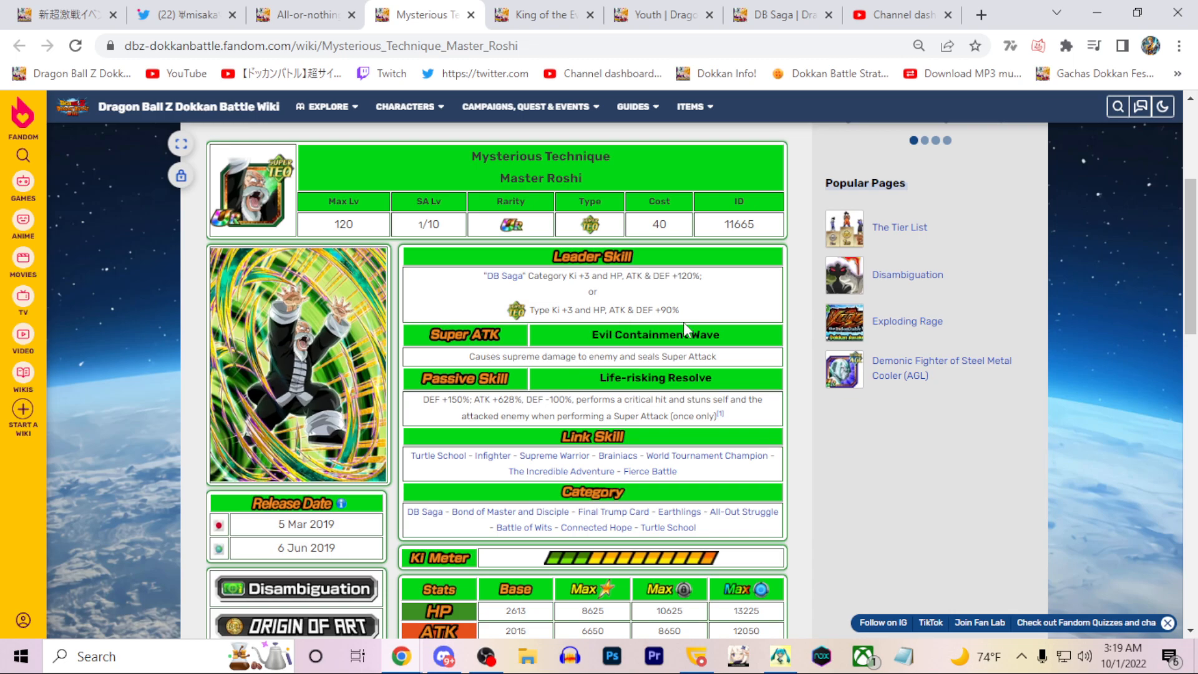
{"action": "mouse_move", "coordinate": [766, 398]}
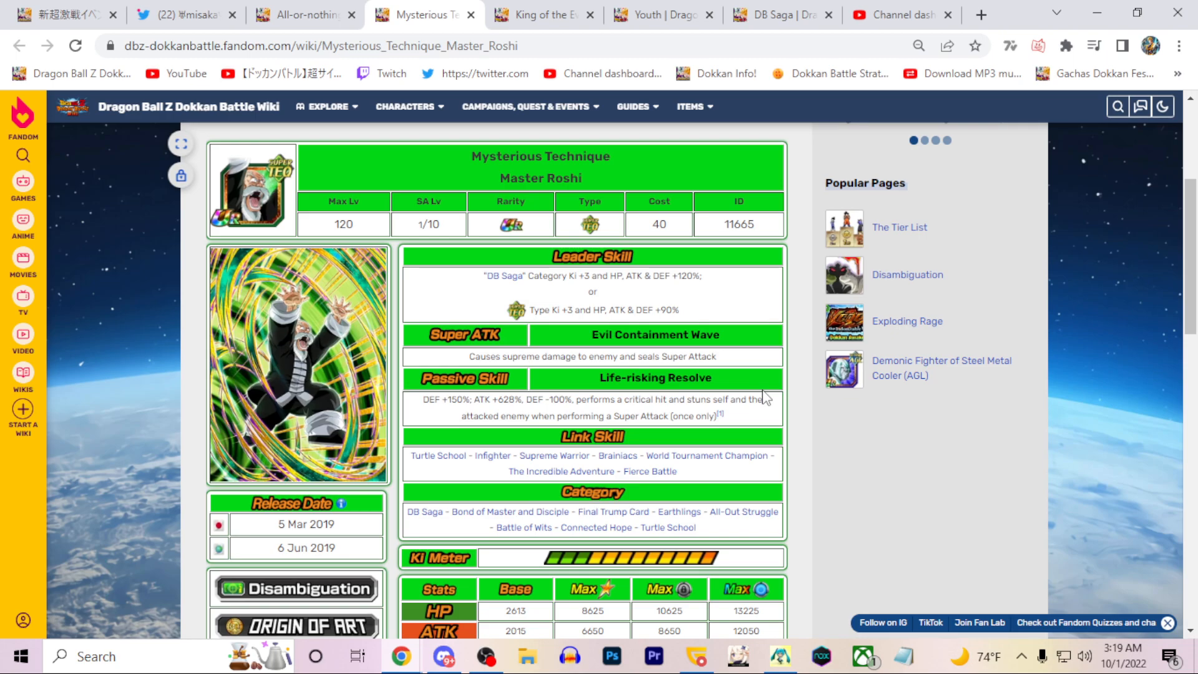
{"action": "mouse_move", "coordinate": [535, 339]}
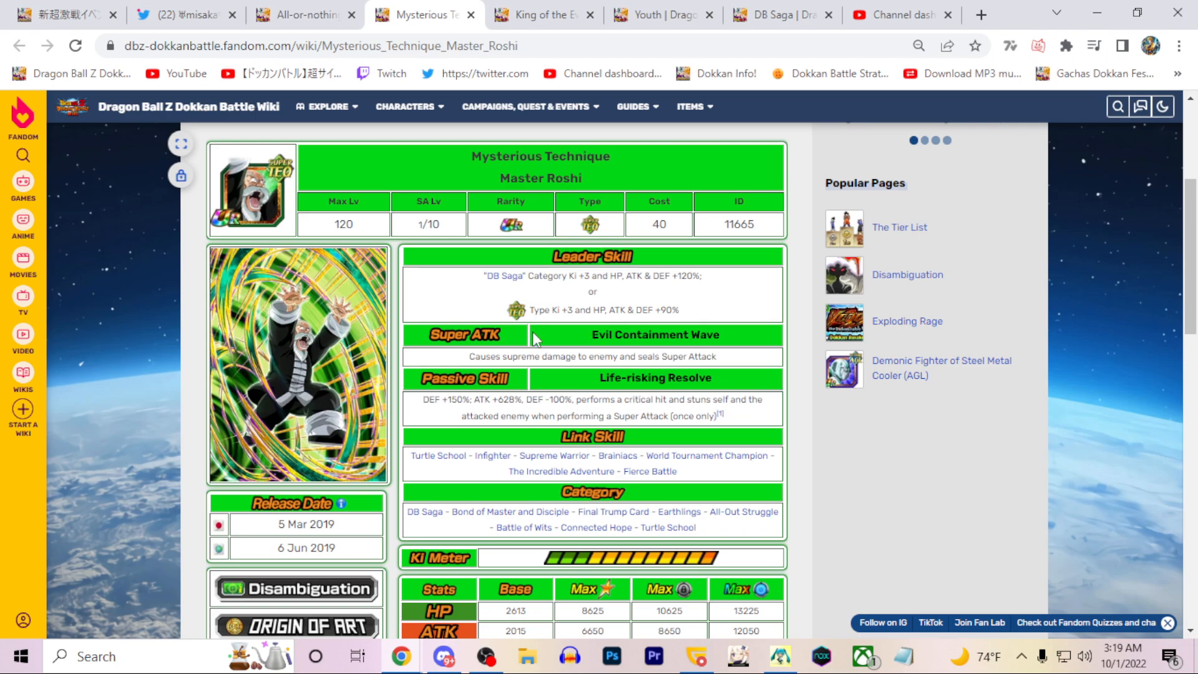
Step: Read the Demon King Piccolo passive skill, highlighting its turn-based boosts
{"action": "left_click", "coordinate": [539, 15]}
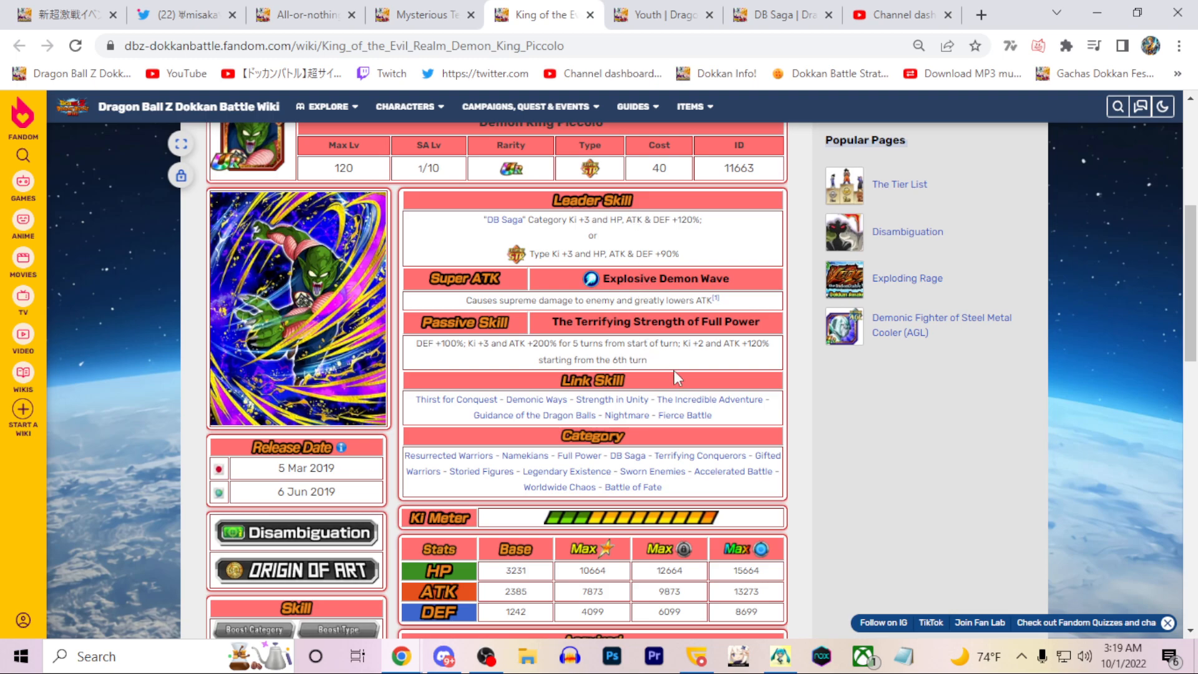
{"action": "scroll", "scroll_direction": "up", "scroll_amount": 3}
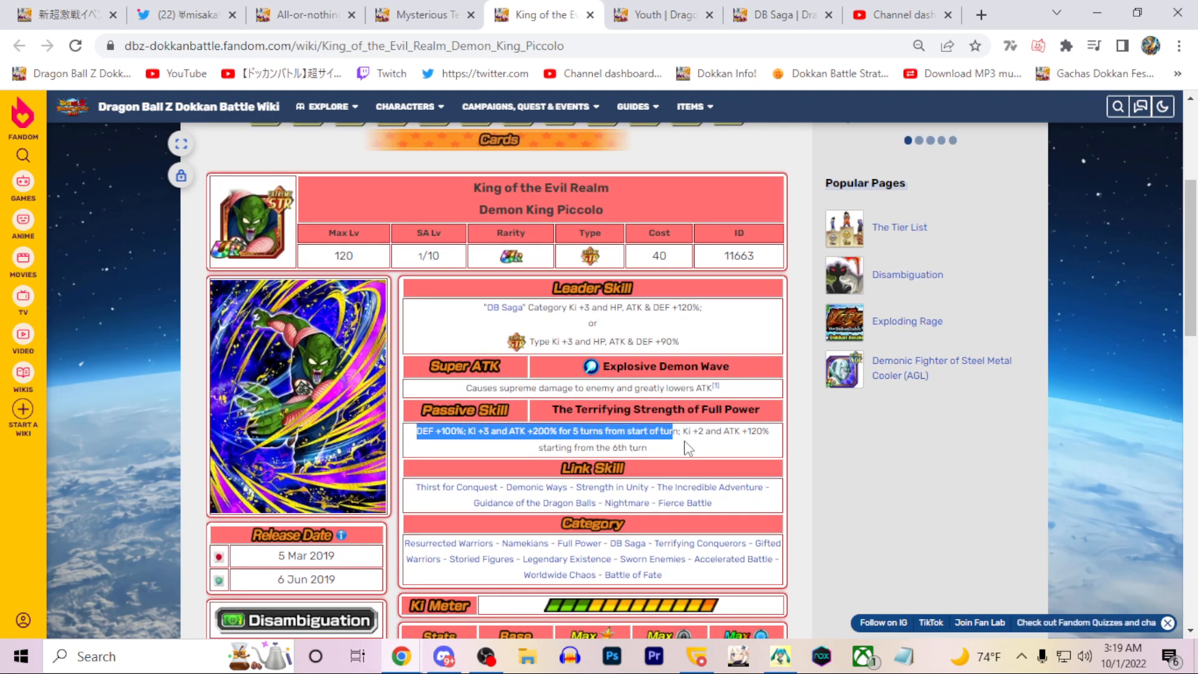
{"action": "left_click", "coordinate": [680, 437]}
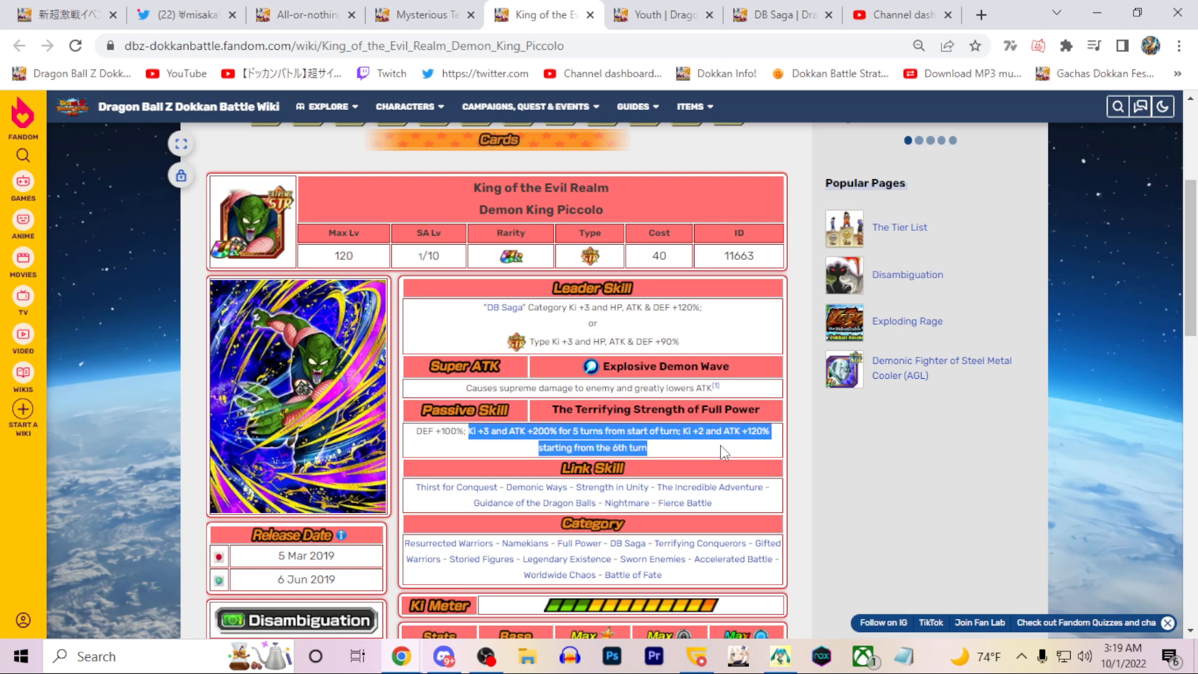
{"action": "left_click", "coordinate": [745, 448]}
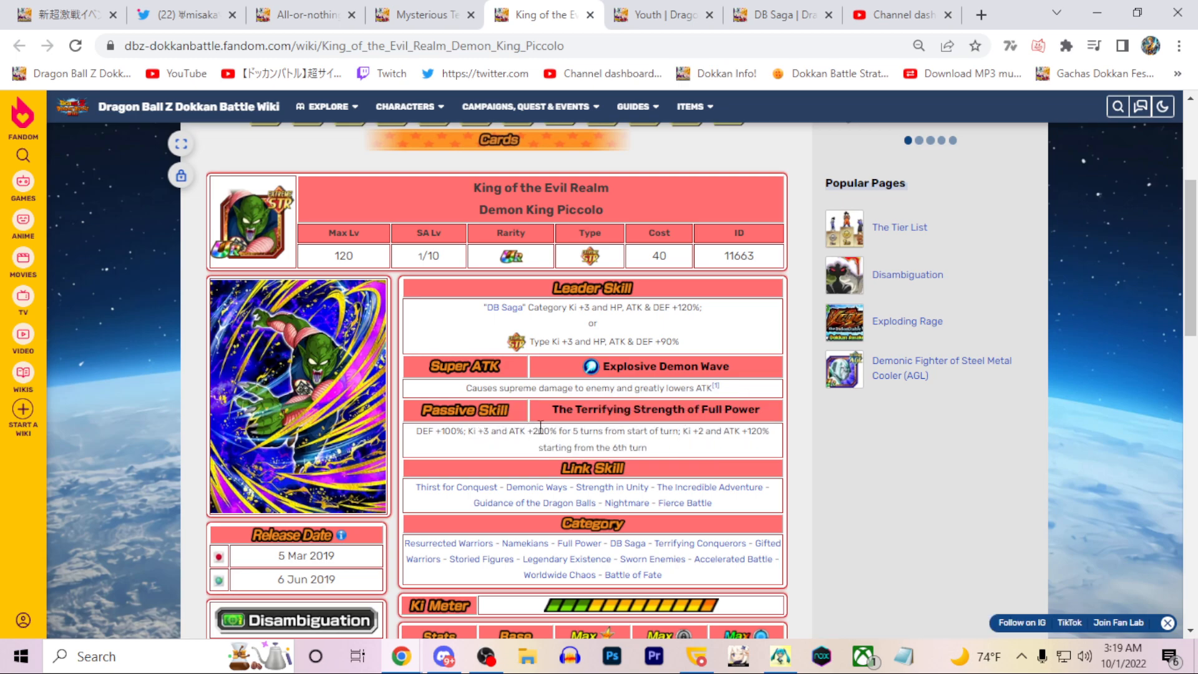
{"action": "mouse_move", "coordinate": [359, 222]}
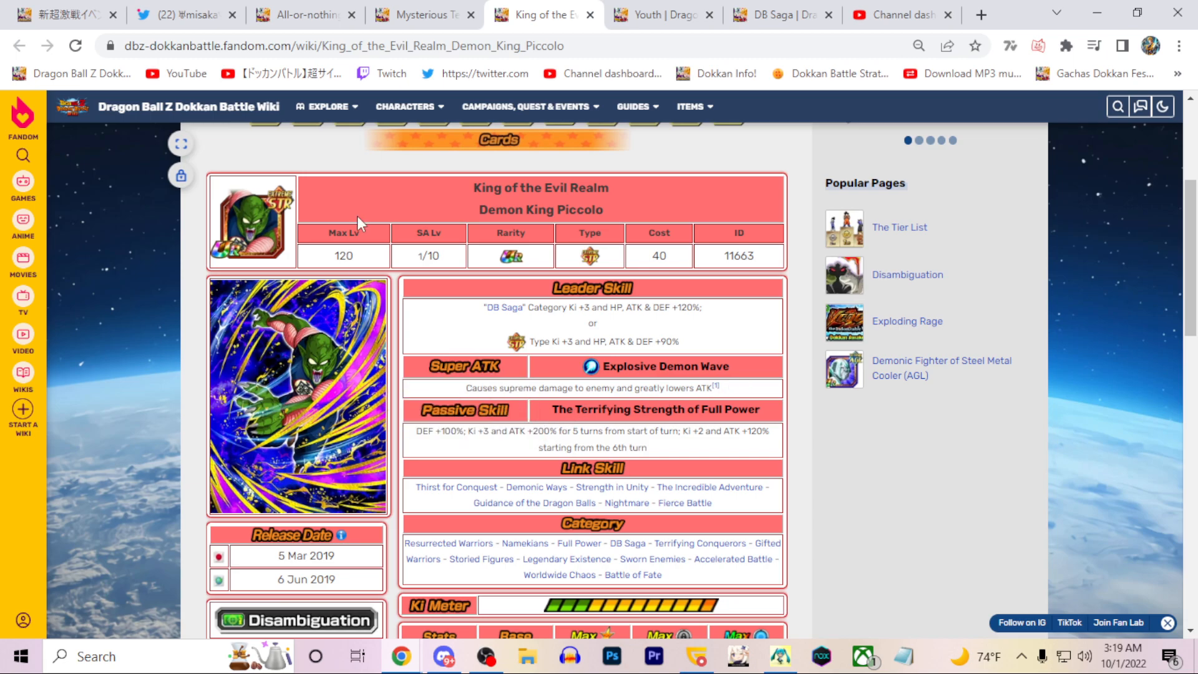
{"action": "mouse_move", "coordinate": [748, 404]}
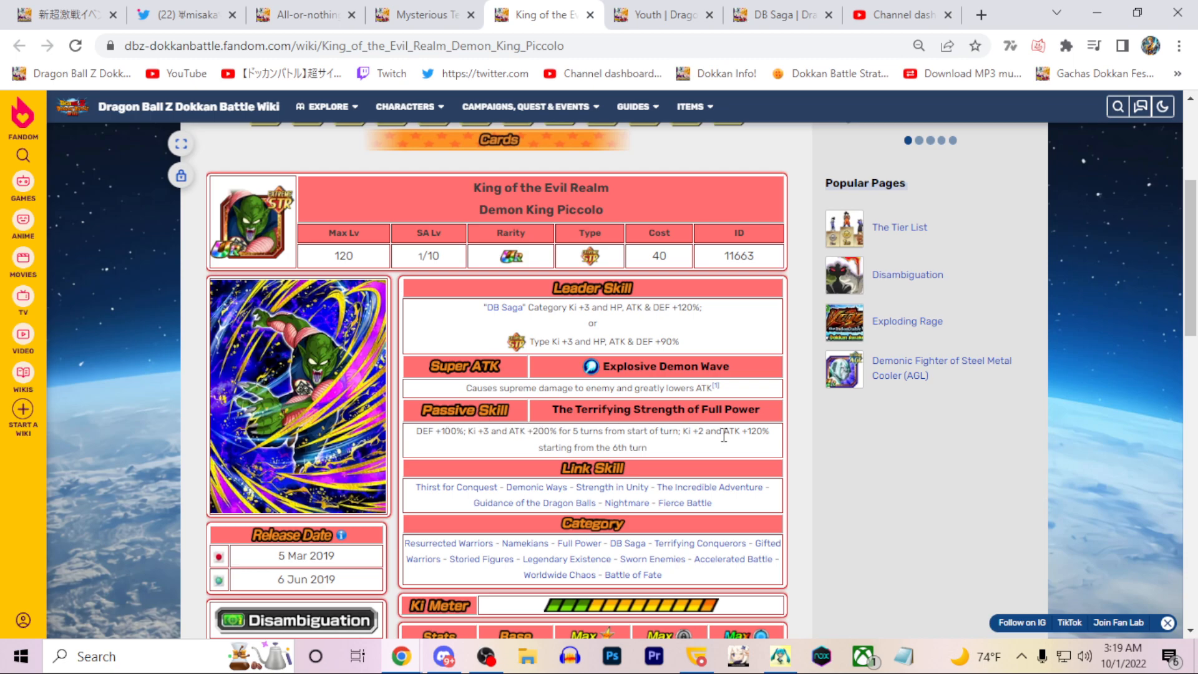
{"action": "double_click", "coordinate": [433, 431]}
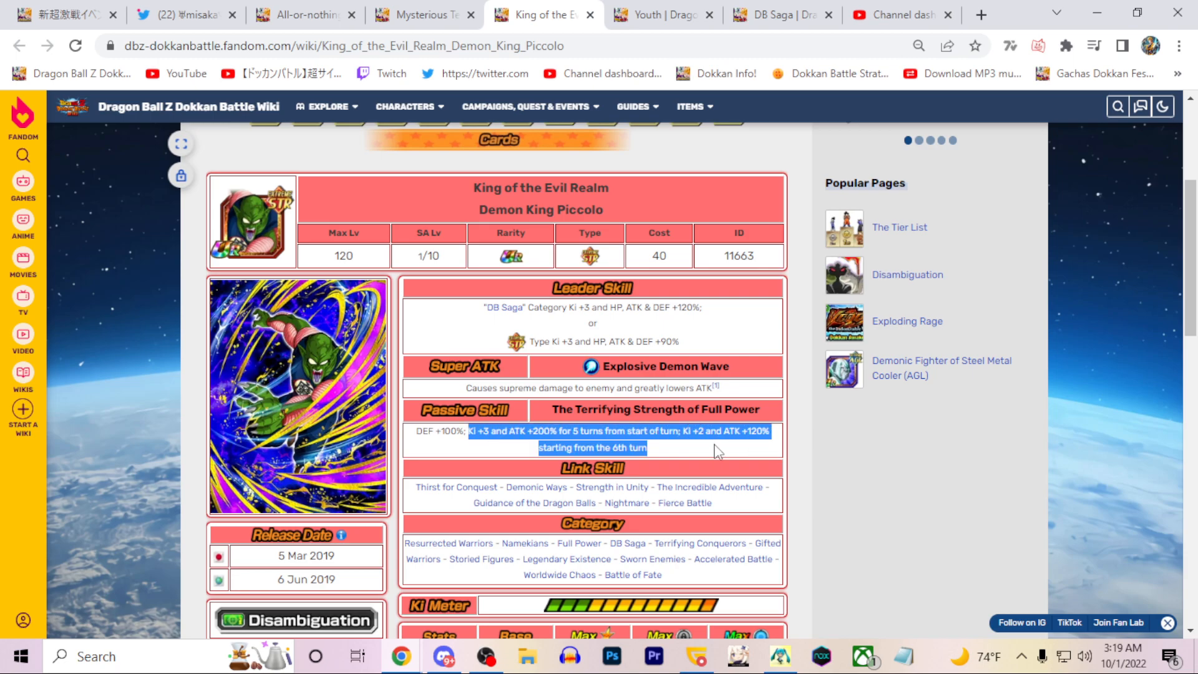
{"action": "left_click", "coordinate": [692, 438]}
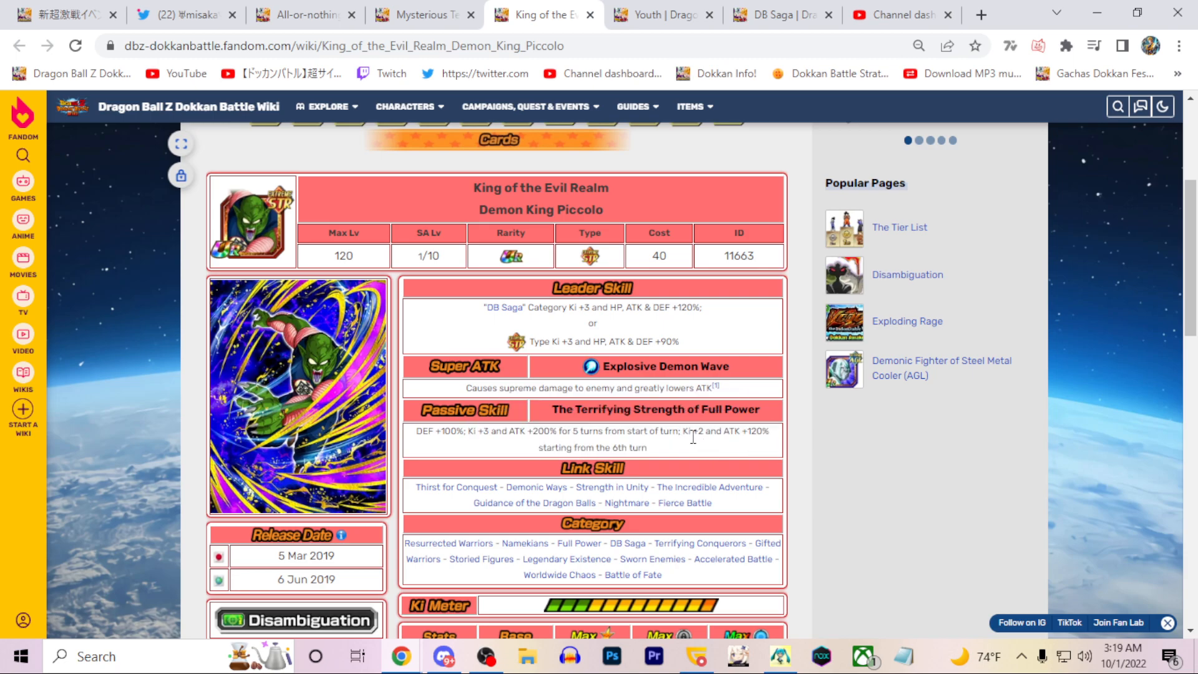
{"action": "mouse_move", "coordinate": [679, 445]}
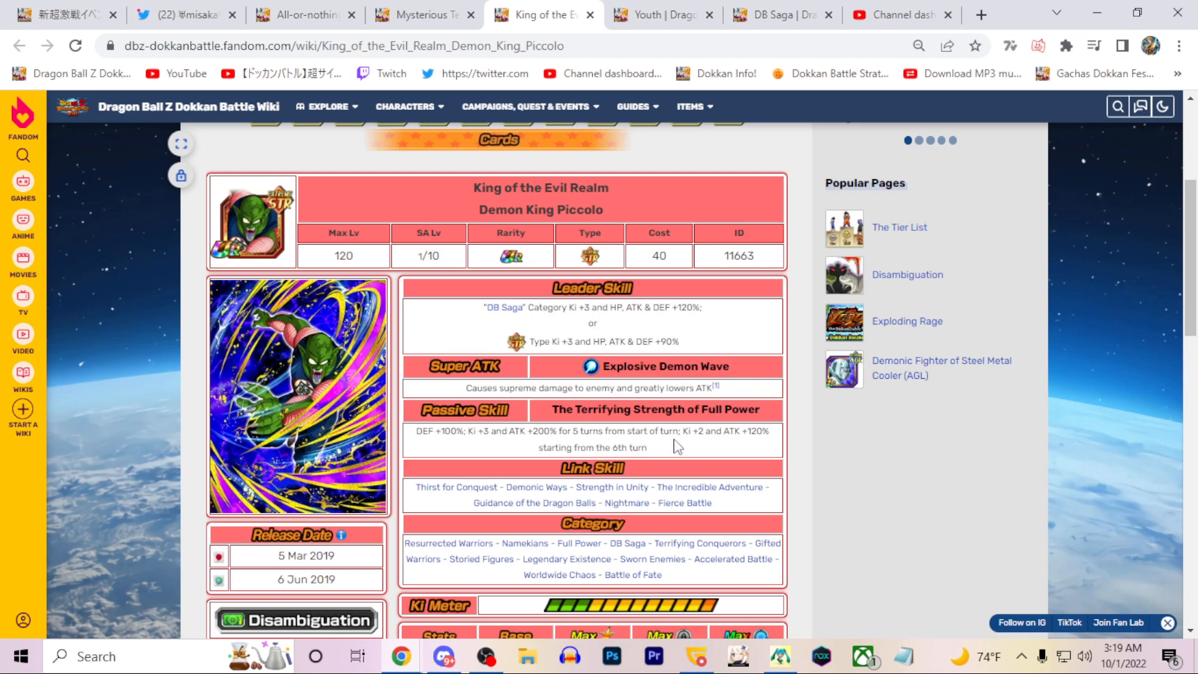
{"action": "mouse_move", "coordinate": [659, 445]}
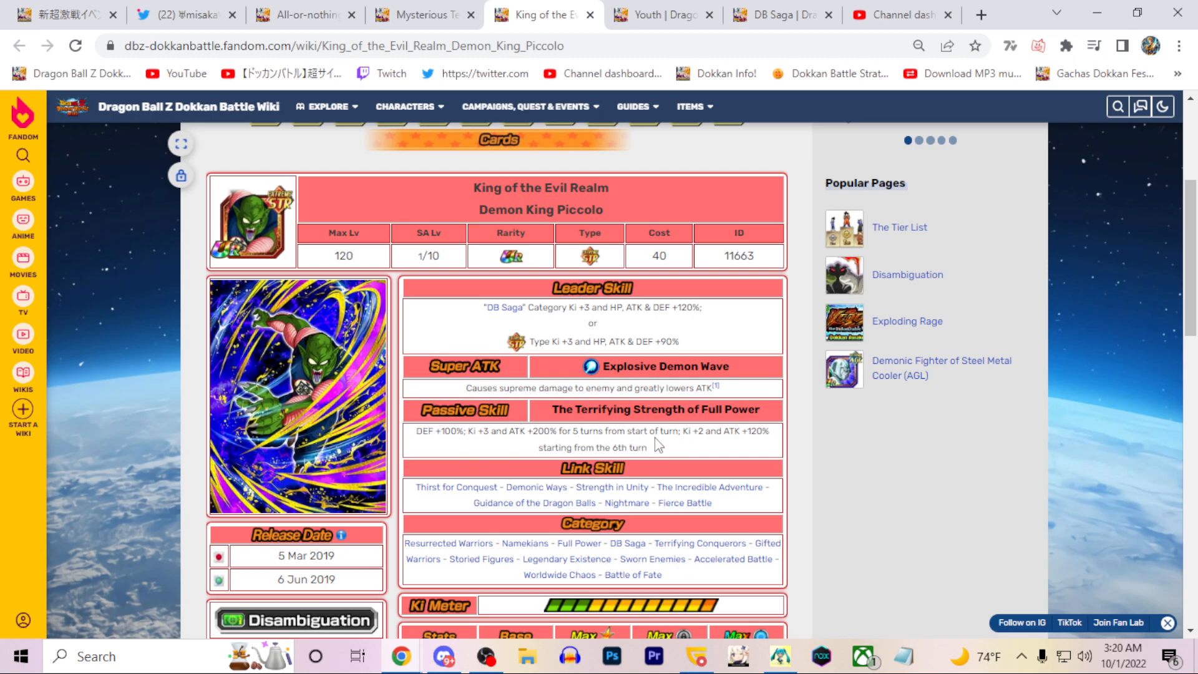
Step: Look over Piccolo's link skills, then switch to the DB Saga category page
{"action": "scroll", "scroll_direction": "down", "scroll_amount": 3}
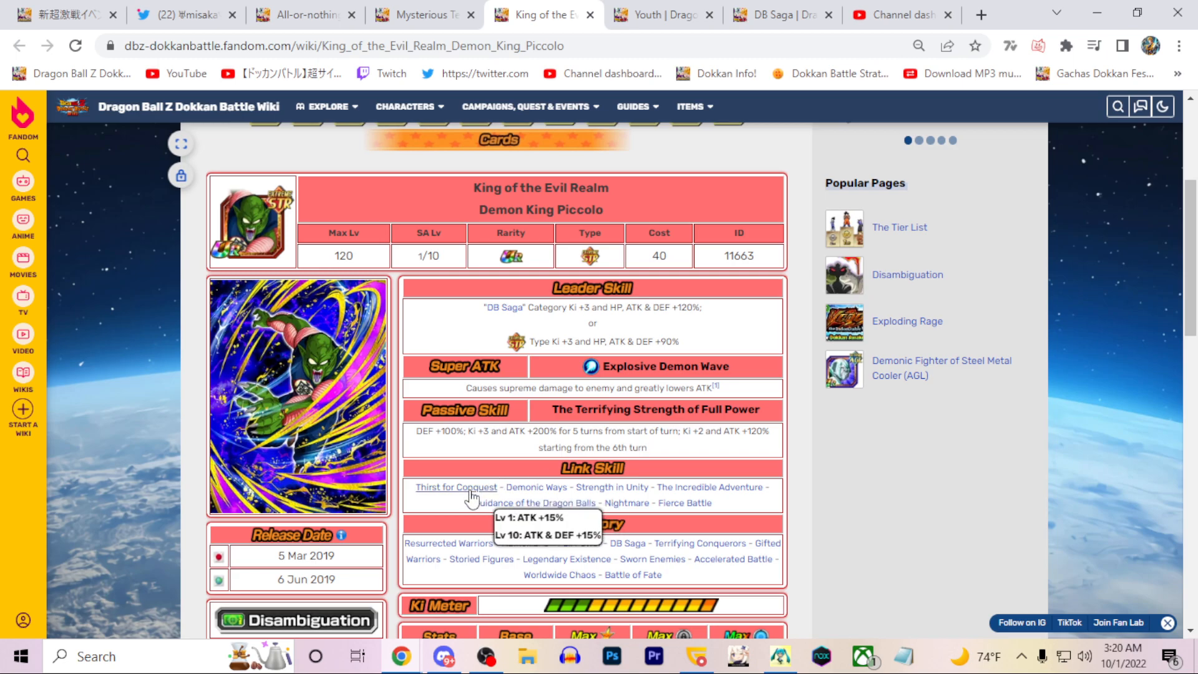
{"action": "mouse_move", "coordinate": [535, 522]}
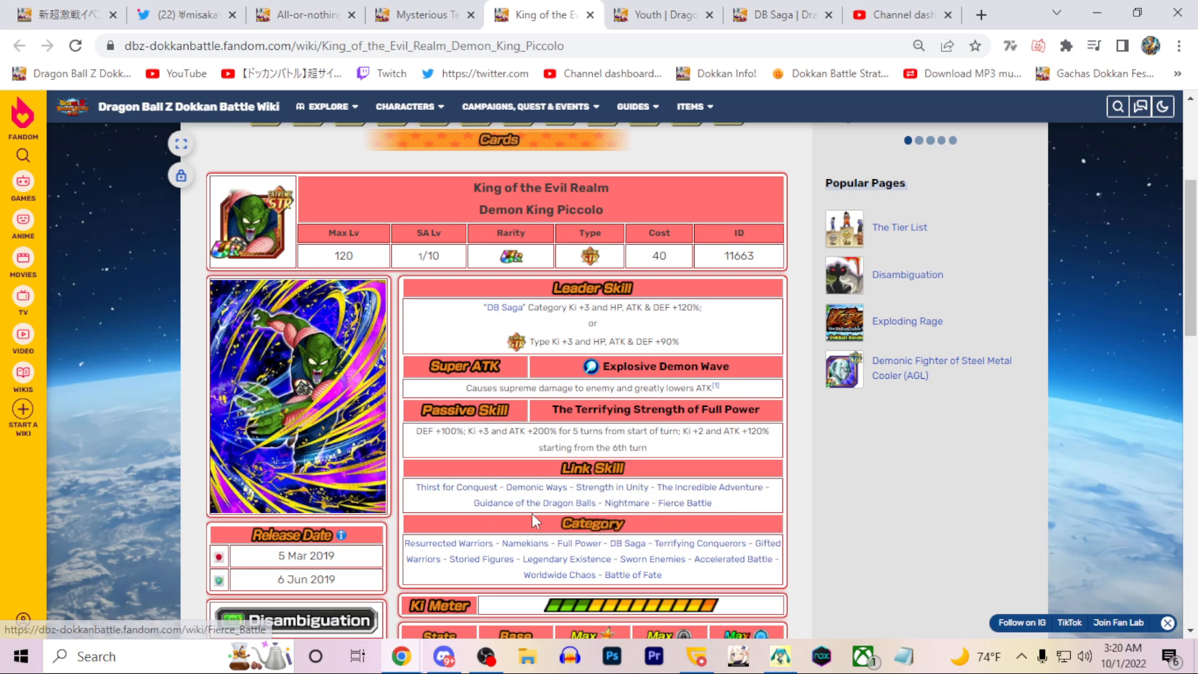
{"action": "mouse_move", "coordinate": [621, 503]}
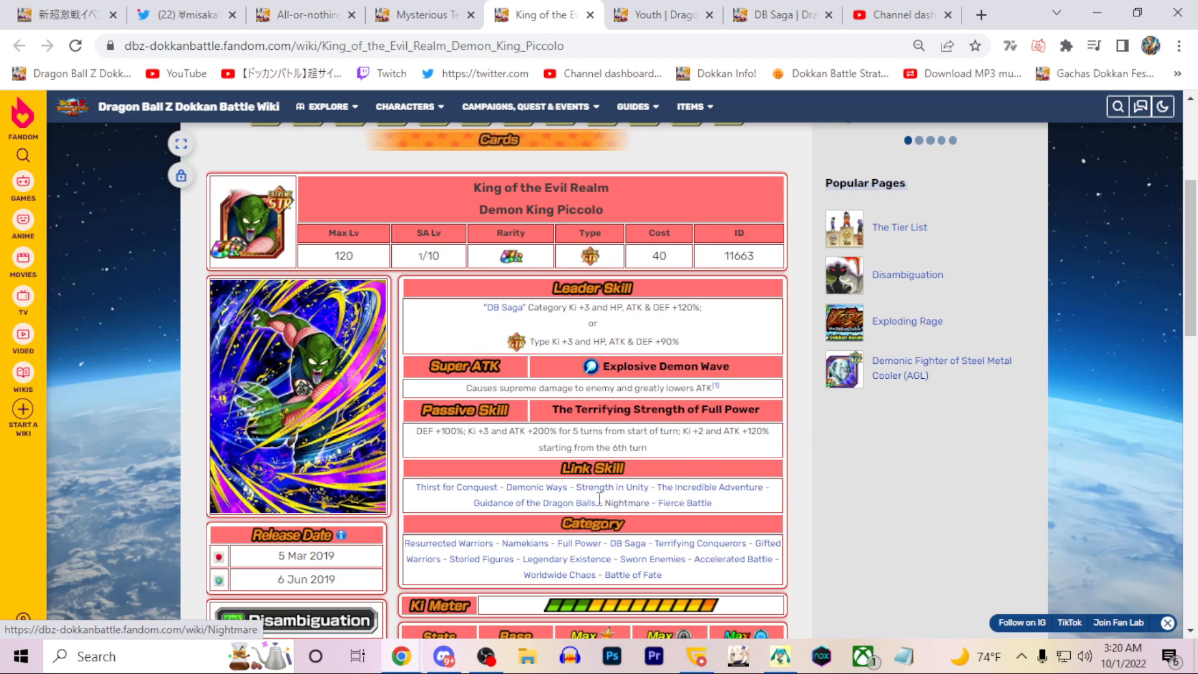
{"action": "mouse_move", "coordinate": [689, 427]}
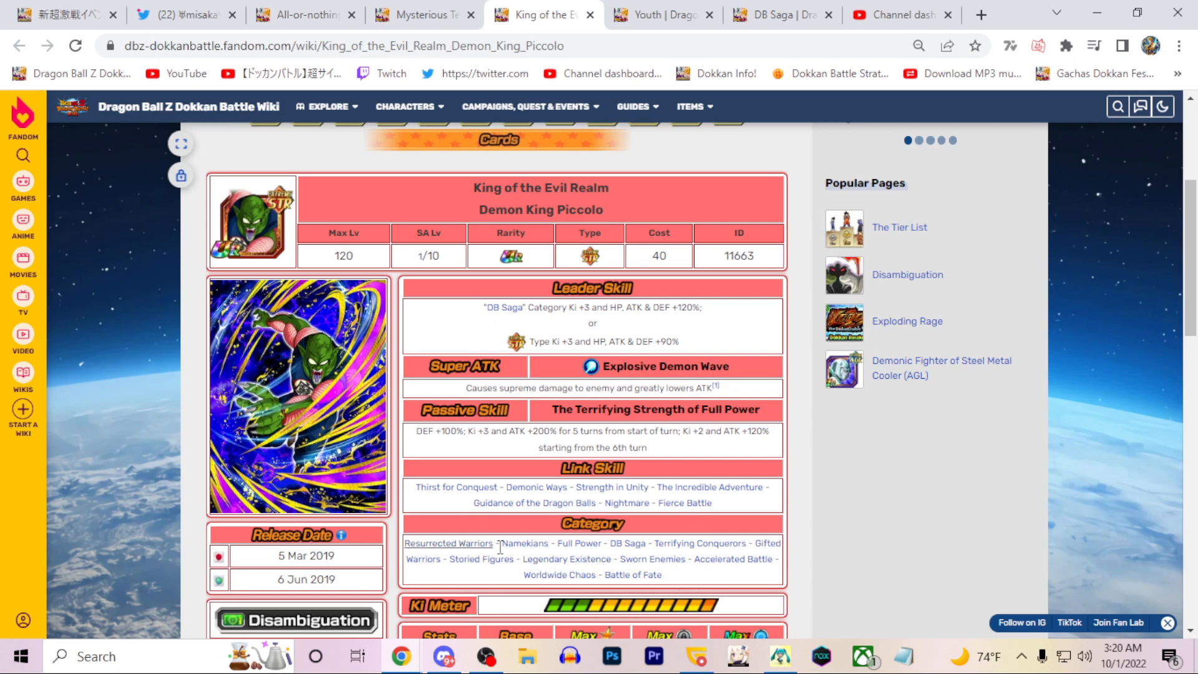
{"action": "mouse_move", "coordinate": [516, 572]}
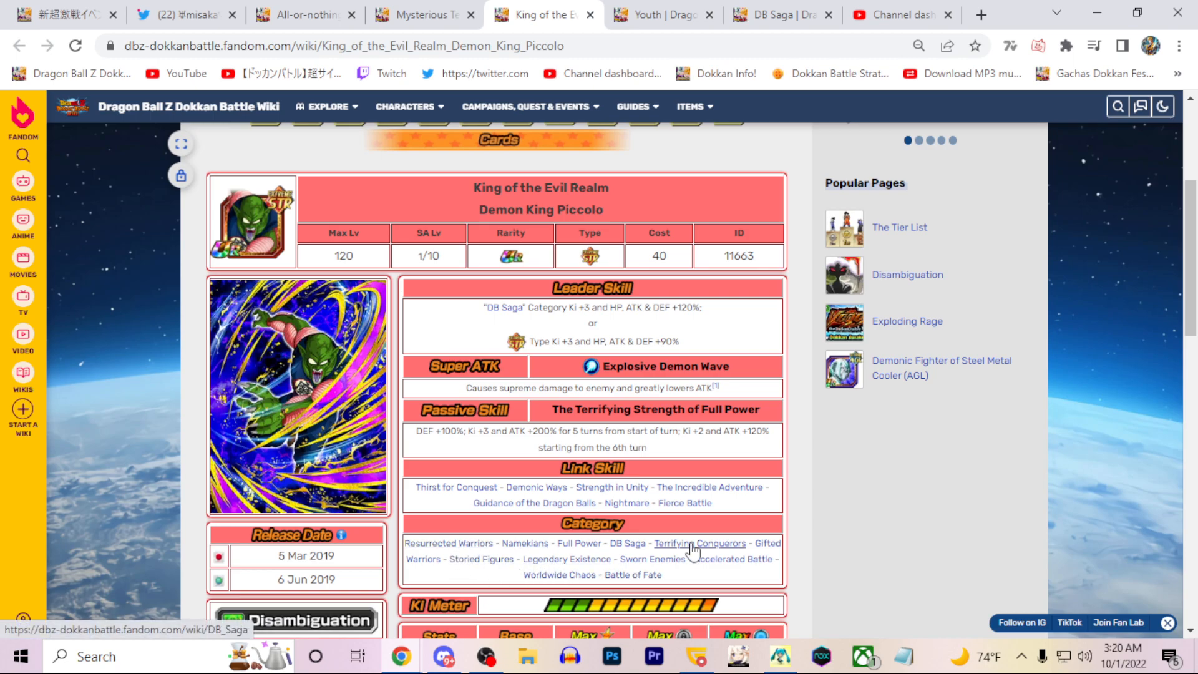
{"action": "mouse_move", "coordinate": [767, 470]}
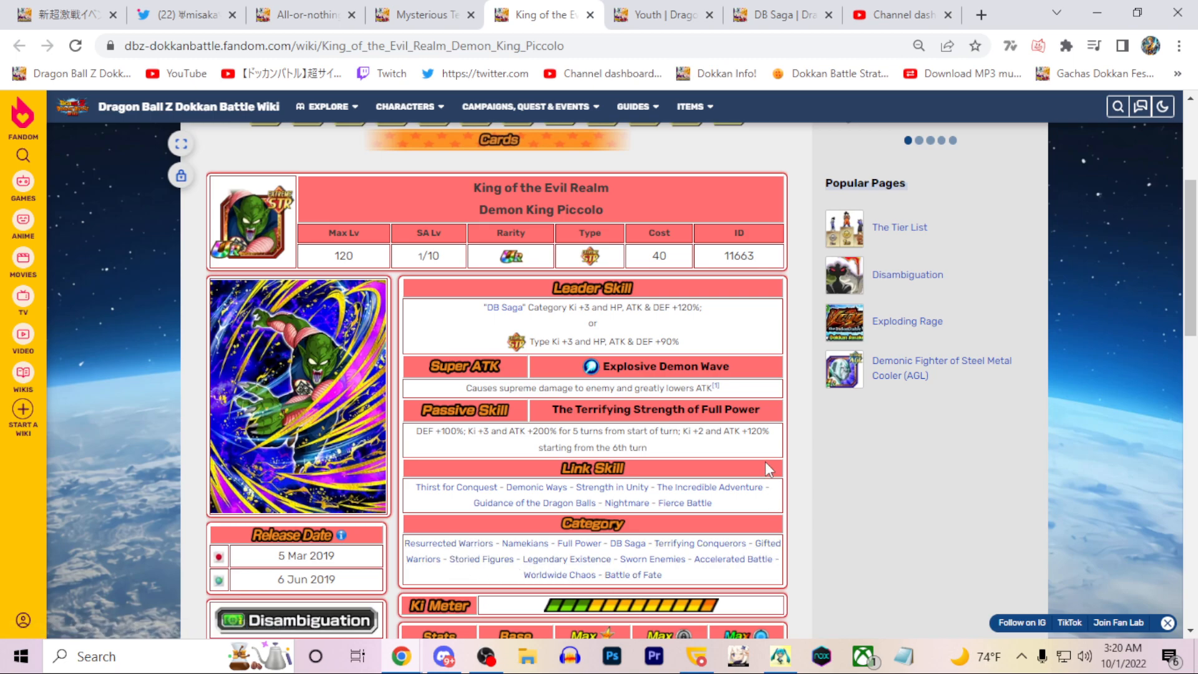
{"action": "mouse_move", "coordinate": [623, 427]}
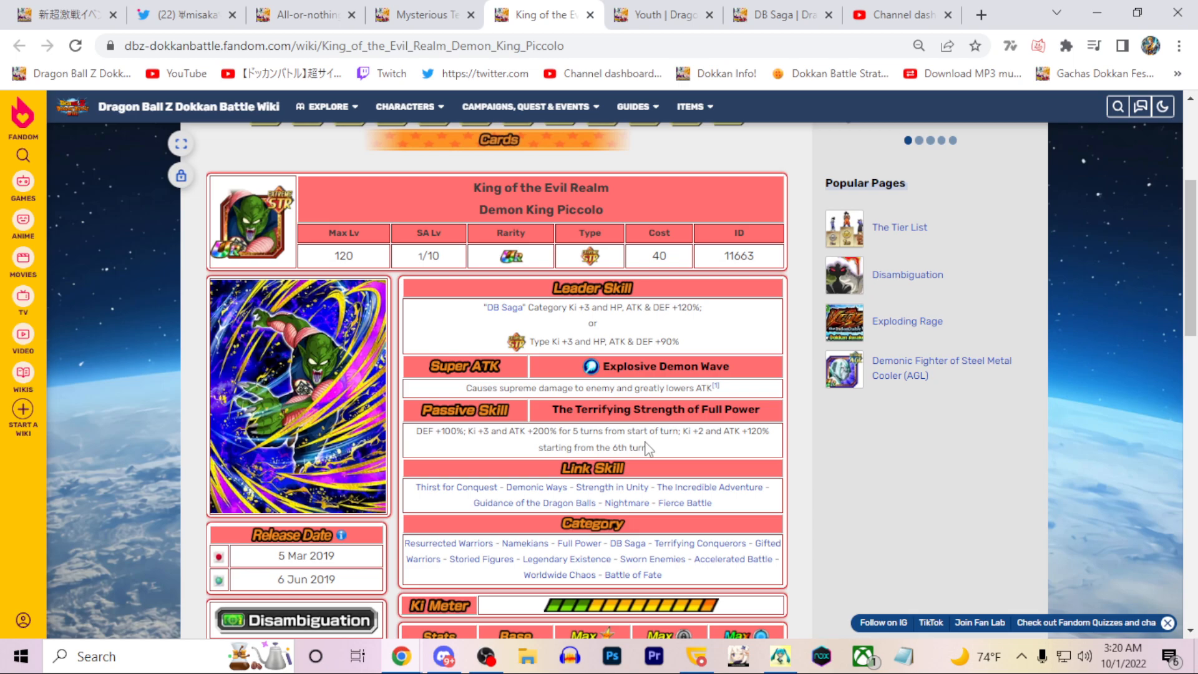
{"action": "mouse_move", "coordinate": [647, 403]}
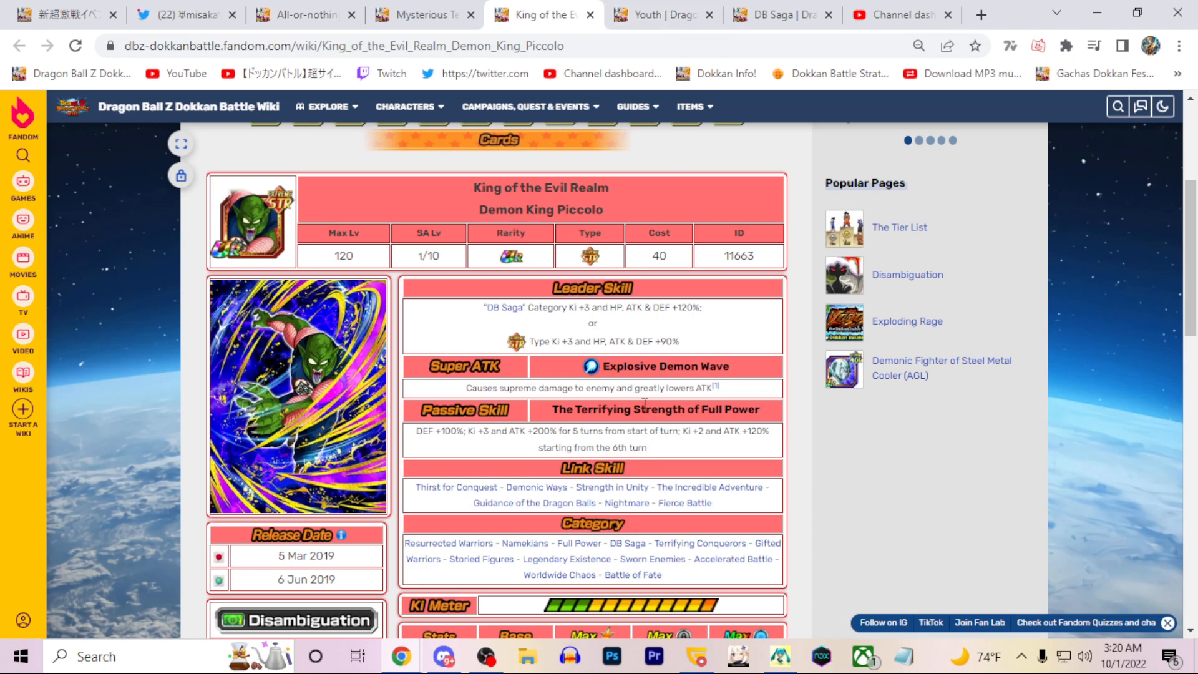
{"action": "left_click", "coordinate": [660, 15]}
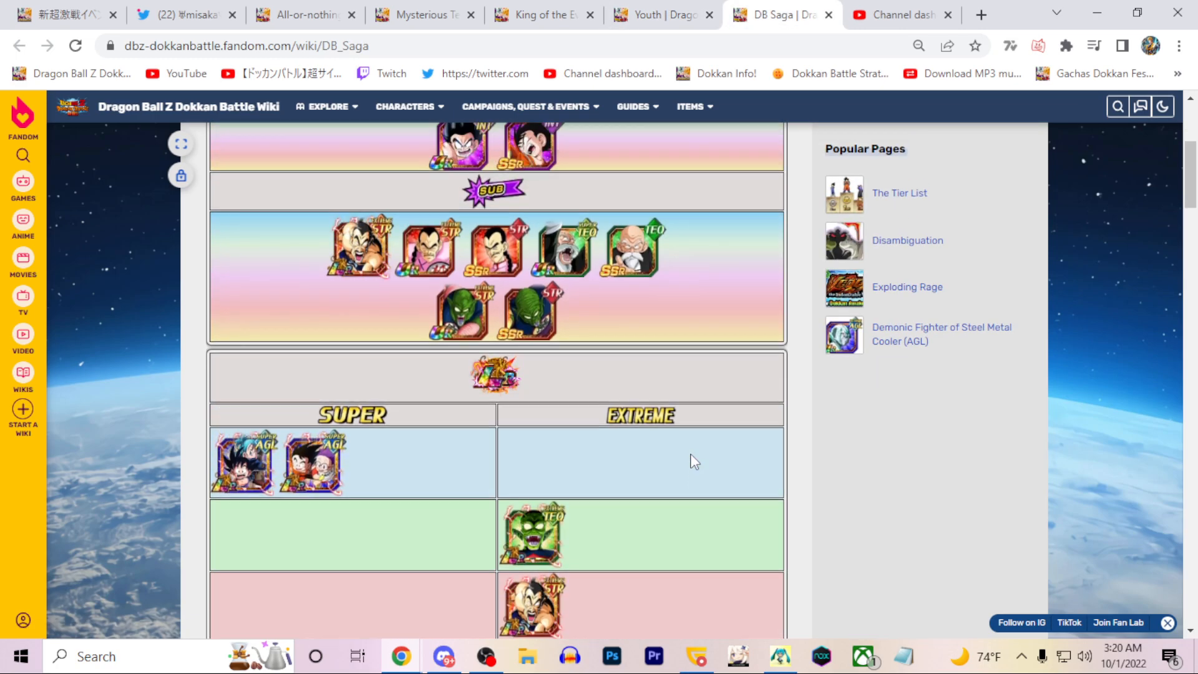
Step: Switch to the Youth category page and scroll its unit grid past the Extreme Z-Battle section
{"action": "left_click", "coordinate": [662, 14]}
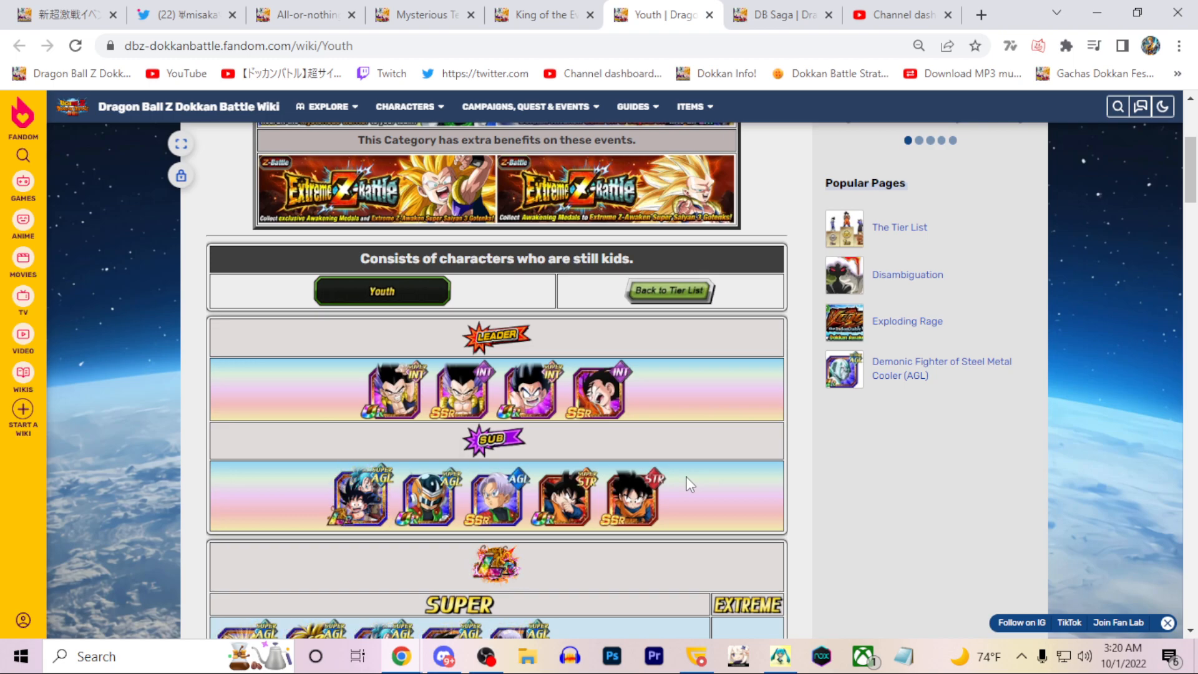
{"action": "mouse_move", "coordinate": [722, 445]}
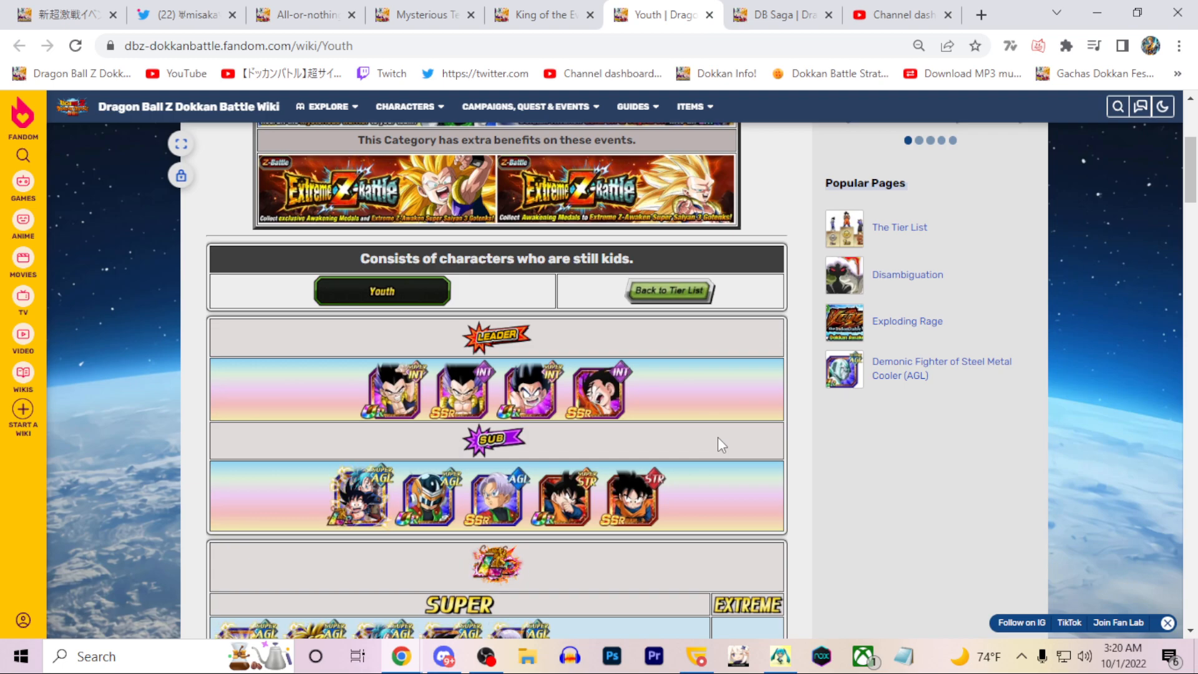
{"action": "scroll", "scroll_direction": "down", "scroll_amount": 3}
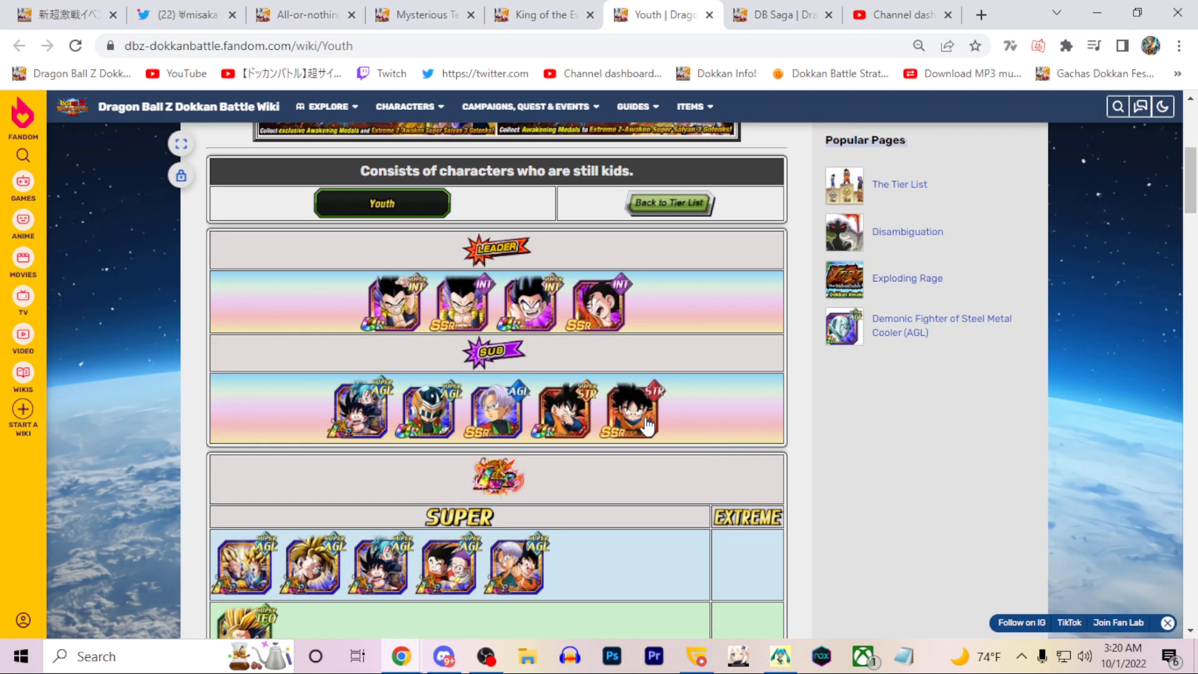
{"action": "scroll", "scroll_direction": "down", "scroll_amount": 3}
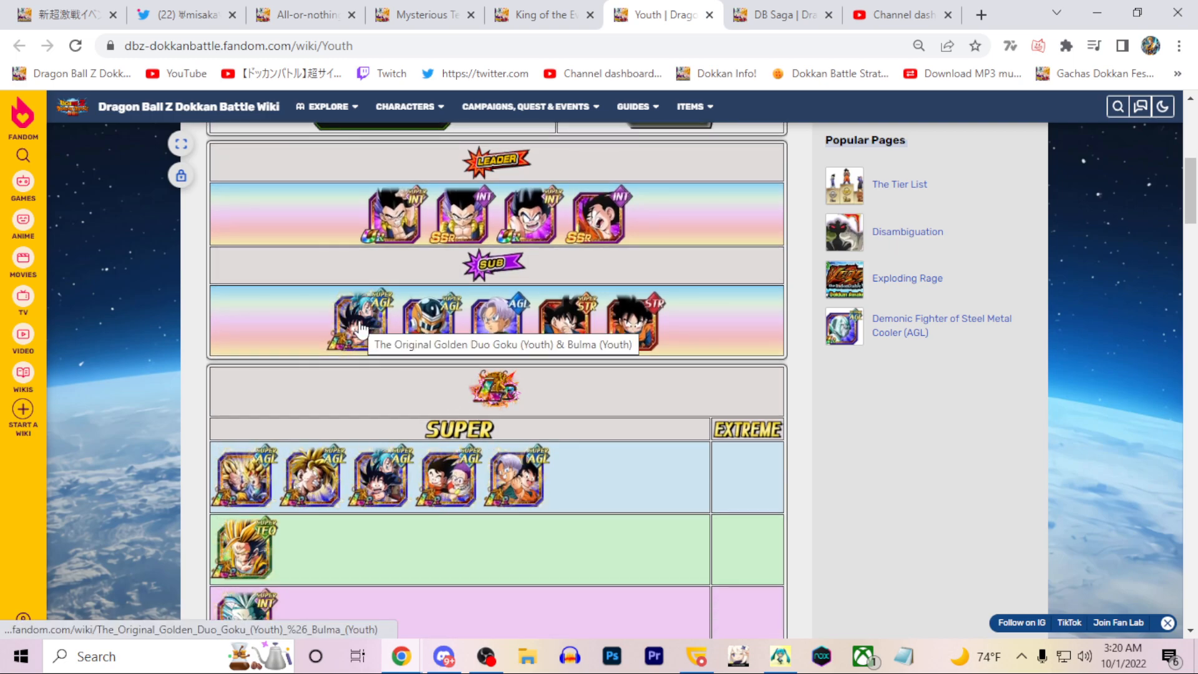
{"action": "scroll", "scroll_direction": "down", "scroll_amount": 3}
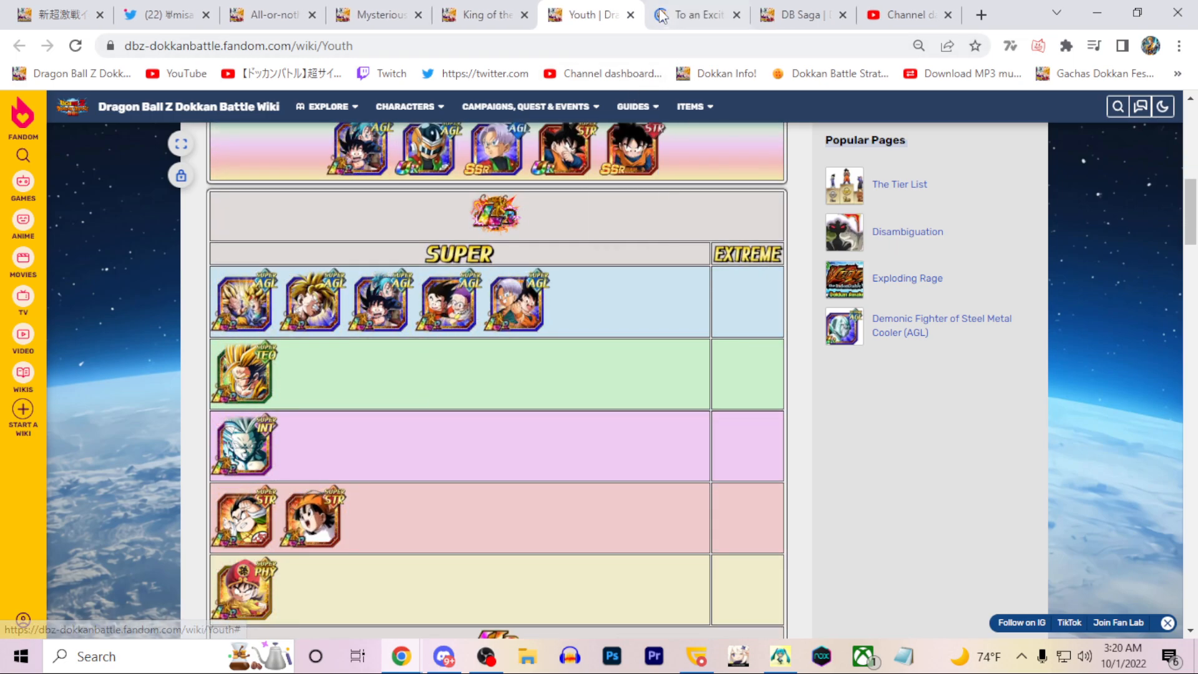
Step: Review the Goku (Youth) & Arale Norimaki unit page and its passive skill text
{"action": "left_click", "coordinate": [694, 14]}
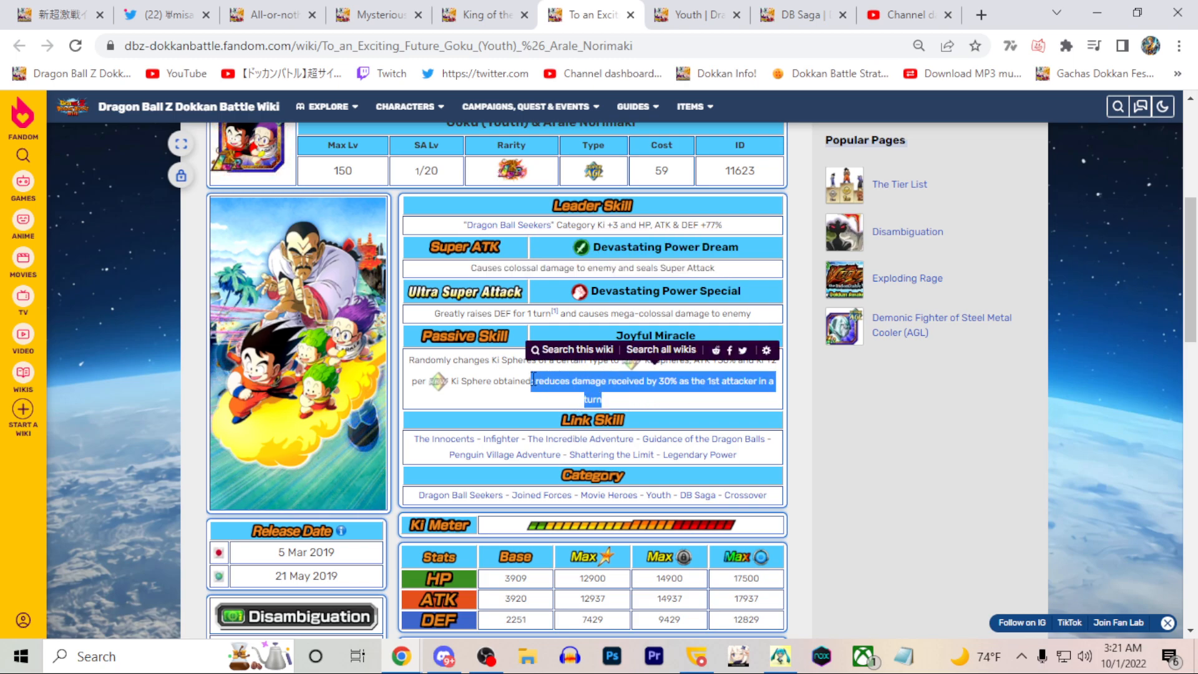
{"action": "left_click", "coordinate": [581, 384]}
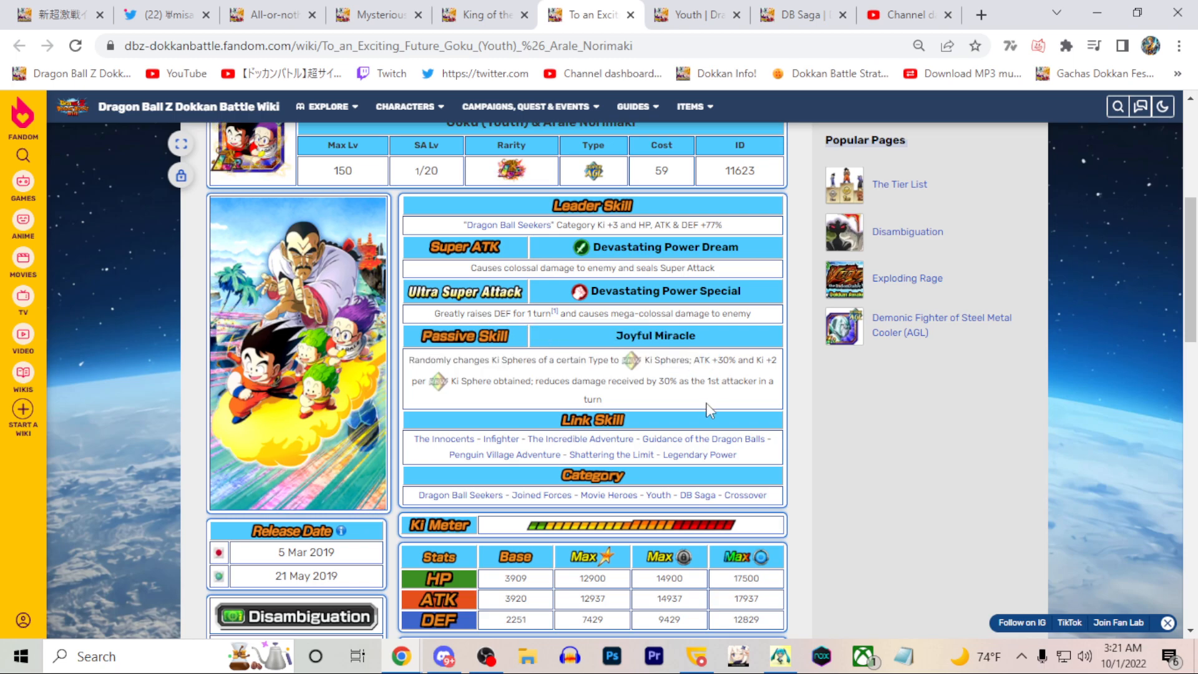
{"action": "mouse_move", "coordinate": [695, 360]}
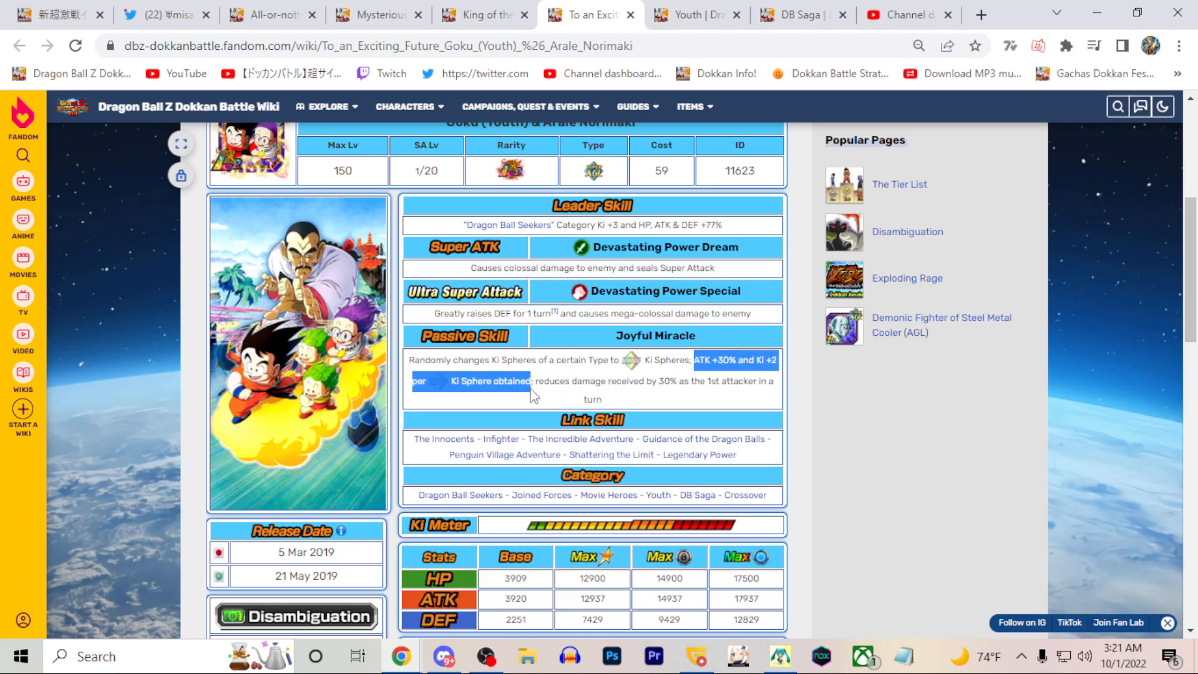
{"action": "left_click", "coordinate": [505, 380]}
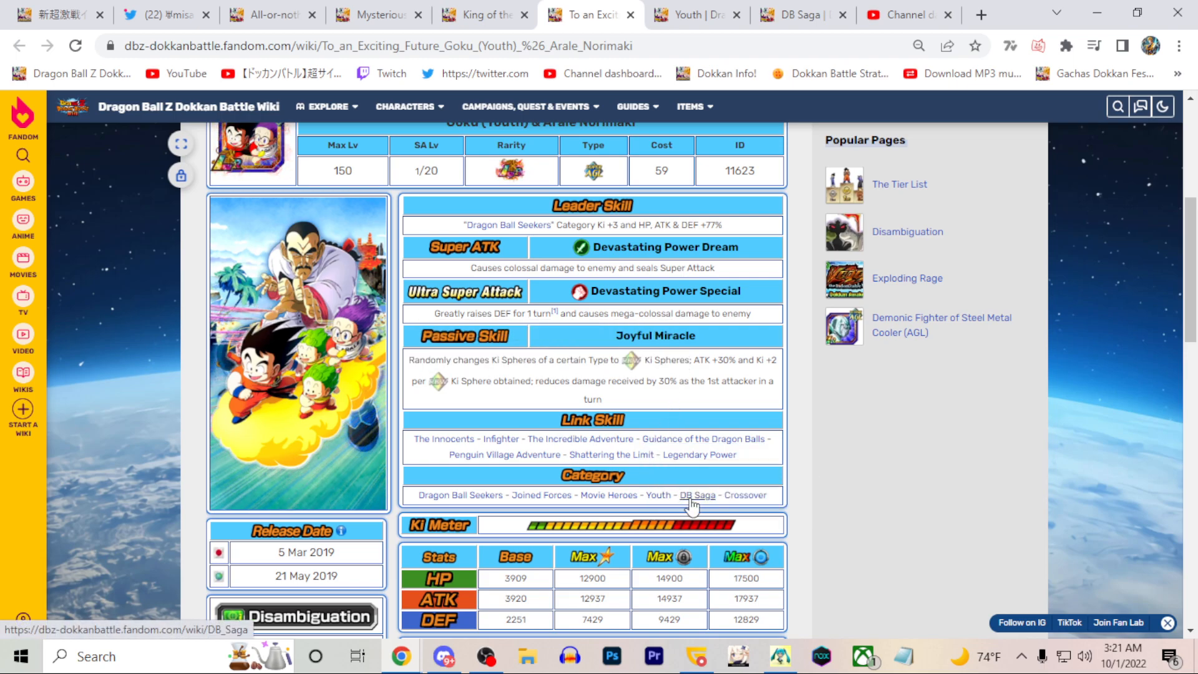
{"action": "mouse_move", "coordinate": [681, 386]}
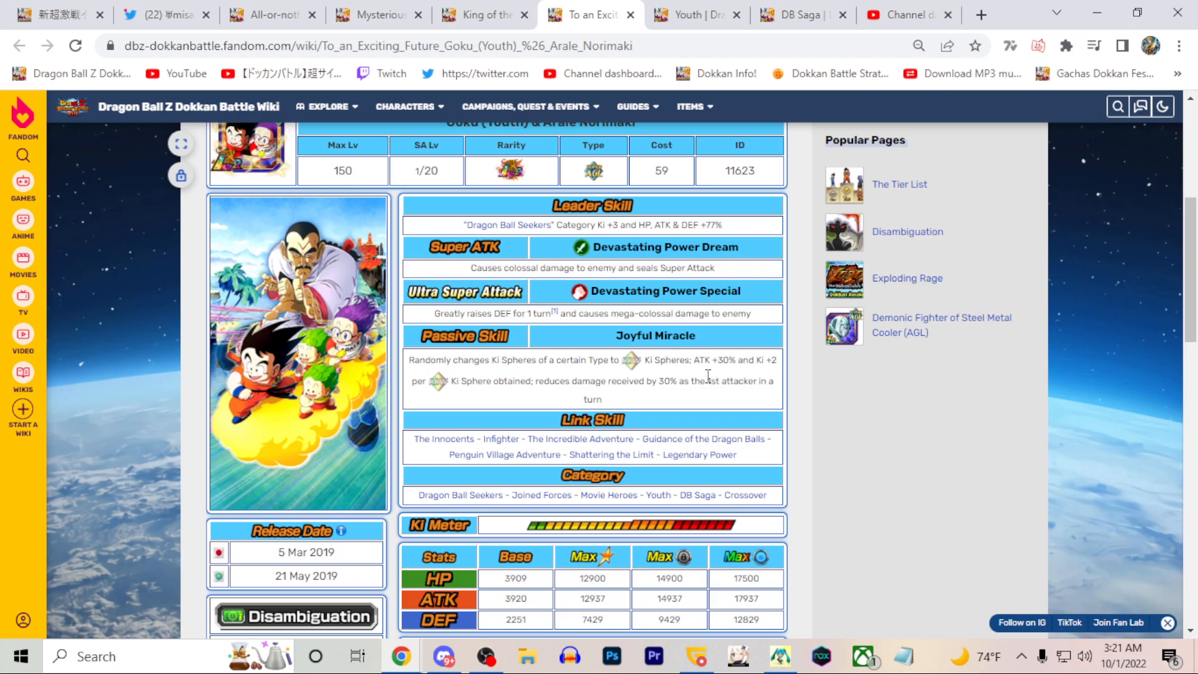
{"action": "scroll", "scroll_direction": "up", "scroll_amount": 3}
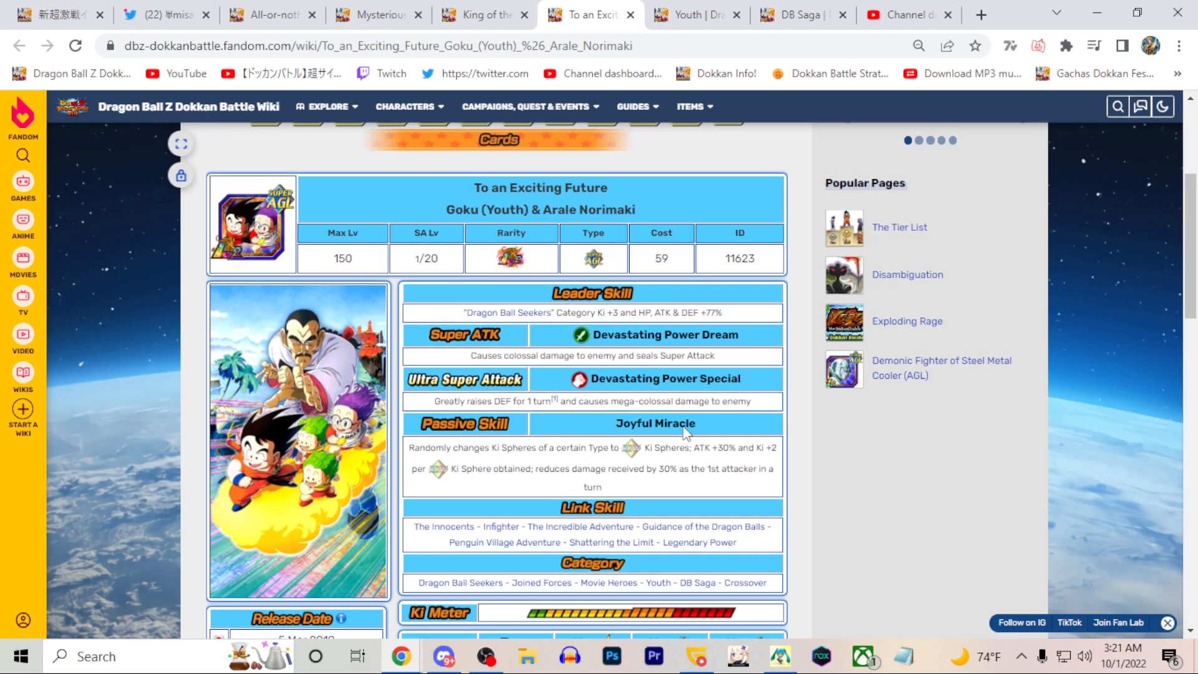
Step: Scroll down through the rest of the page, then switch to the Twitter EZA image thread
{"action": "scroll", "scroll_direction": "down", "scroll_amount": 3}
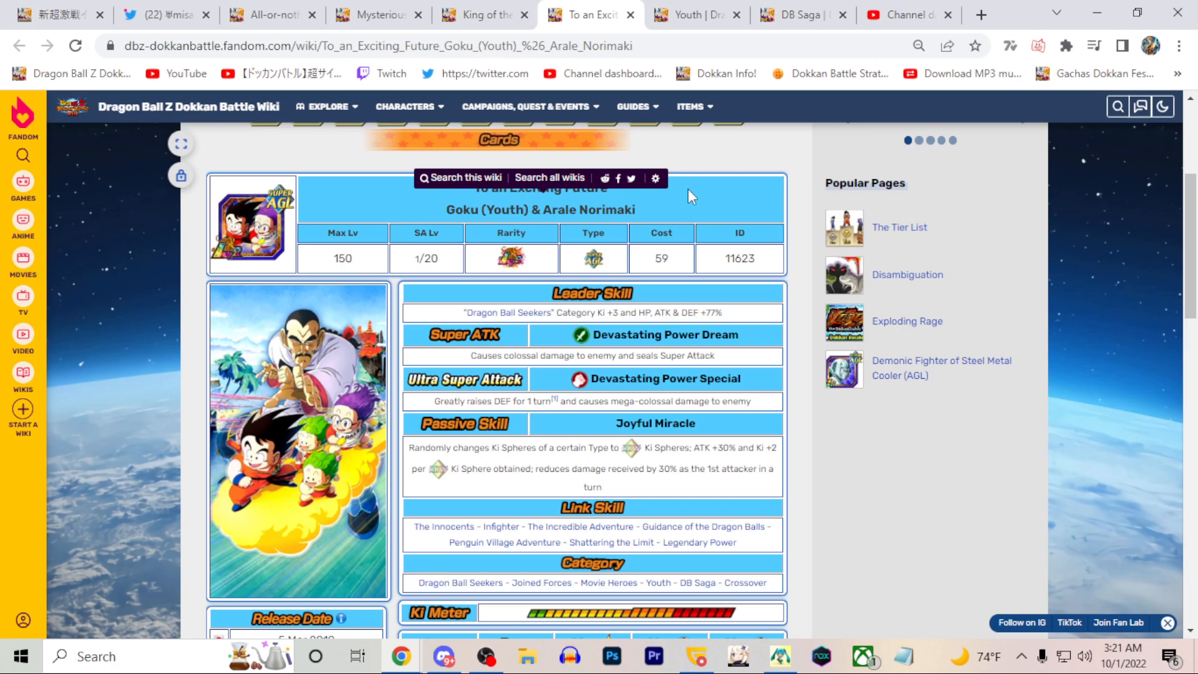
{"action": "scroll", "scroll_direction": "down", "scroll_amount": 3}
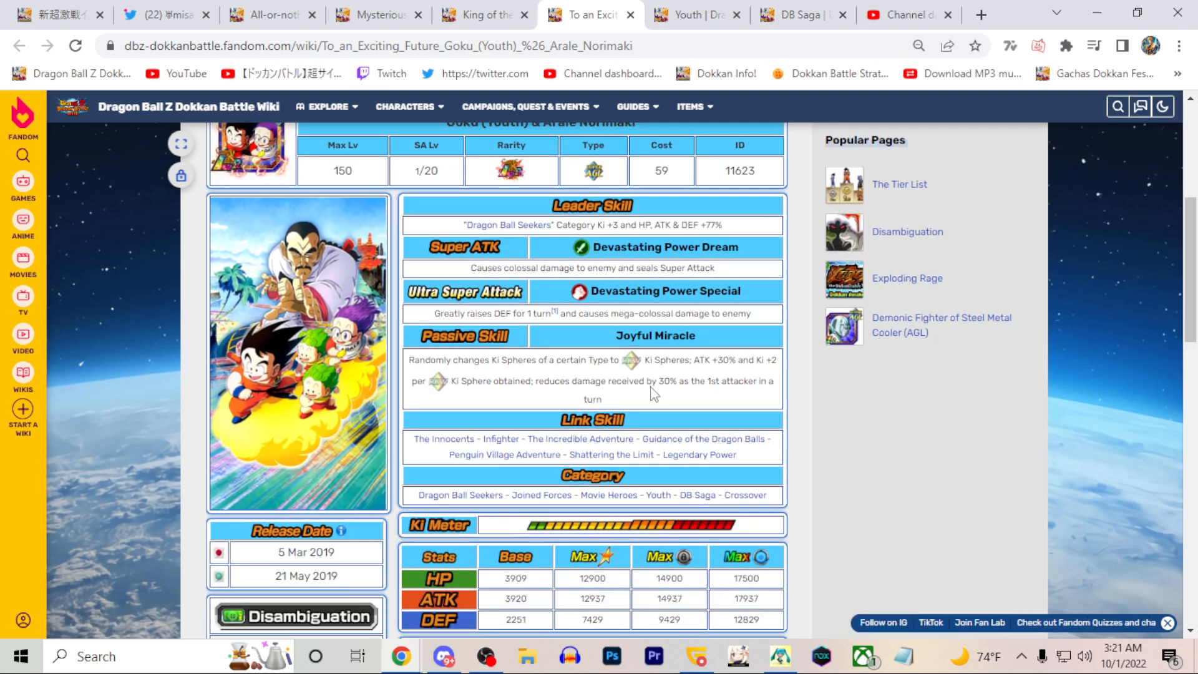
{"action": "mouse_move", "coordinate": [592, 306]}
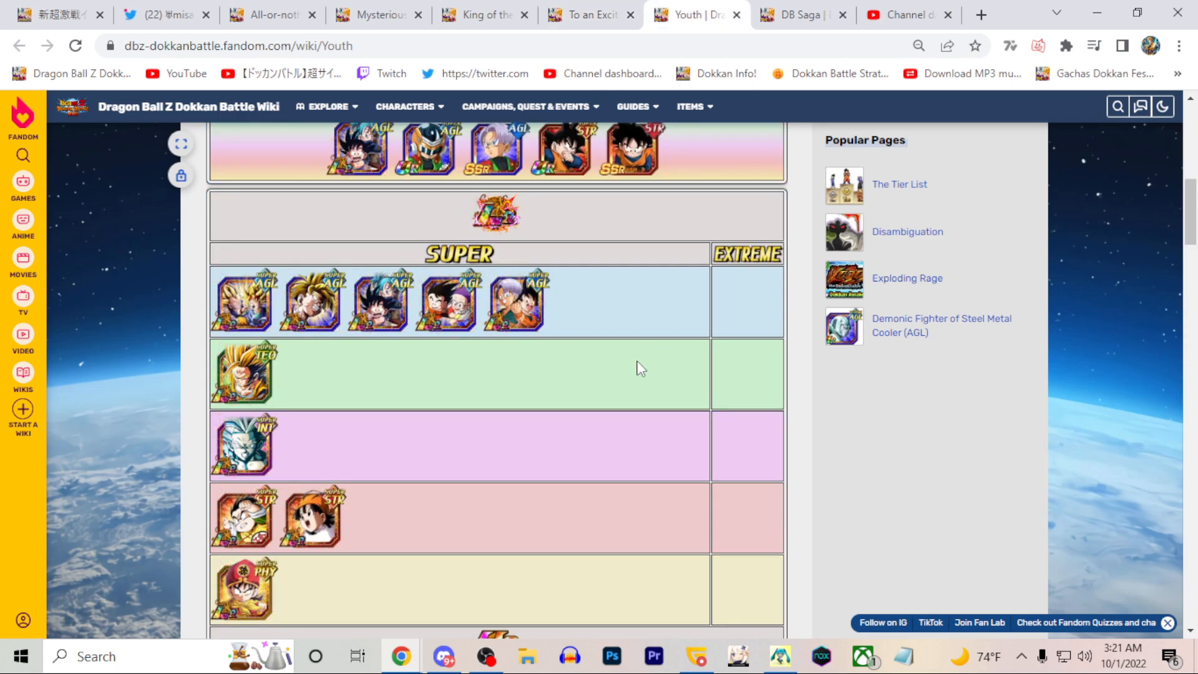
{"action": "scroll", "scroll_direction": "down", "scroll_amount": 3}
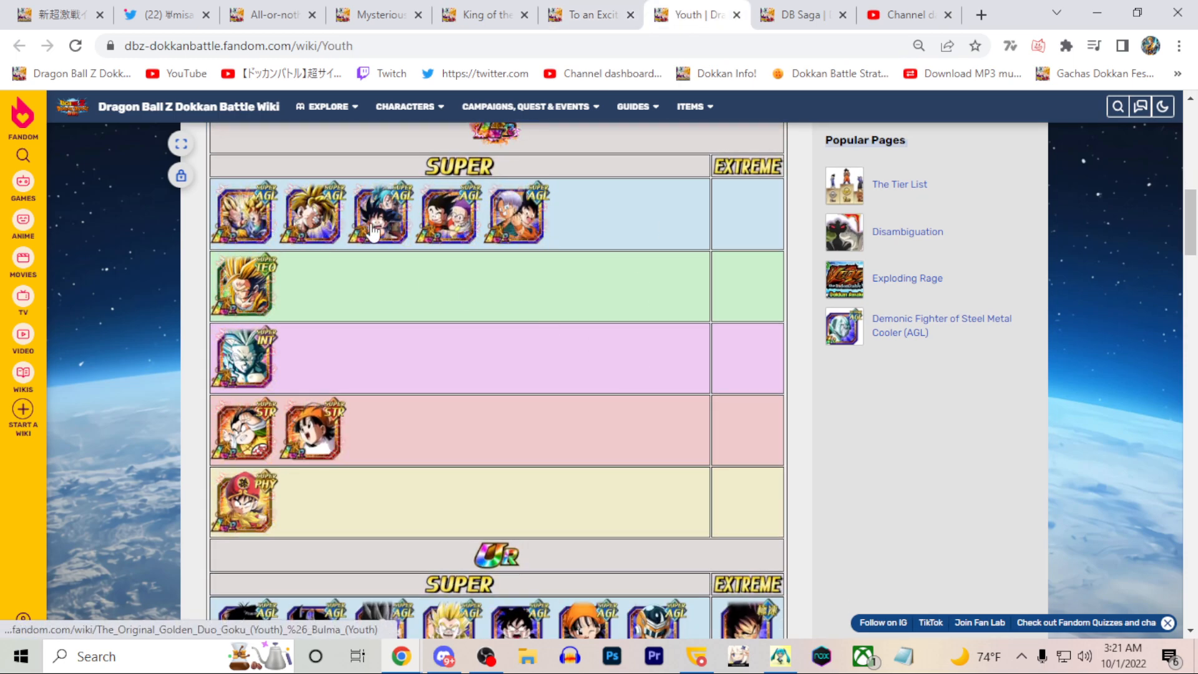
{"action": "mouse_move", "coordinate": [242, 289]}
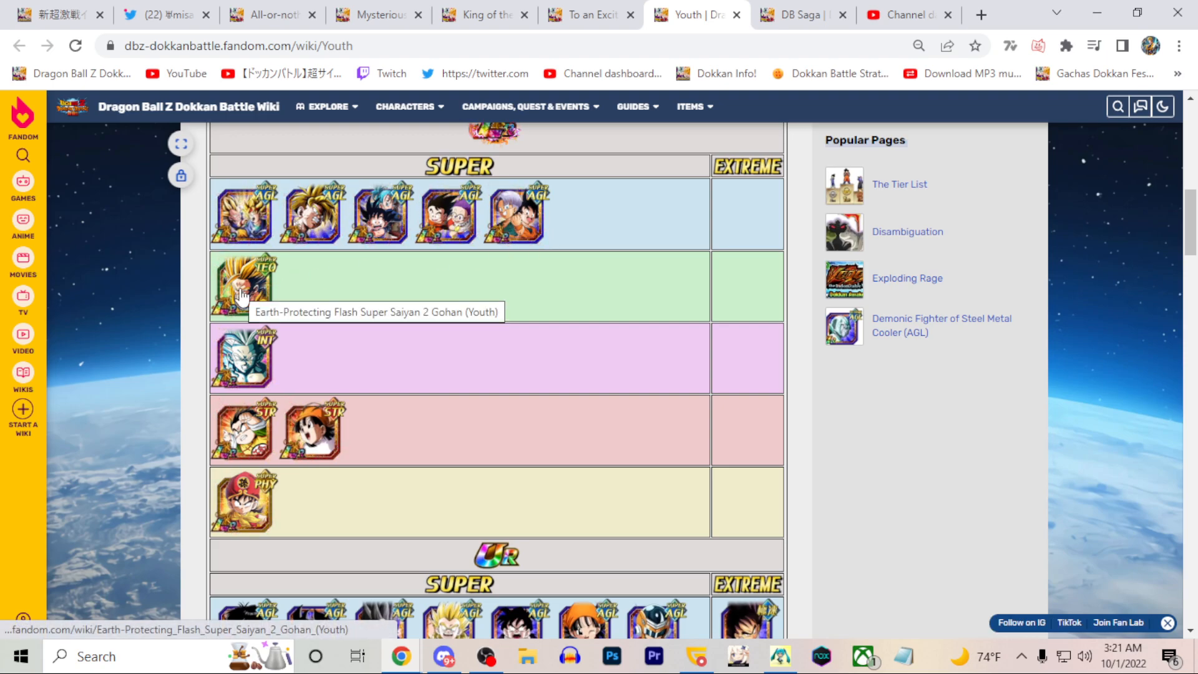
{"action": "left_click", "coordinate": [159, 14]}
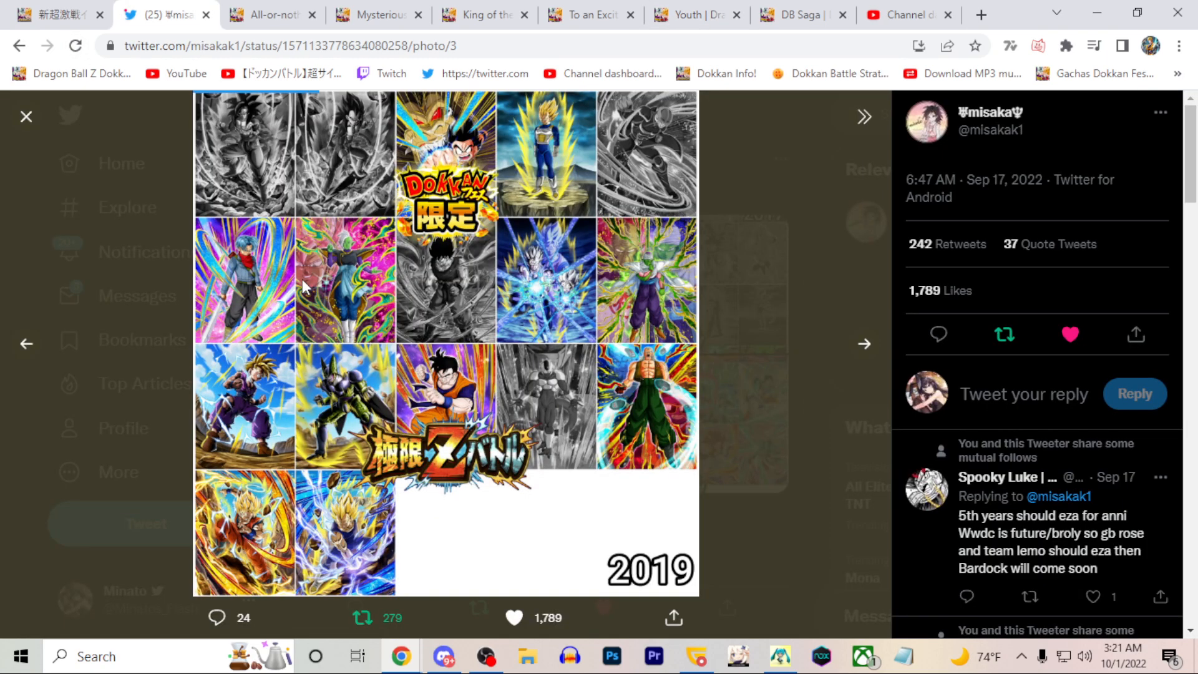
Step: Page back to the first all-years EZA collage, then return to the wiki's Youth category list
{"action": "left_click", "coordinate": [27, 343]}
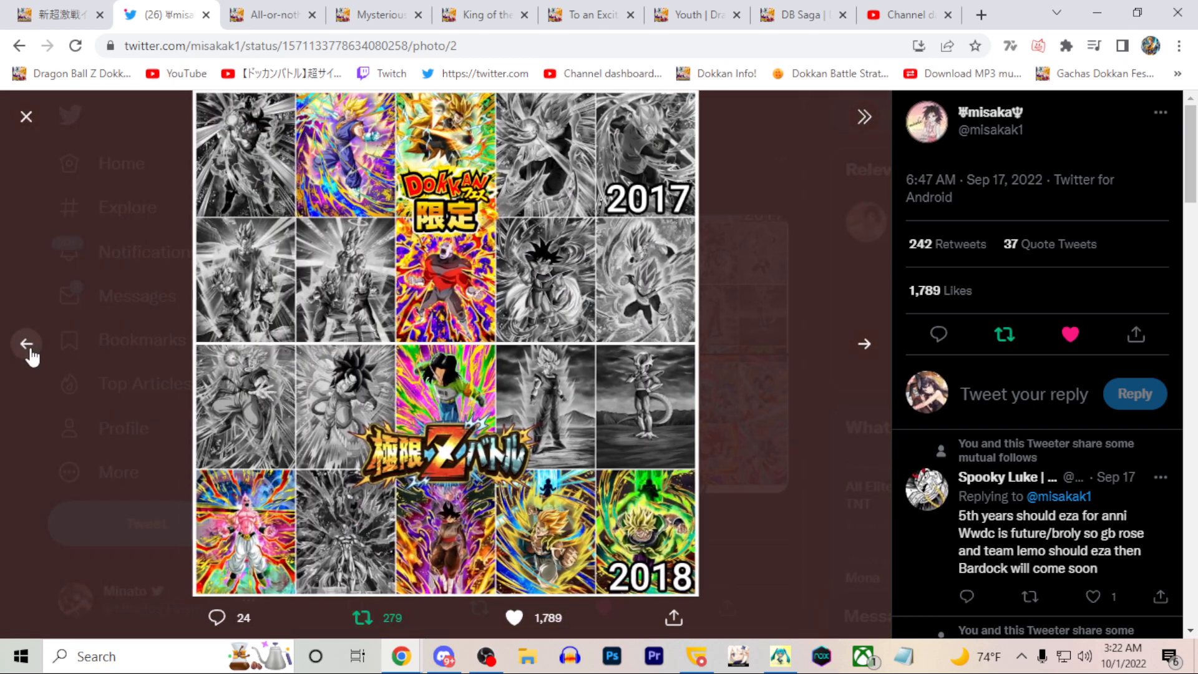
{"action": "left_click", "coordinate": [25, 344]}
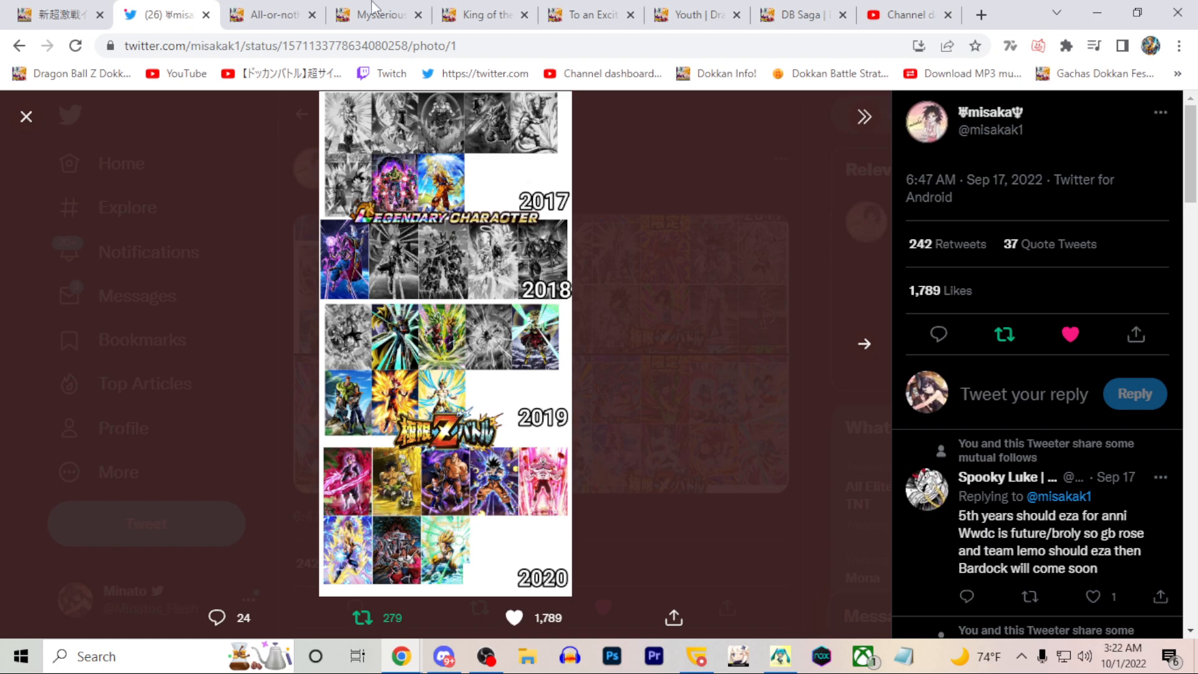
{"action": "left_click", "coordinate": [694, 13]}
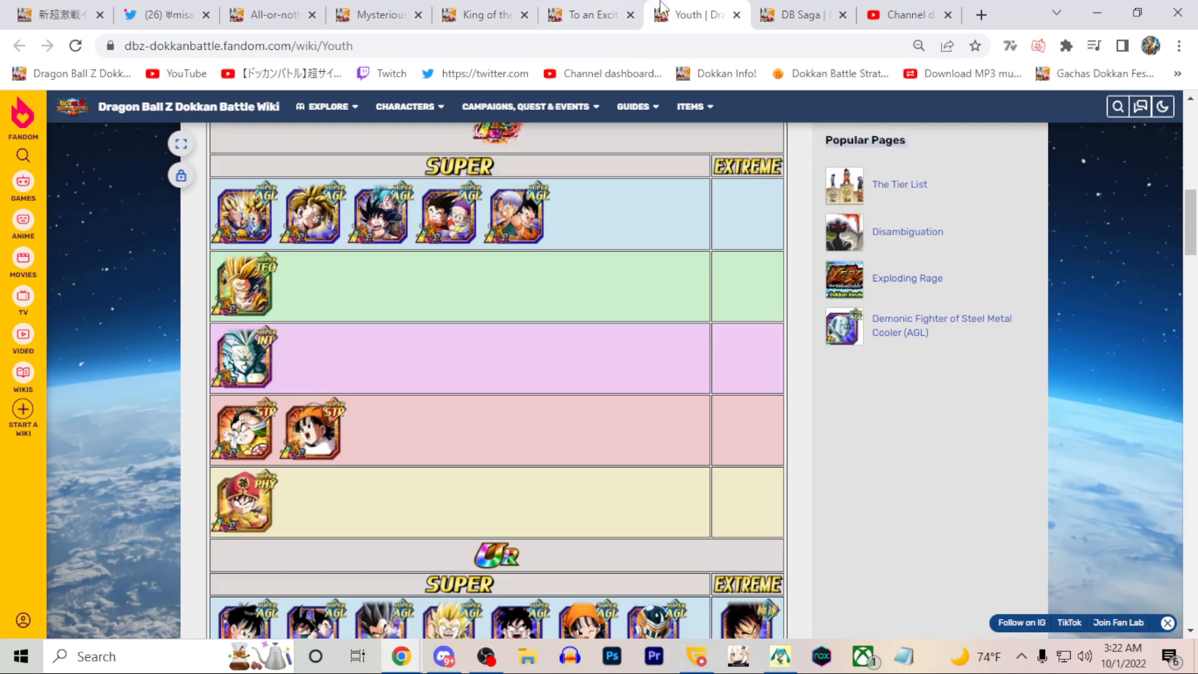
{"action": "mouse_move", "coordinate": [252, 222]}
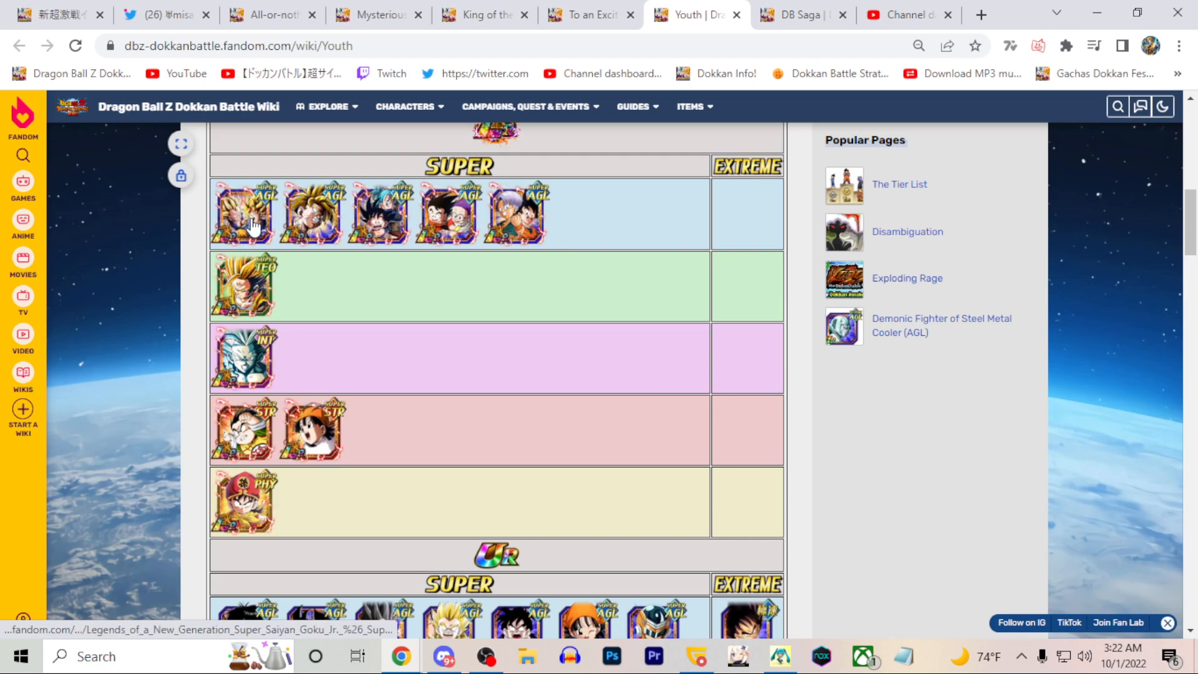
Step: Open the Awakened True Power Super Saiyan Gohan (Youth) page, then return to the Youth list
{"action": "left_click", "coordinate": [243, 212]}
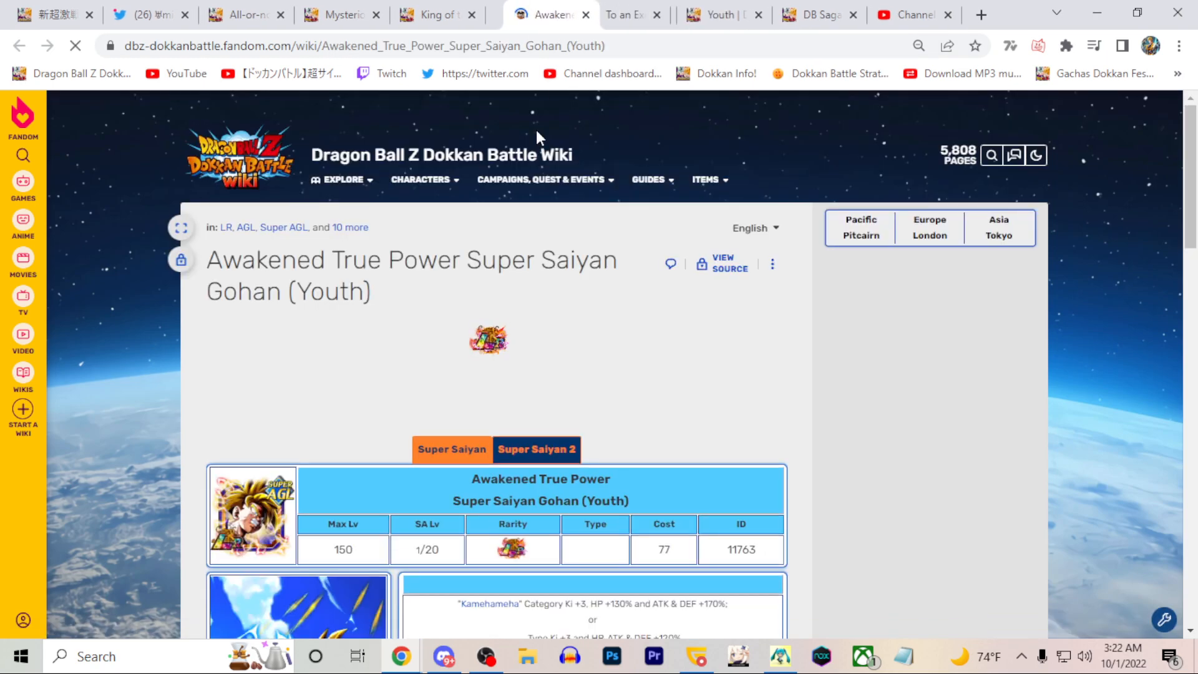
{"action": "scroll", "scroll_direction": "down", "scroll_amount": 3}
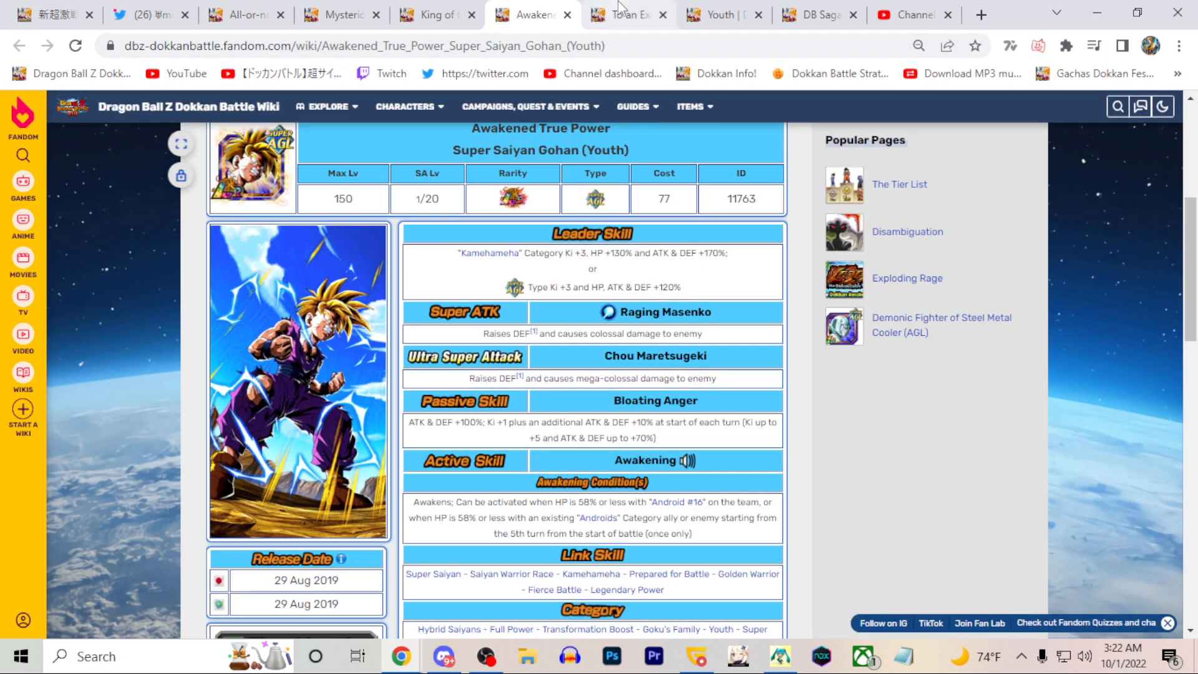
{"action": "left_click", "coordinate": [721, 15]}
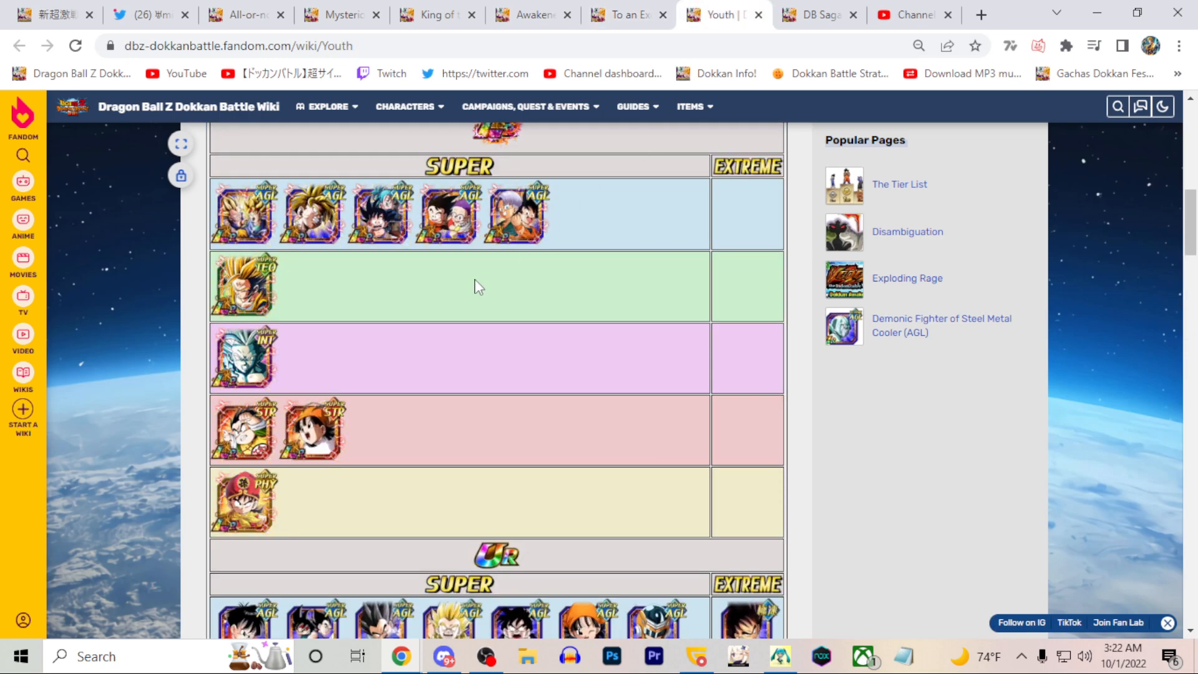
{"action": "scroll", "scroll_direction": "down", "scroll_amount": 3}
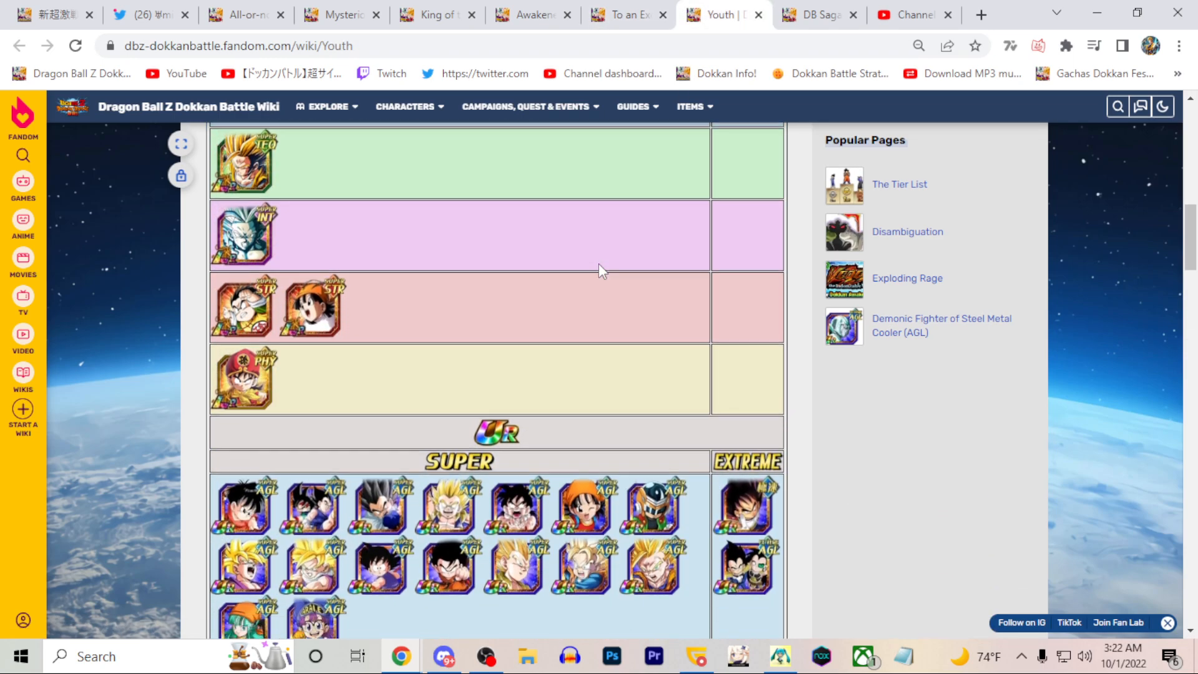
{"action": "scroll", "scroll_direction": "down", "scroll_amount": 3}
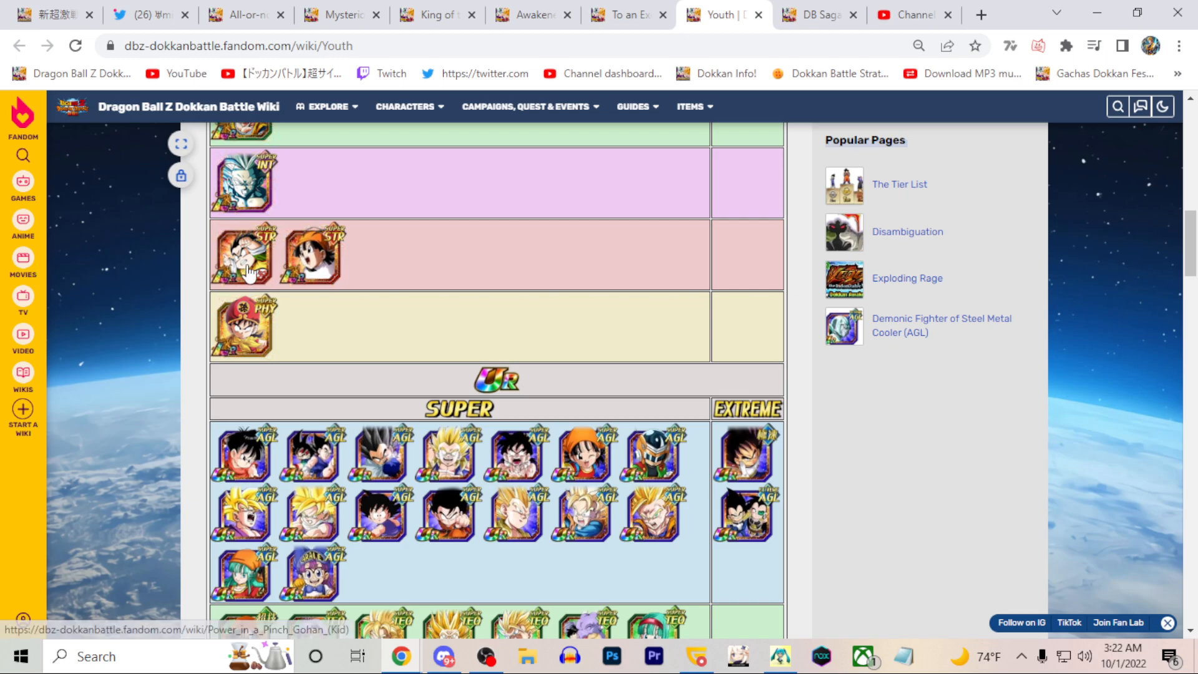
Step: Open the Power in a Pinch Gohan (Kid) page, then return to the Youth list
{"action": "left_click", "coordinate": [243, 253]}
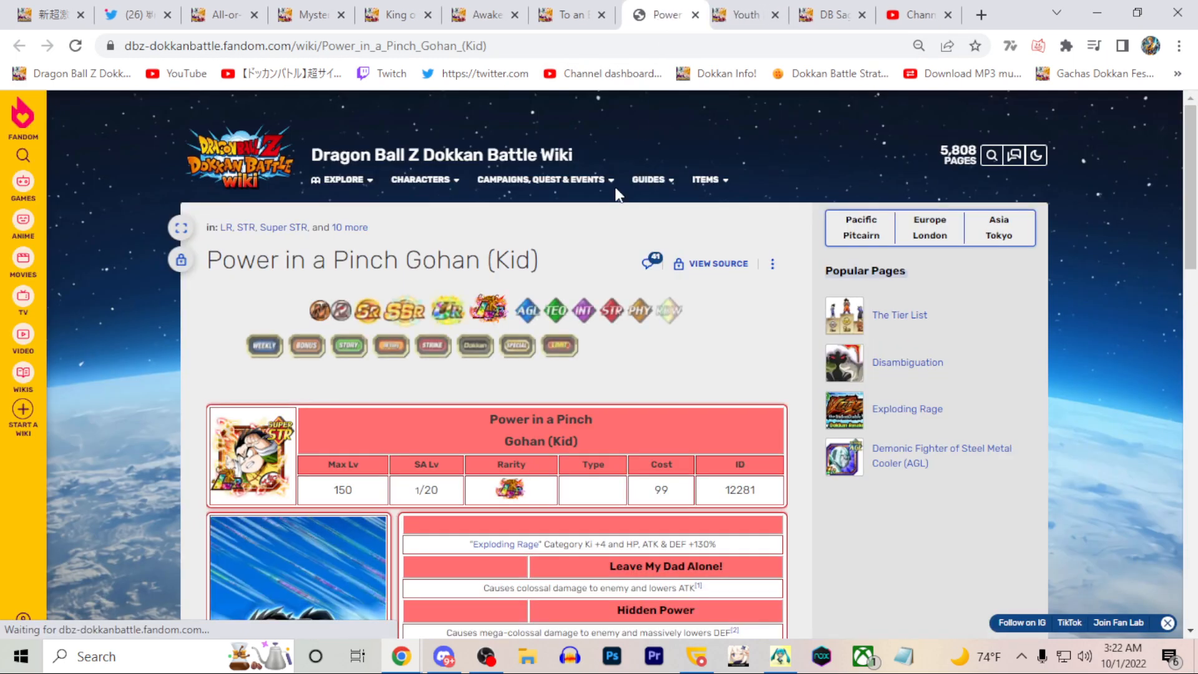
{"action": "scroll", "scroll_direction": "down", "scroll_amount": 3}
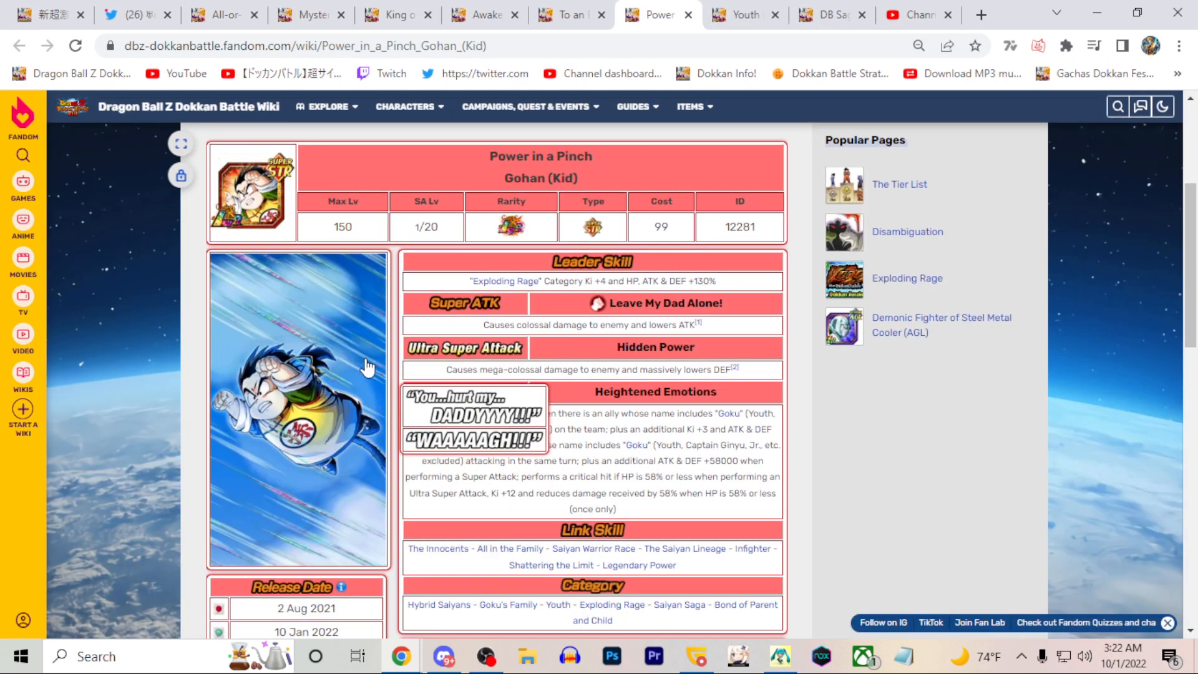
{"action": "left_click", "coordinate": [529, 106]}
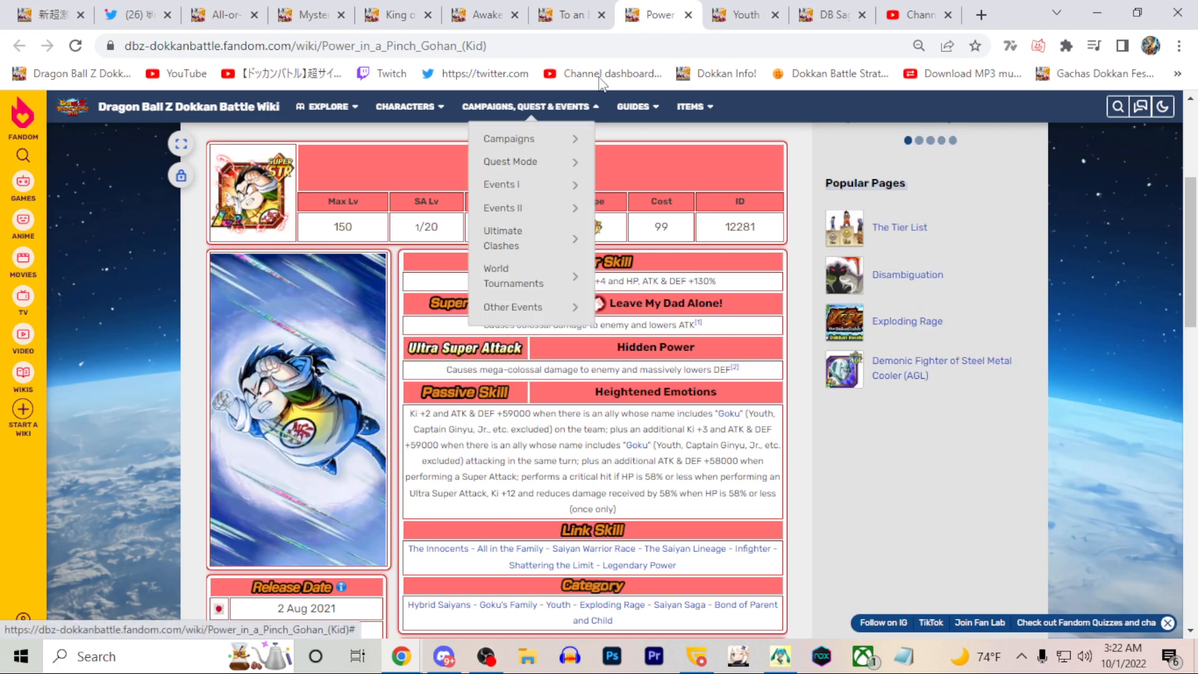
{"action": "left_click", "coordinate": [745, 13]}
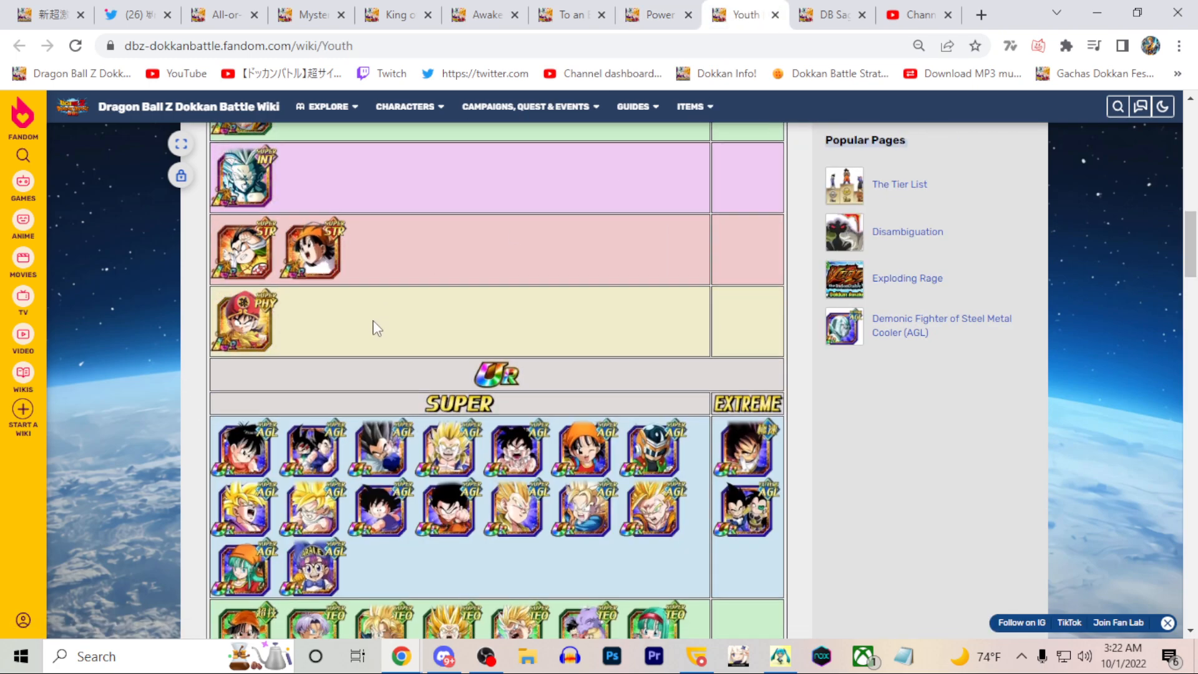
Step: Scroll the Youth category table down to the INT Super Saiyan Goten (Kid) entry
{"action": "scroll", "scroll_direction": "down", "scroll_amount": 3}
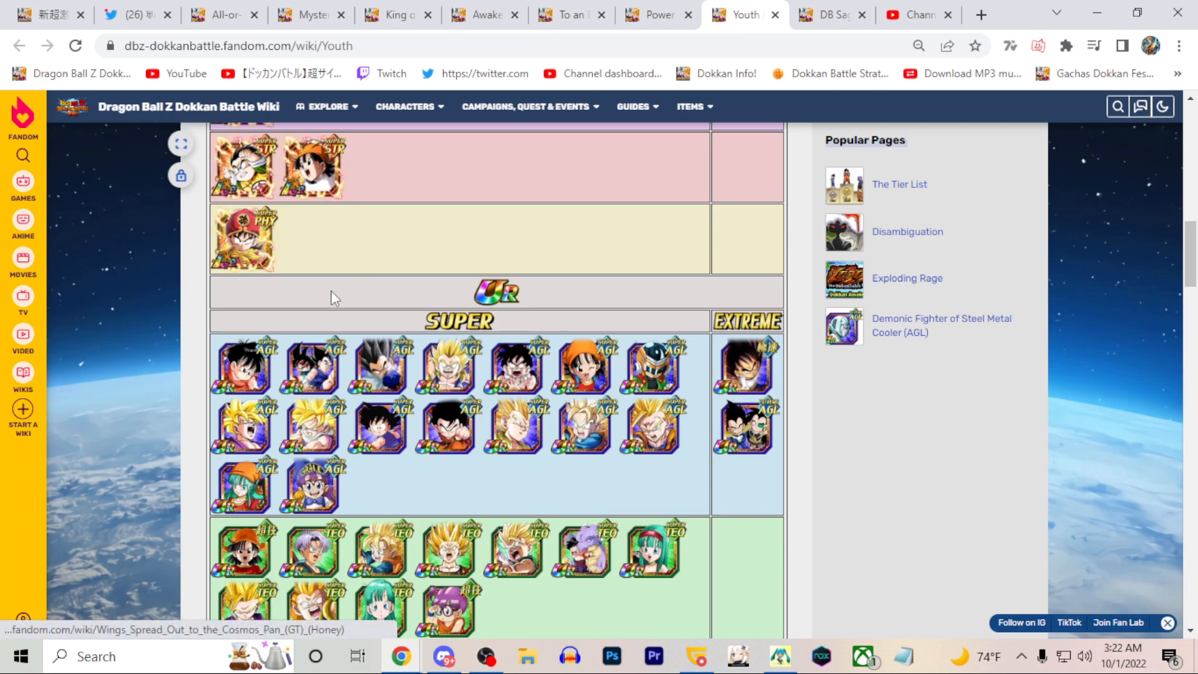
{"action": "scroll", "scroll_direction": "down", "scroll_amount": 3}
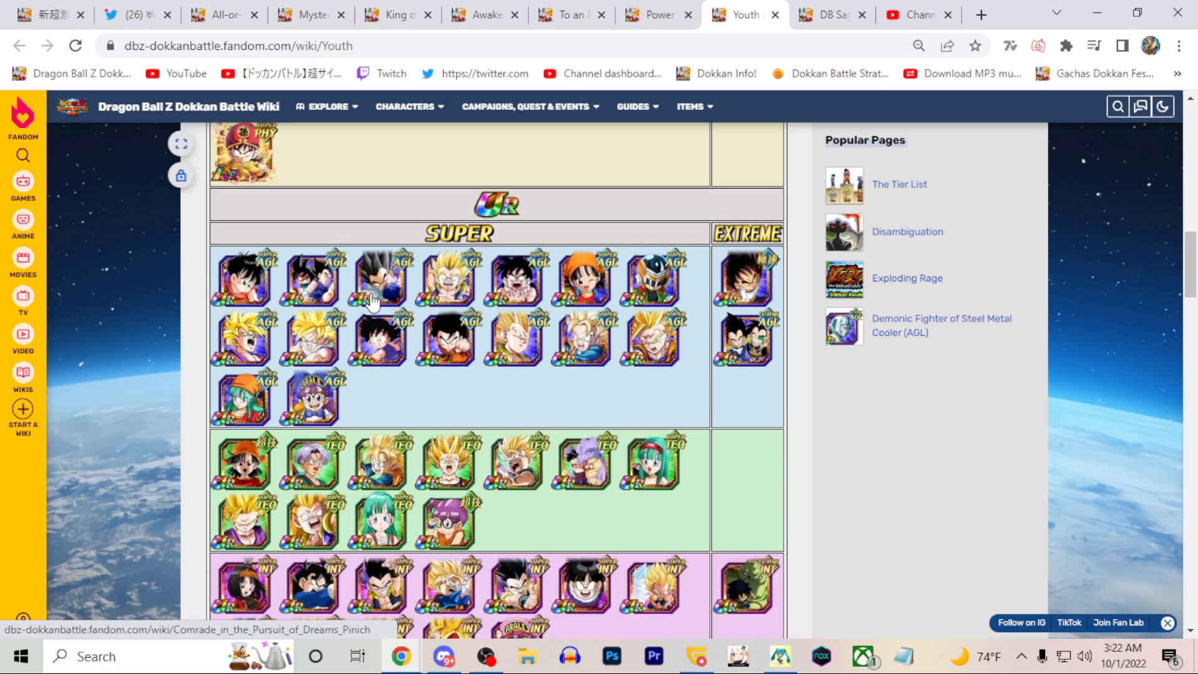
{"action": "mouse_move", "coordinate": [519, 344]}
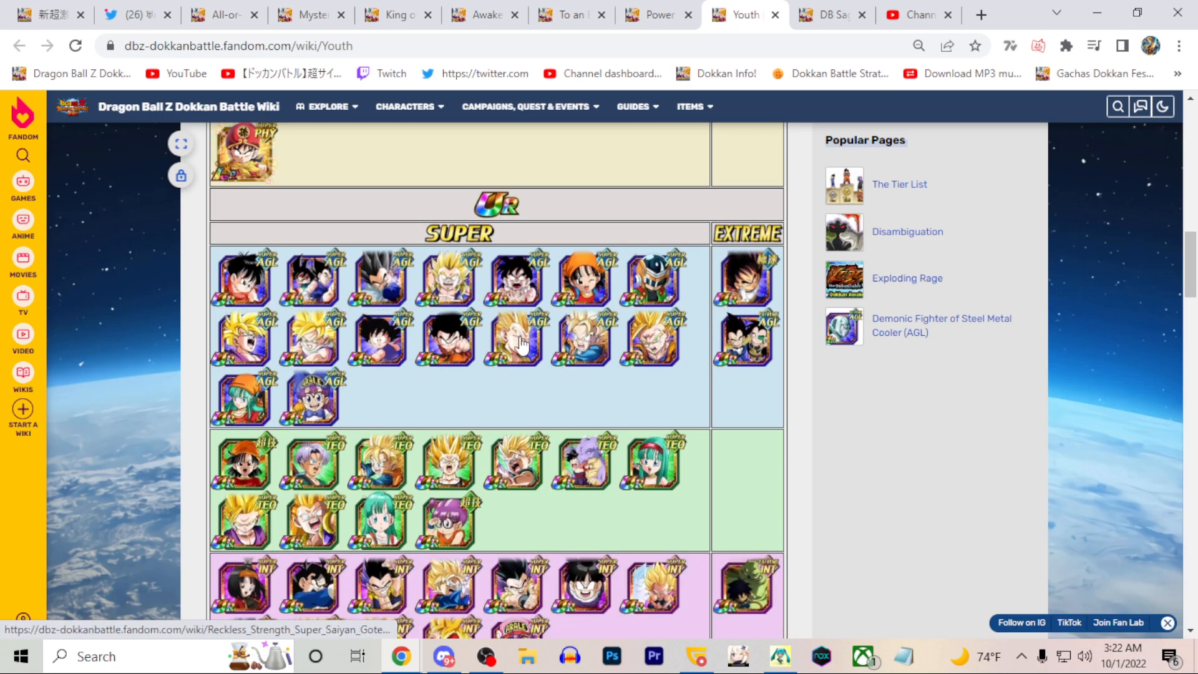
{"action": "mouse_move", "coordinate": [378, 336]}
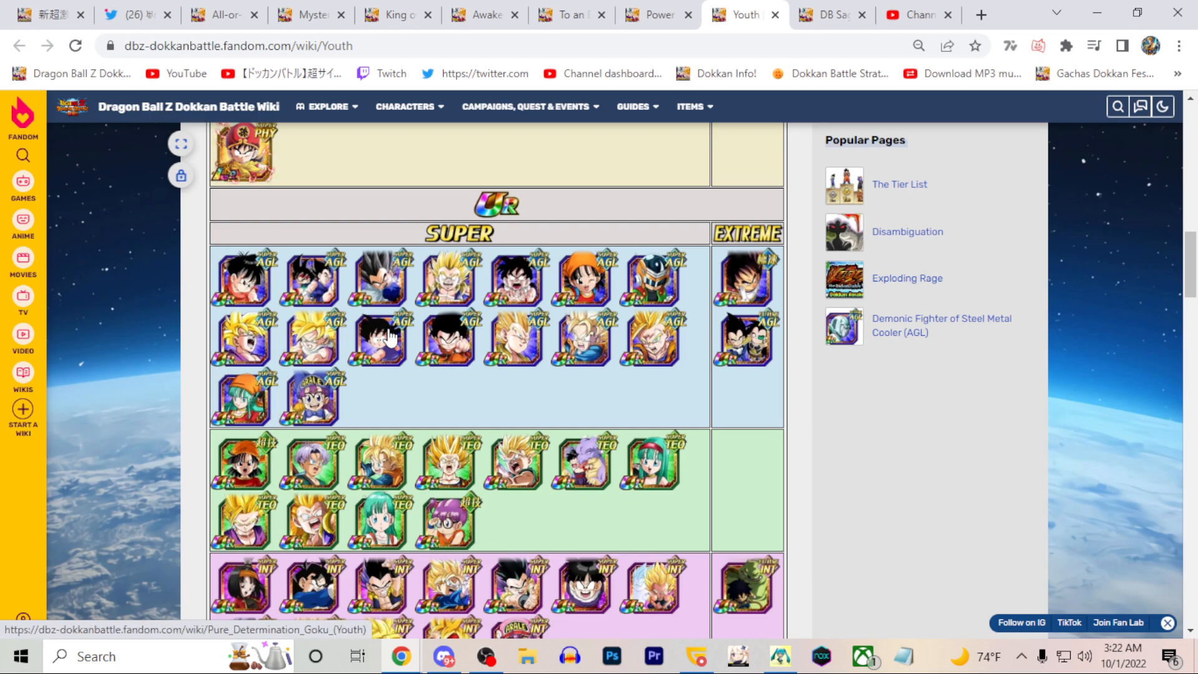
{"action": "mouse_move", "coordinate": [691, 345]}
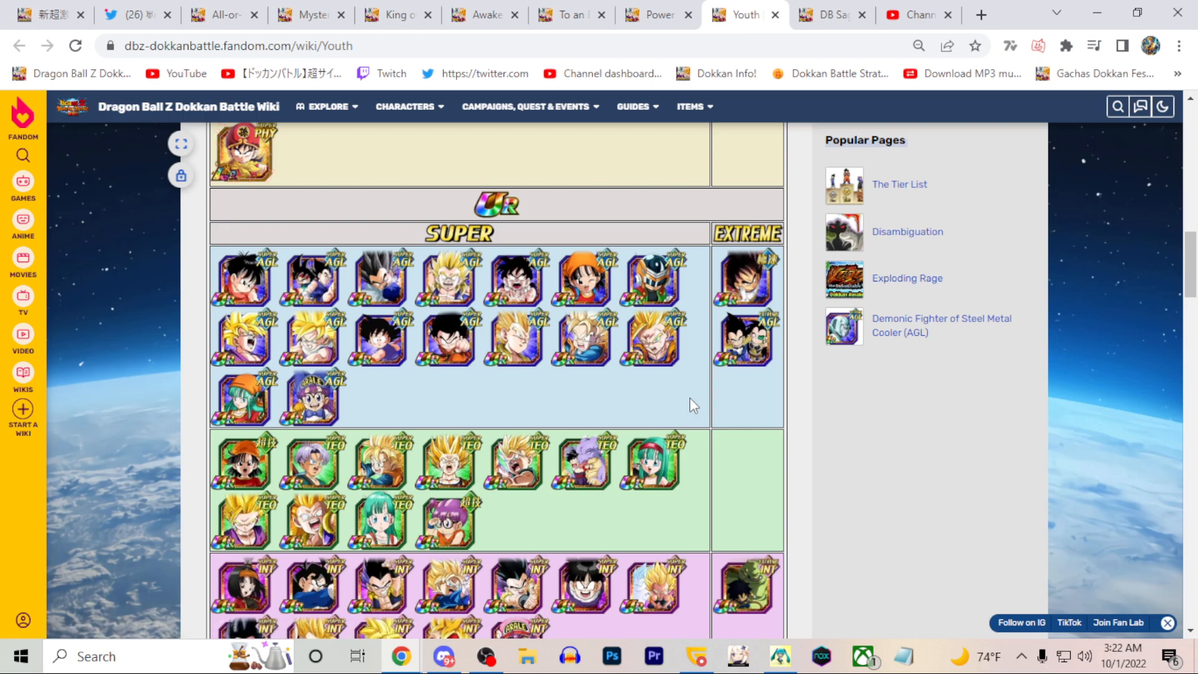
{"action": "scroll", "scroll_direction": "down", "scroll_amount": 3}
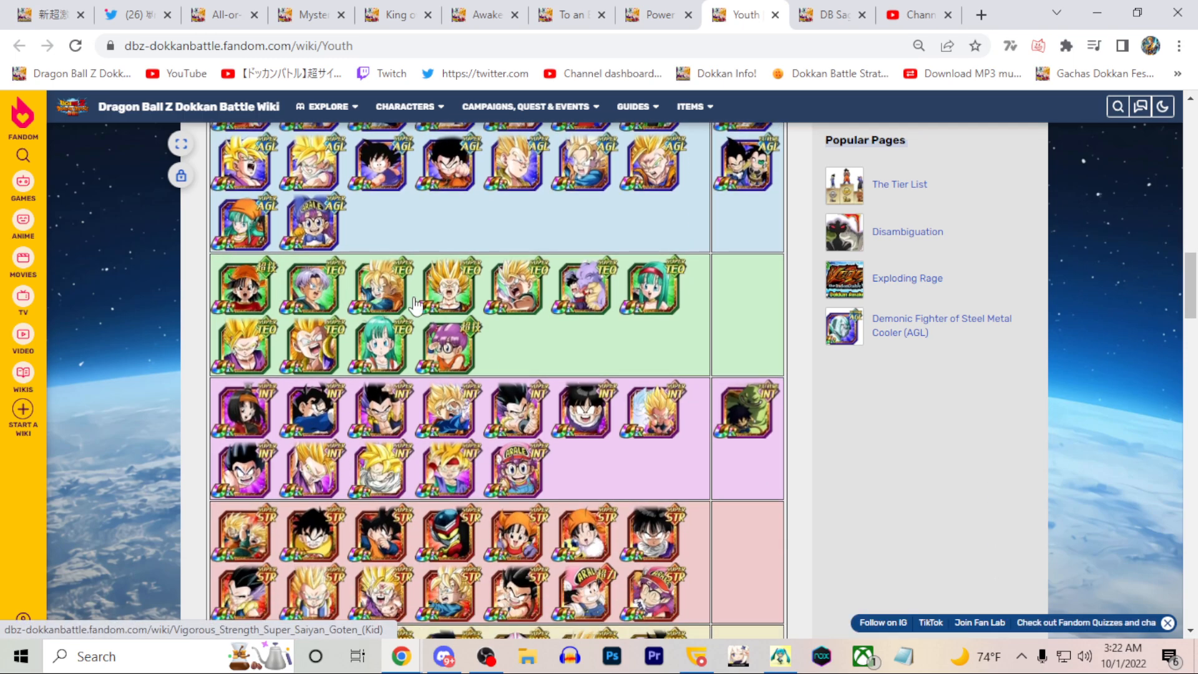
{"action": "mouse_move", "coordinate": [657, 303]}
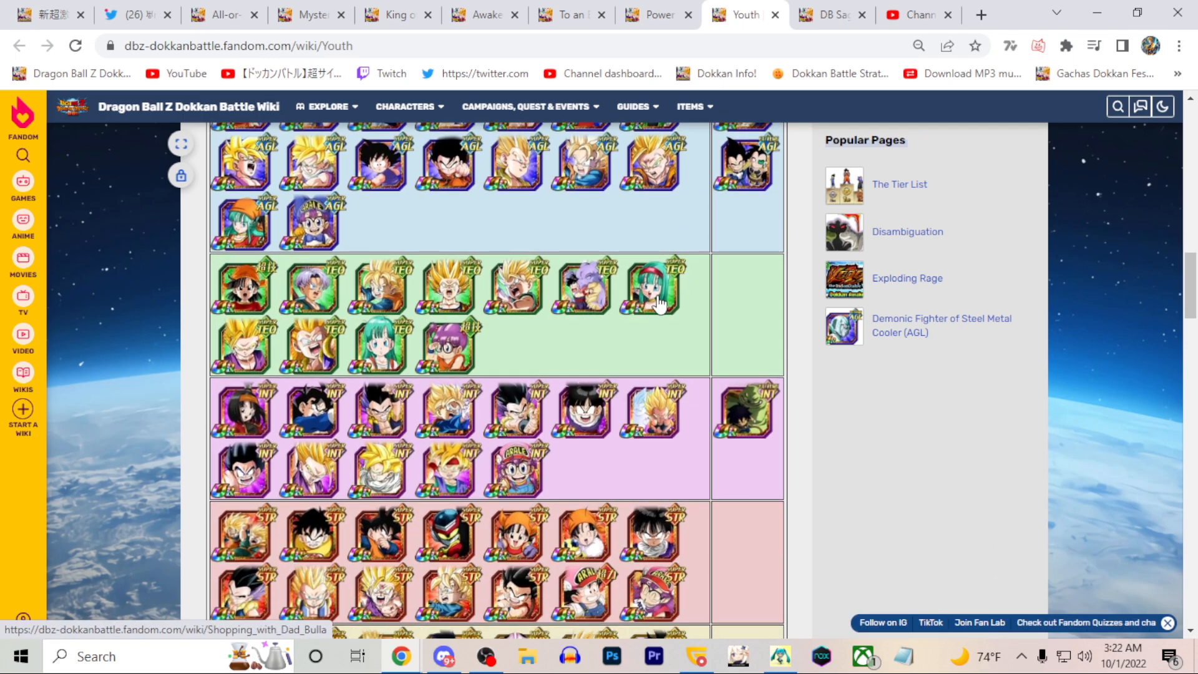
{"action": "mouse_move", "coordinate": [569, 309]}
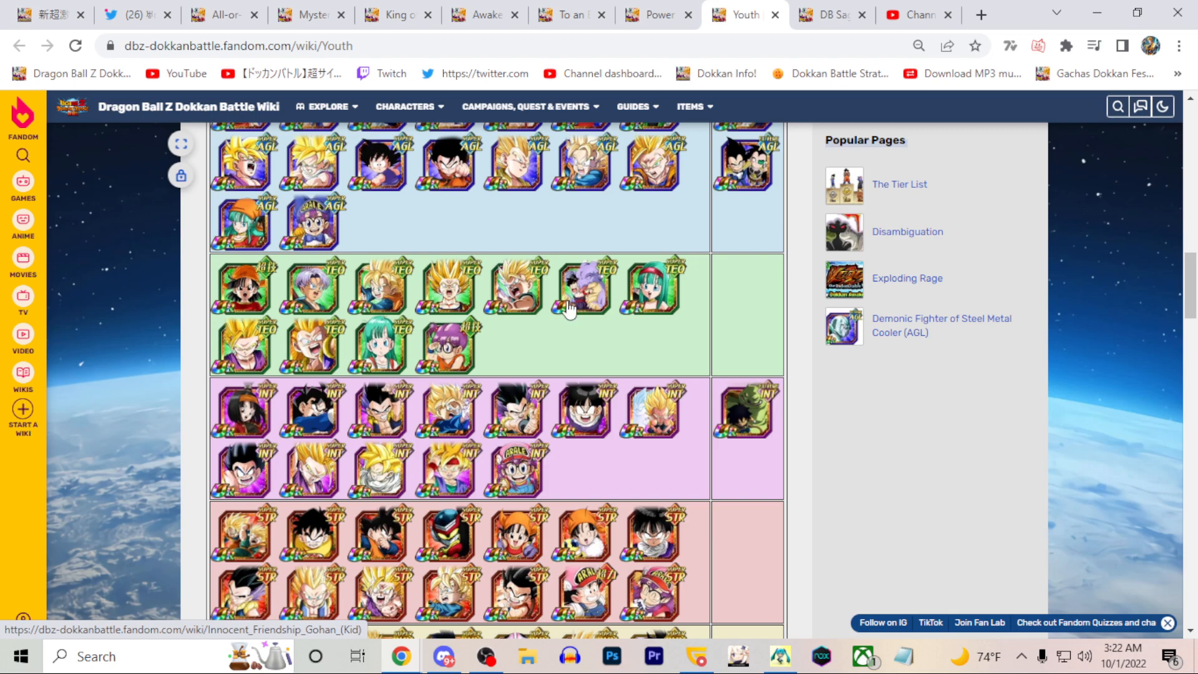
{"action": "scroll", "scroll_direction": "down", "scroll_amount": 3}
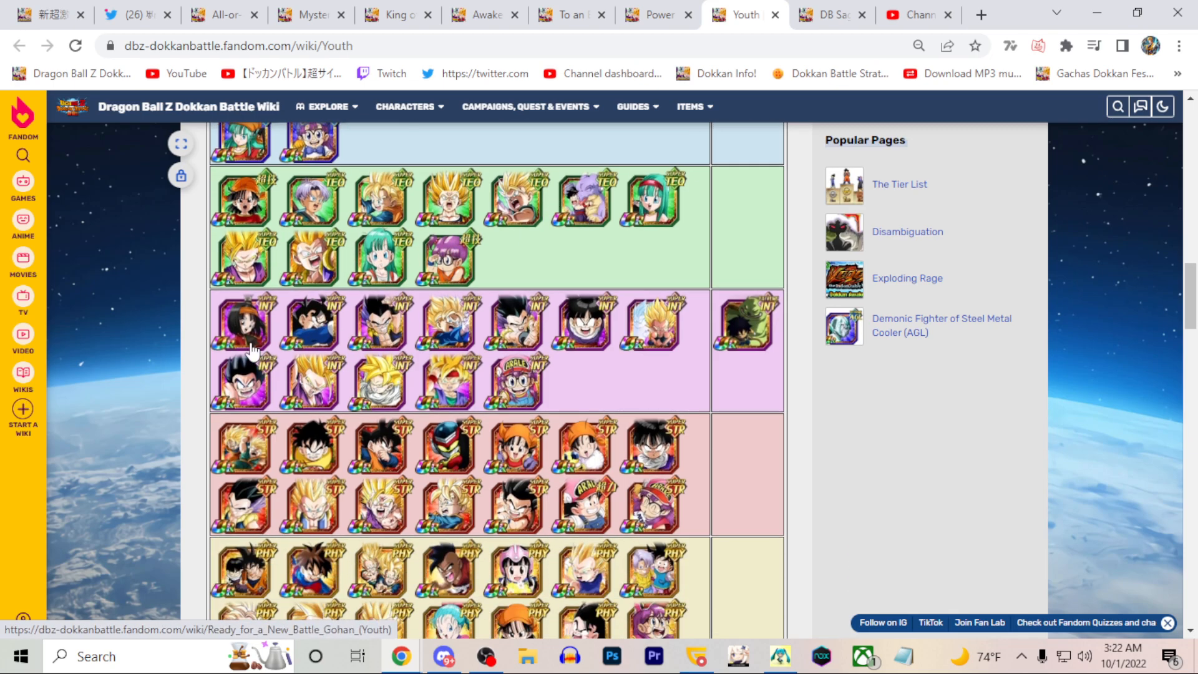
{"action": "mouse_move", "coordinate": [572, 215]}
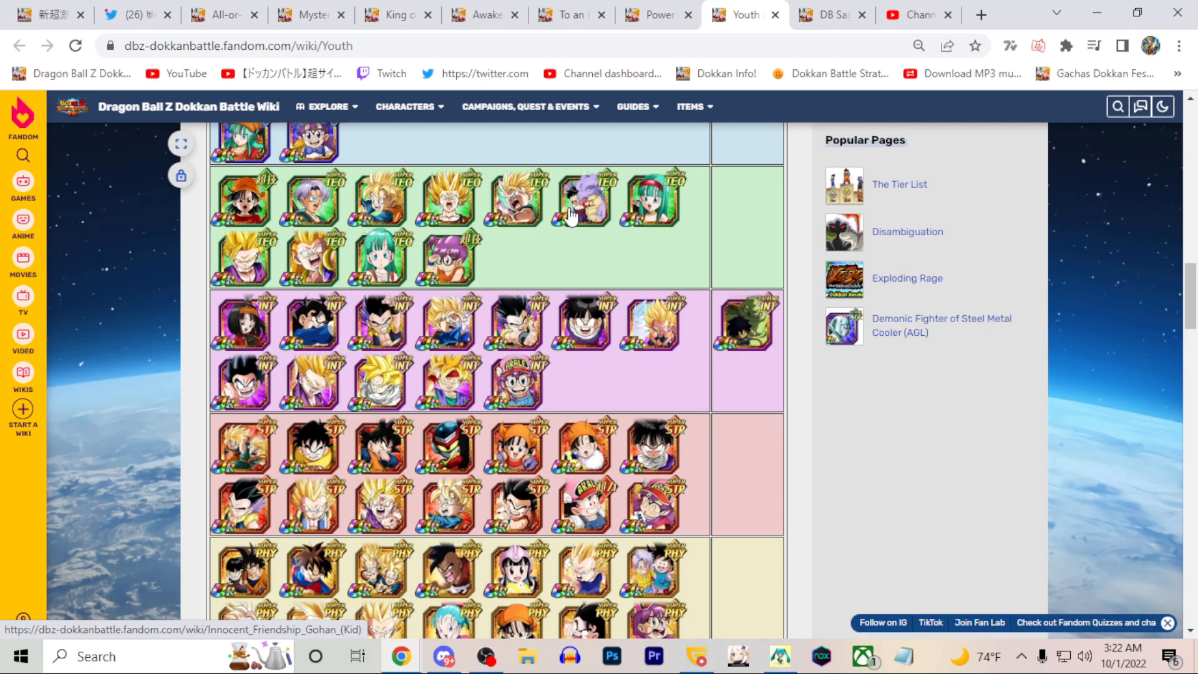
{"action": "mouse_move", "coordinate": [443, 352]}
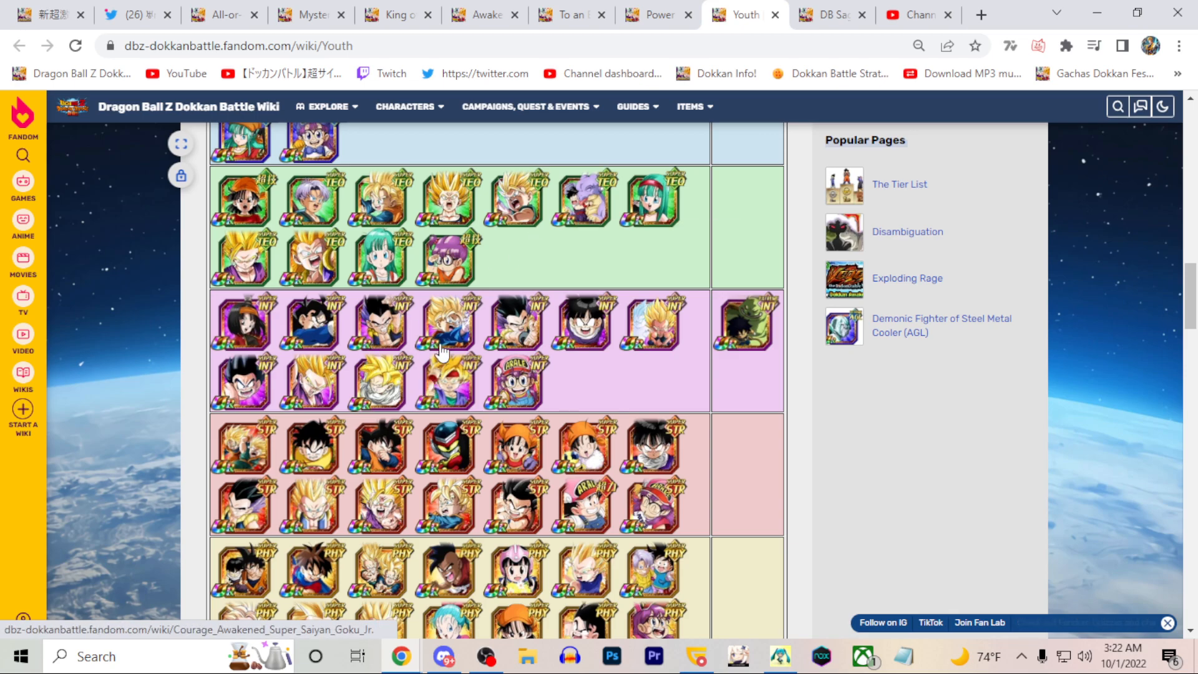
{"action": "scroll", "scroll_direction": "down", "scroll_amount": 3}
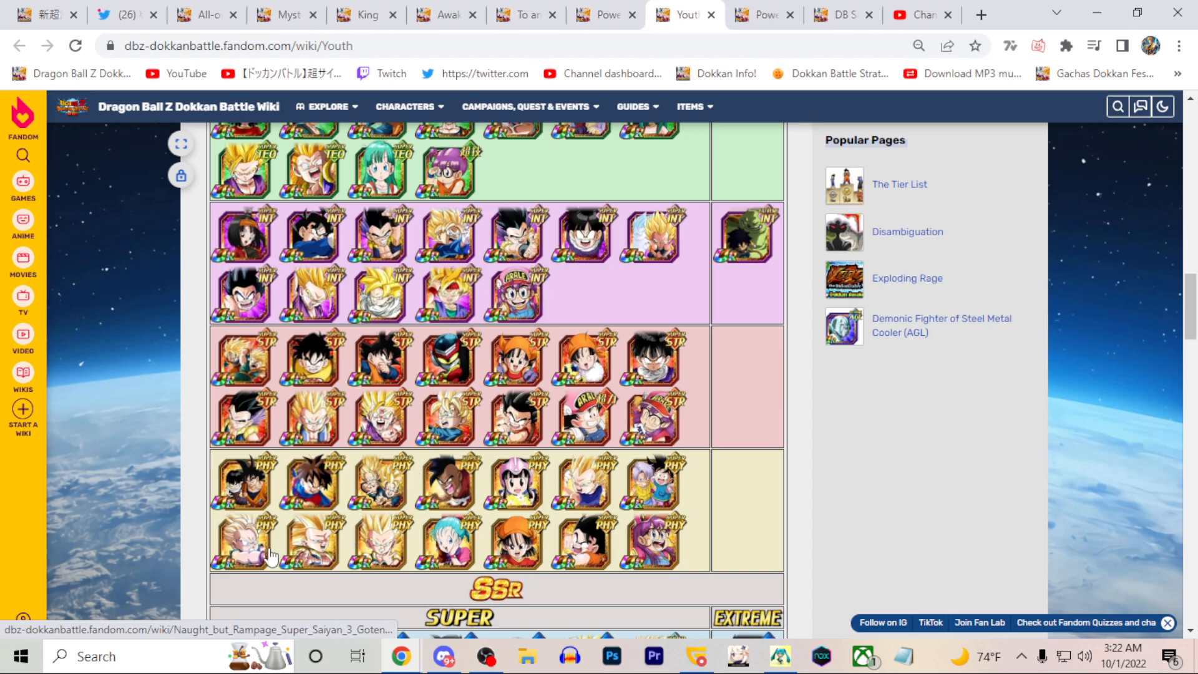
{"action": "mouse_move", "coordinate": [377, 539]}
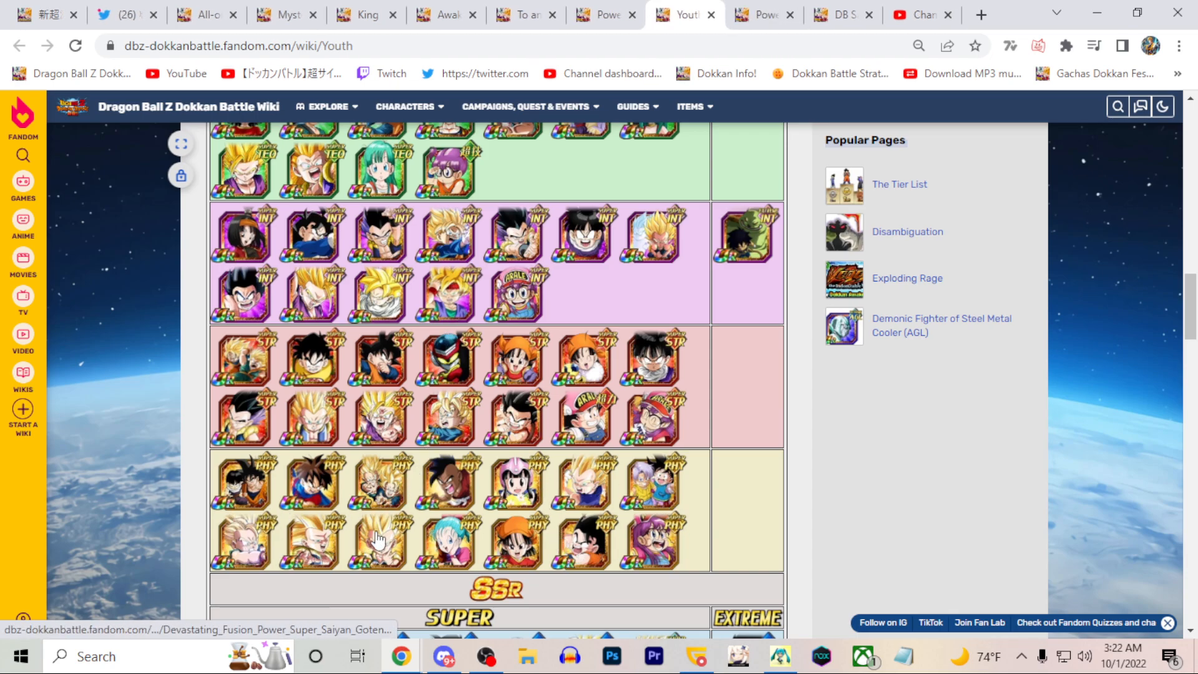
{"action": "scroll", "scroll_direction": "up", "scroll_amount": 3}
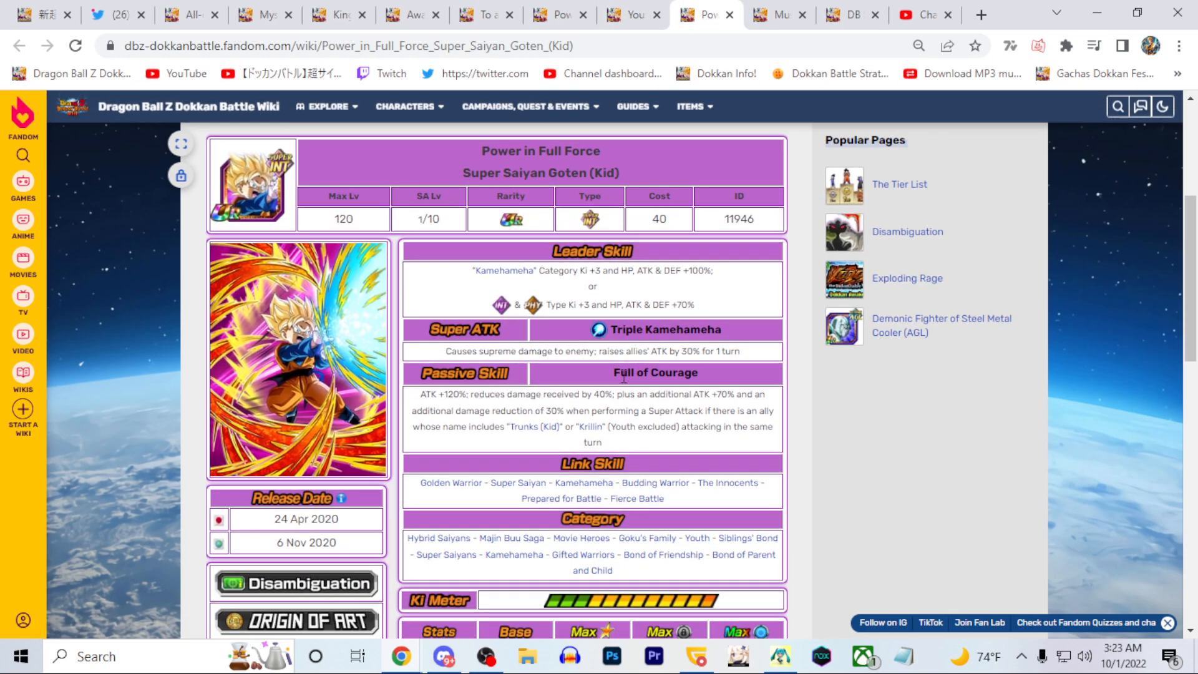
Step: Read down the Goten (Kid) unit page and return to the Youth category page
{"action": "scroll", "scroll_direction": "down", "scroll_amount": 3}
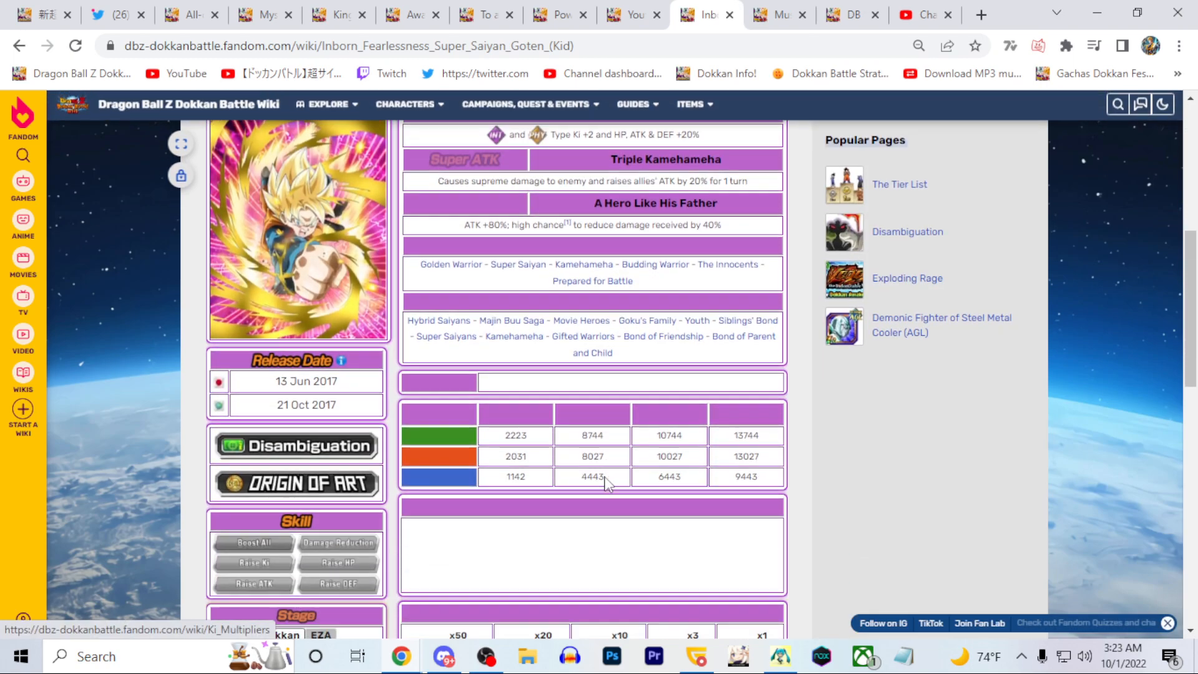
{"action": "scroll", "scroll_direction": "down", "scroll_amount": 3}
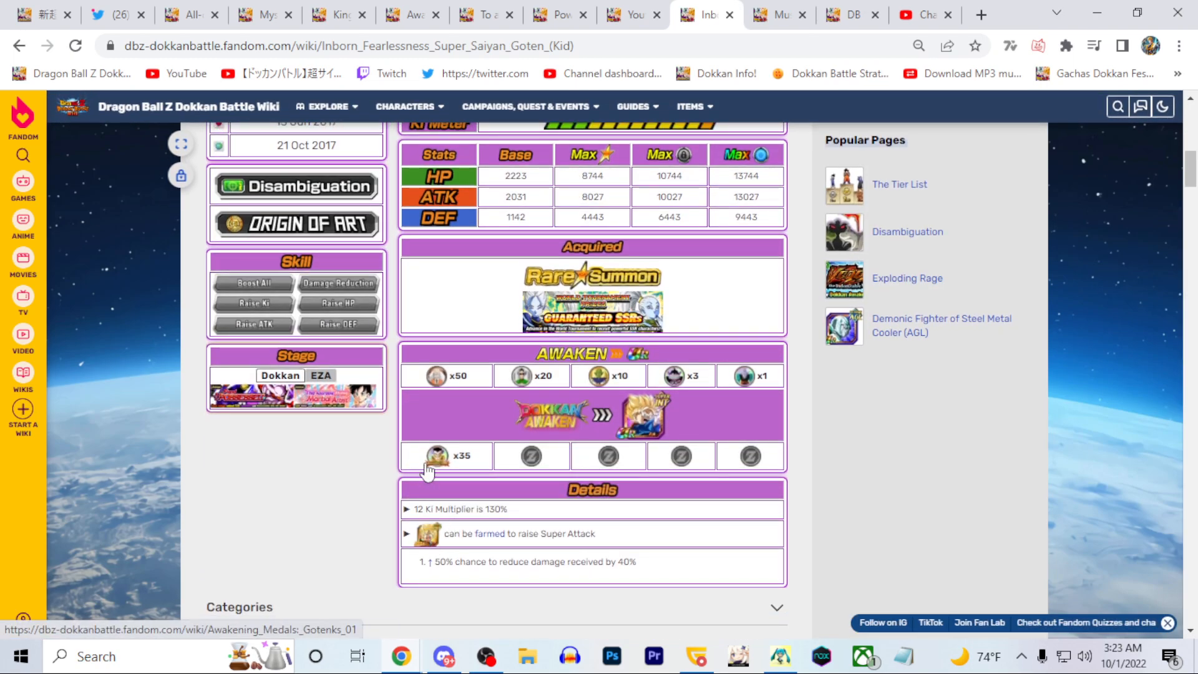
{"action": "mouse_move", "coordinate": [704, 16]}
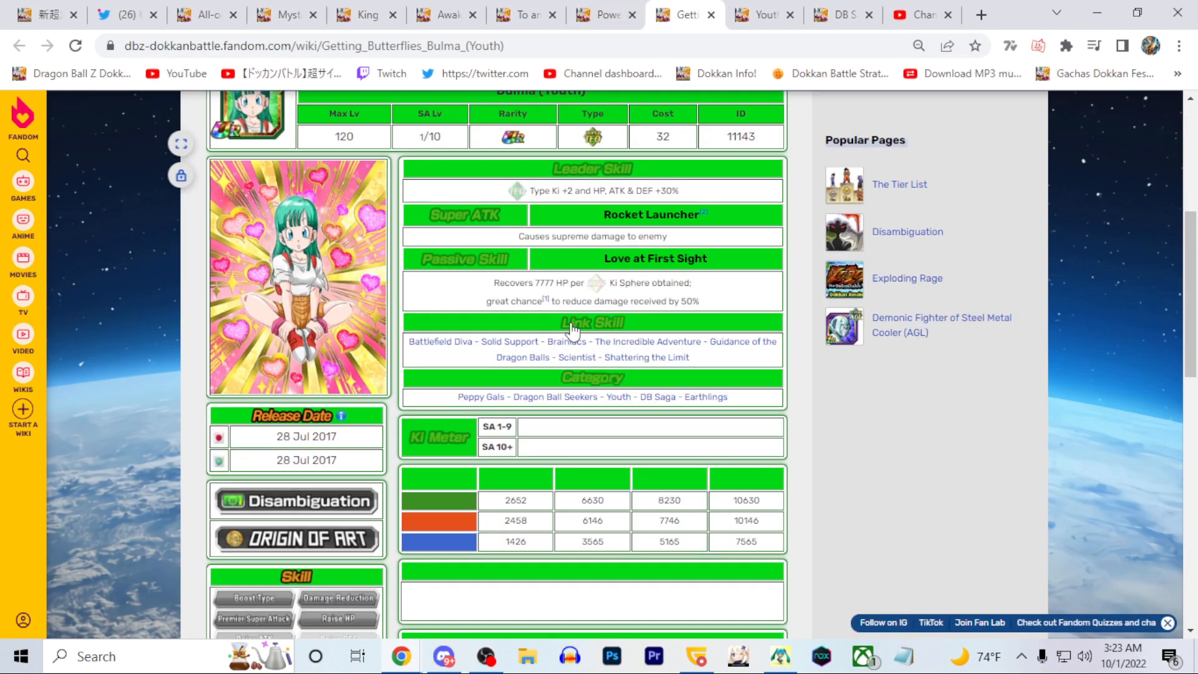
{"action": "left_click", "coordinate": [619, 397]}
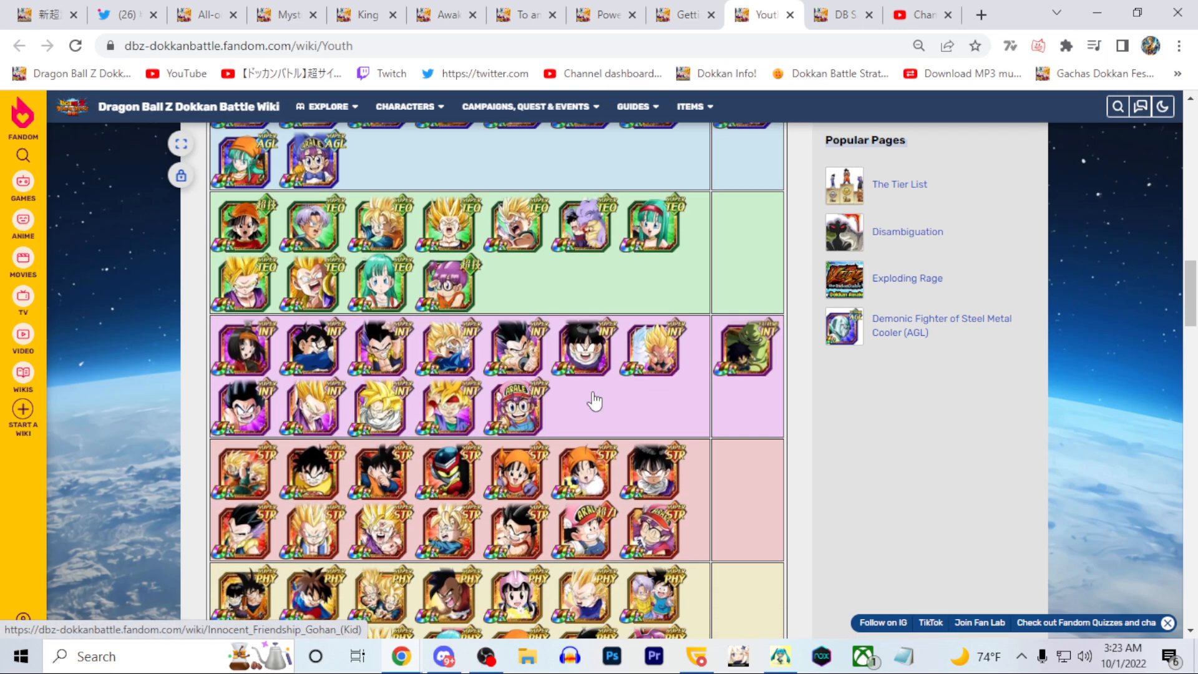
Step: Look over the Bulma (Youth) listing and switch to the DB Saga category page
{"action": "scroll", "scroll_direction": "down", "scroll_amount": 3}
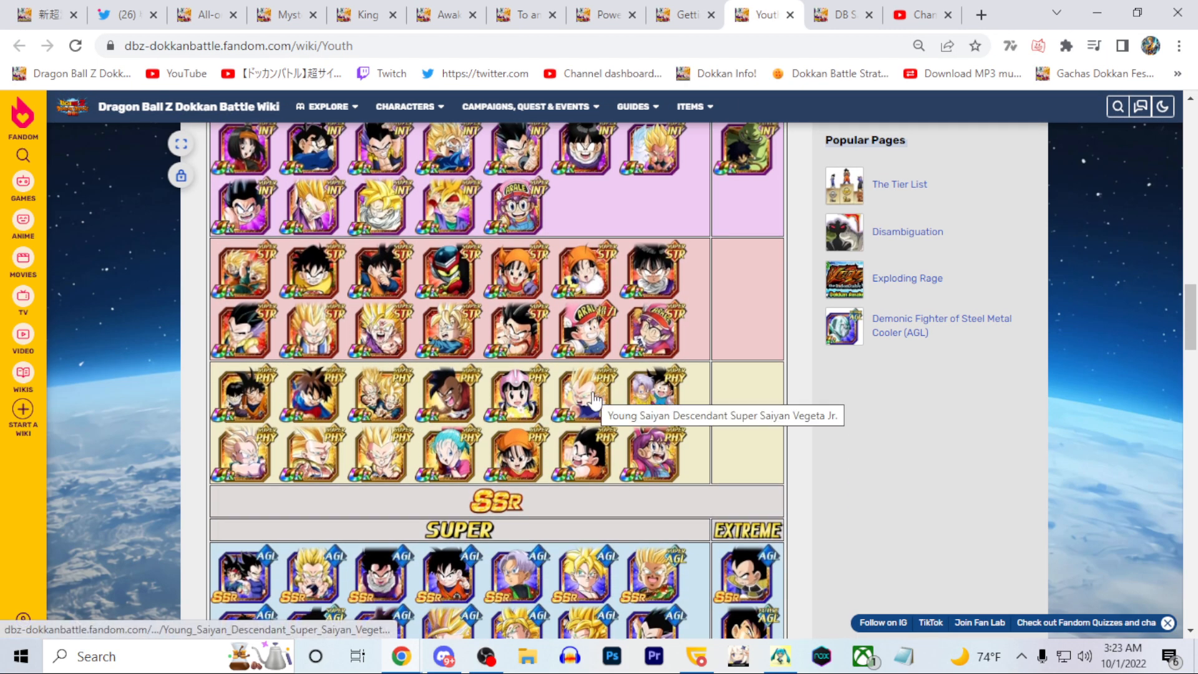
{"action": "left_click", "coordinate": [833, 14]}
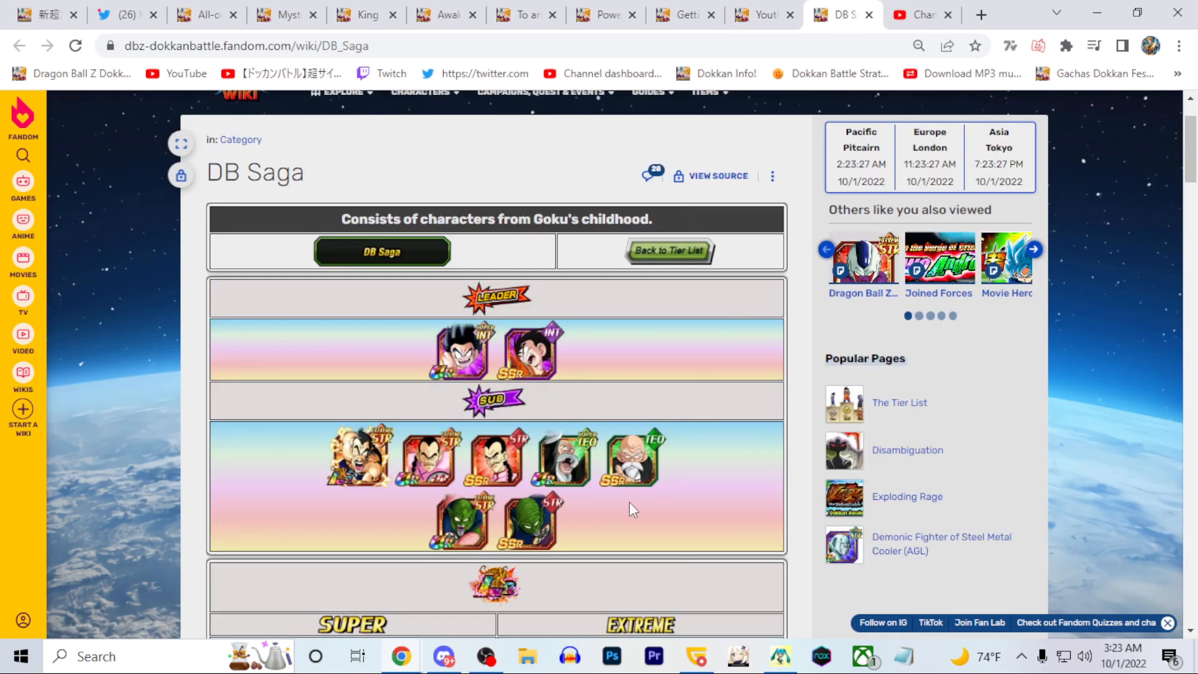
{"action": "mouse_move", "coordinate": [608, 458]}
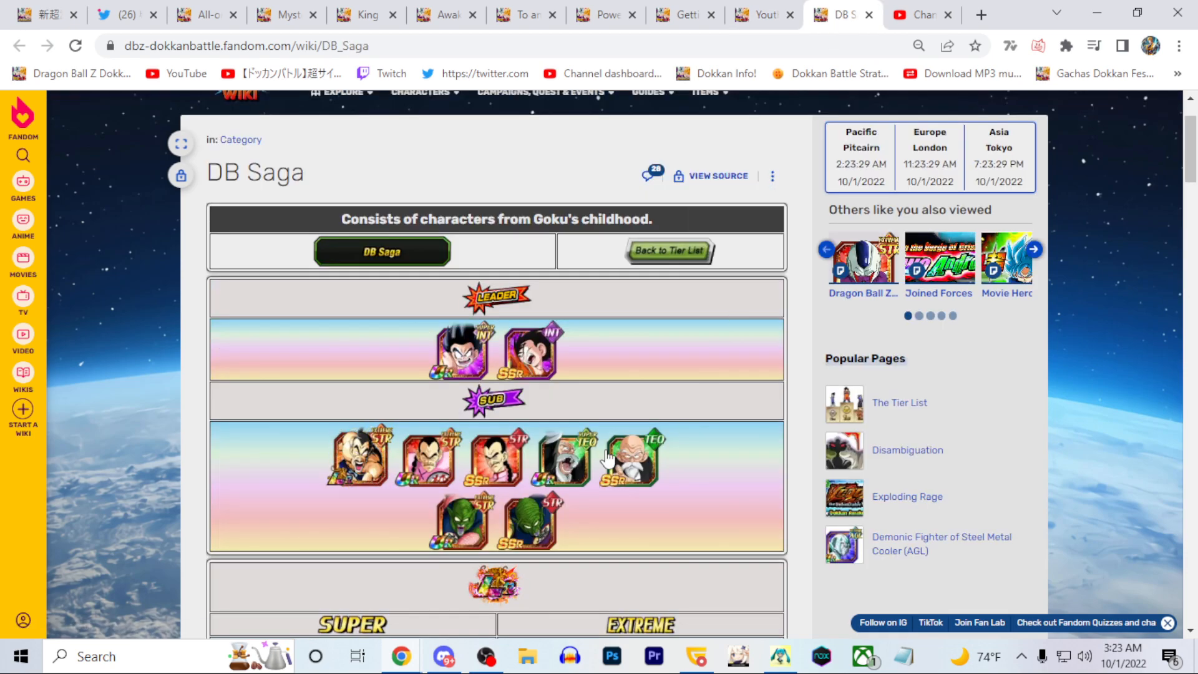
{"action": "mouse_move", "coordinate": [756, 450]}
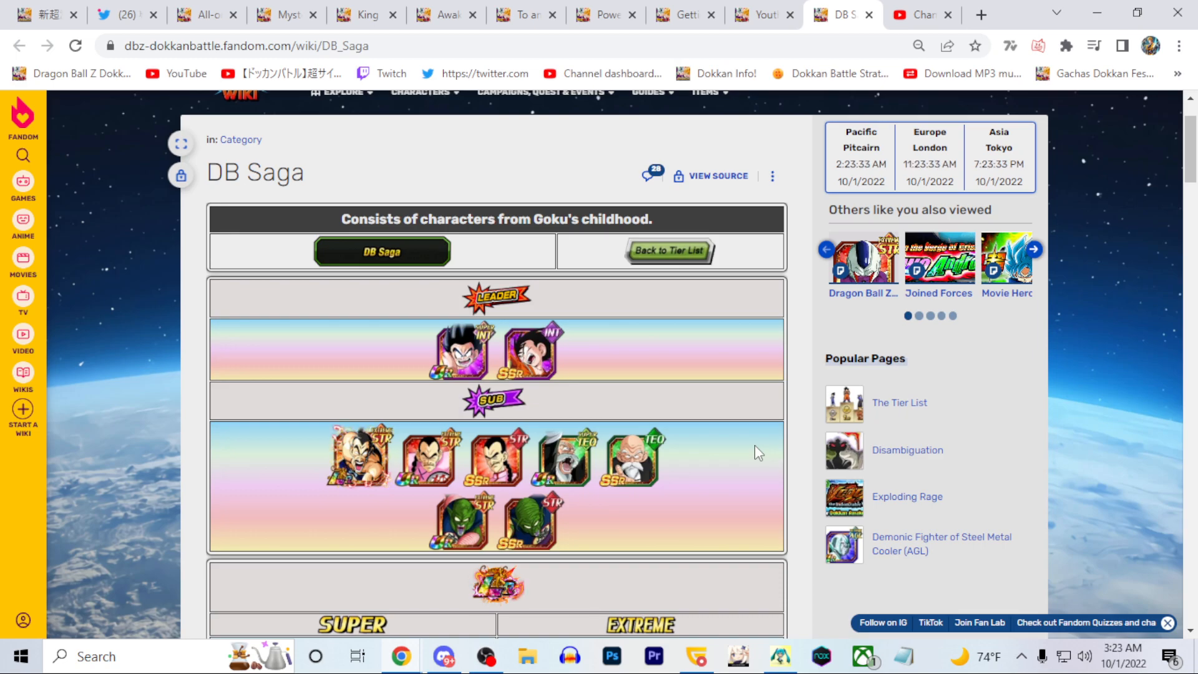
{"action": "scroll", "scroll_direction": "down", "scroll_amount": 3}
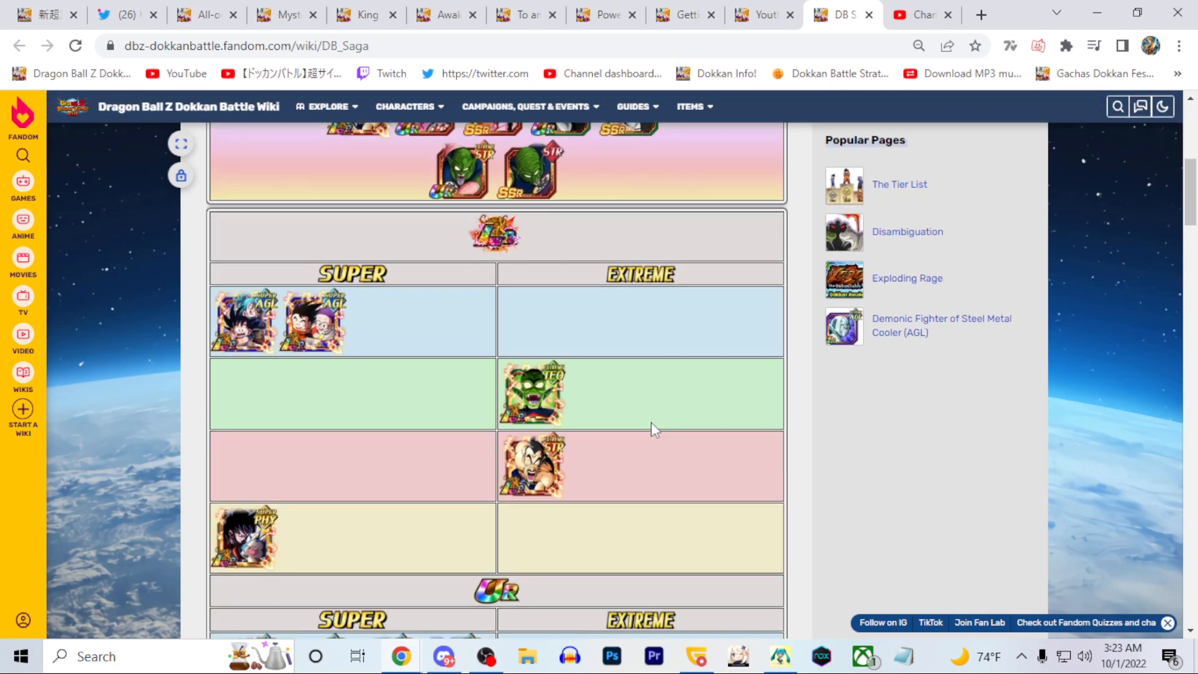
{"action": "scroll", "scroll_direction": "down", "scroll_amount": 3}
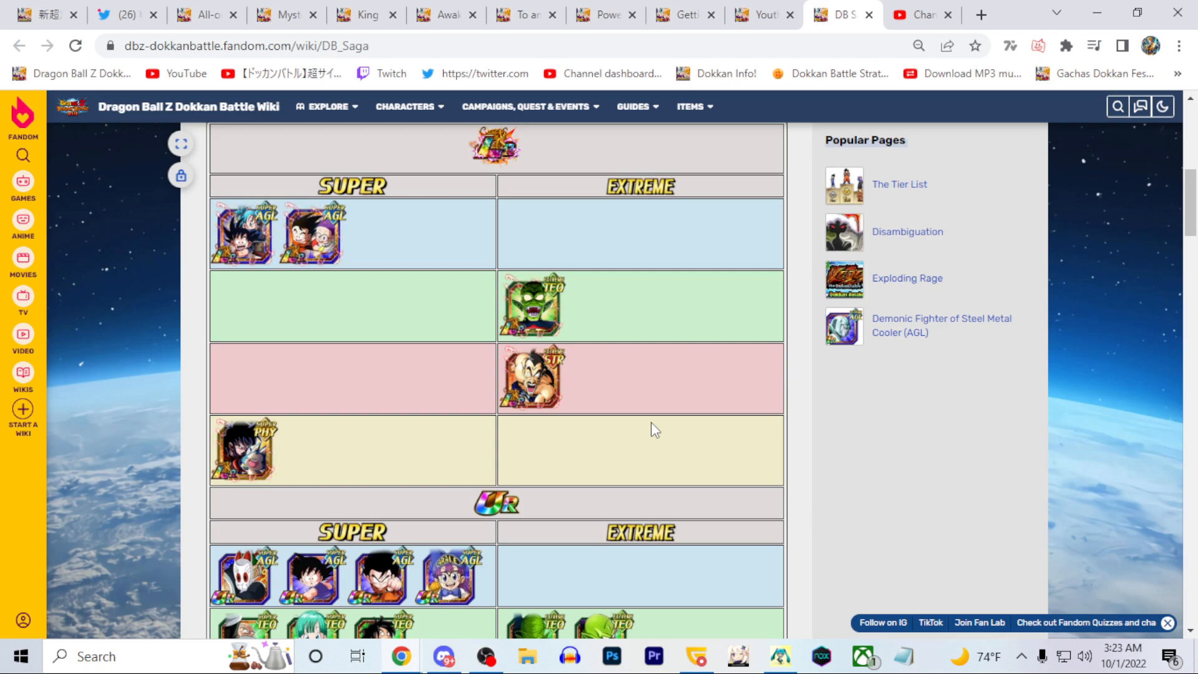
{"action": "scroll", "scroll_direction": "down", "scroll_amount": 3}
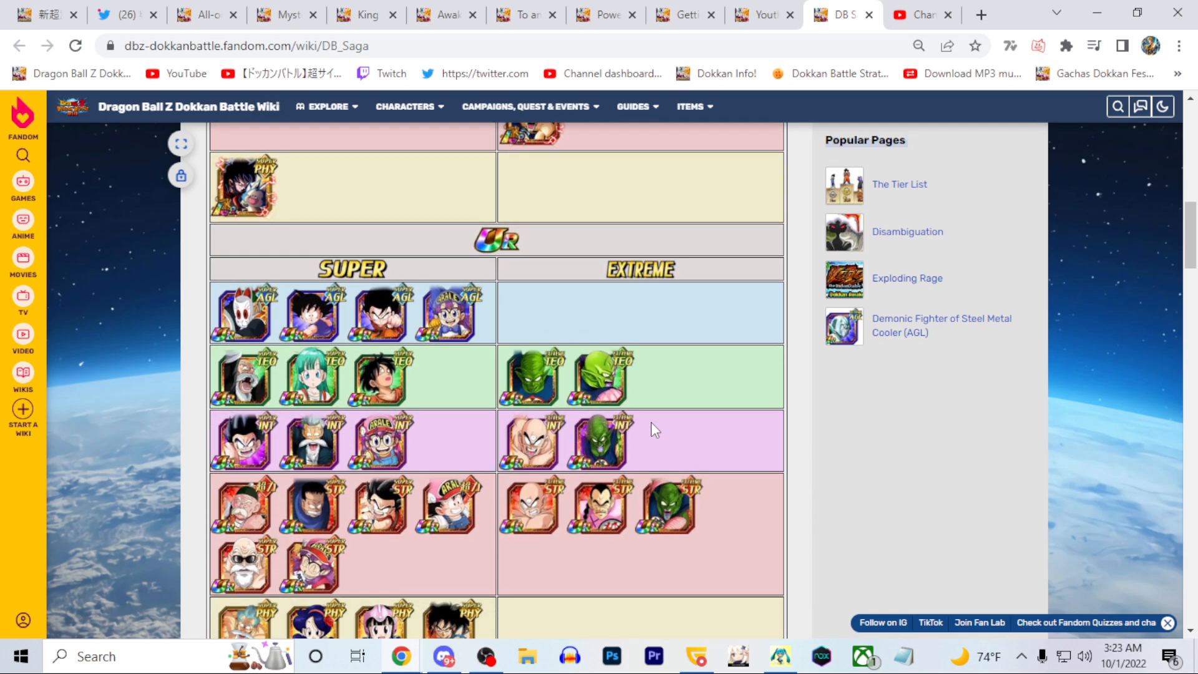
{"action": "scroll", "scroll_direction": "down", "scroll_amount": 3}
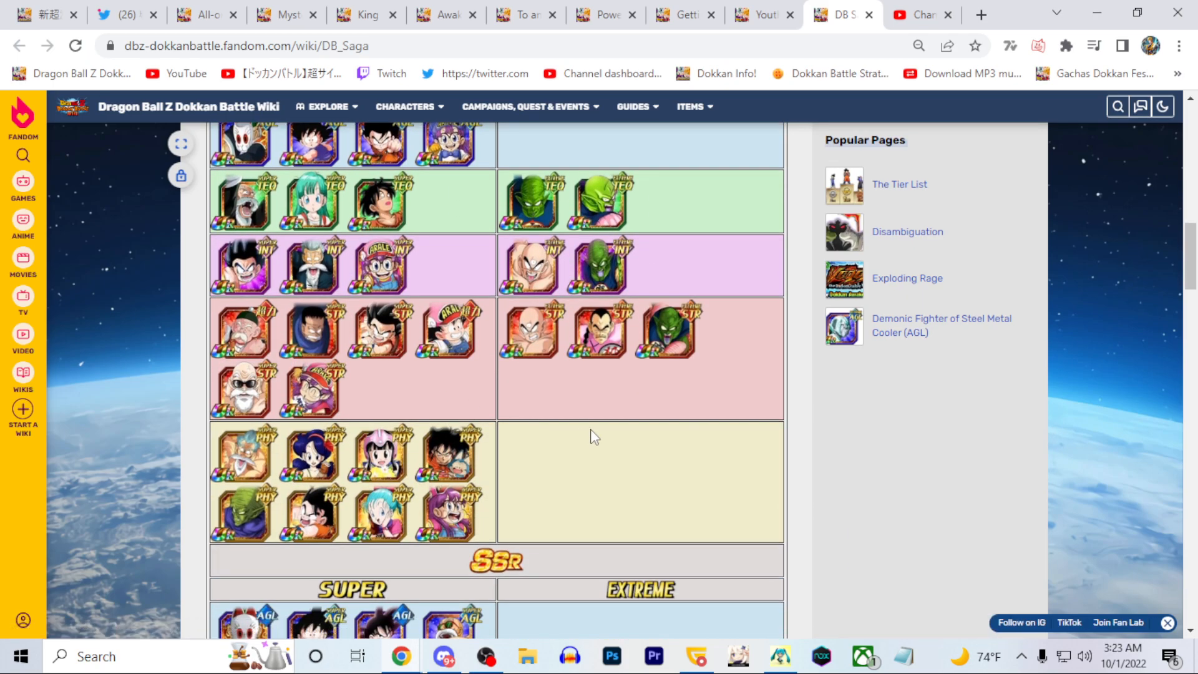
{"action": "scroll", "scroll_direction": "up", "scroll_amount": 3}
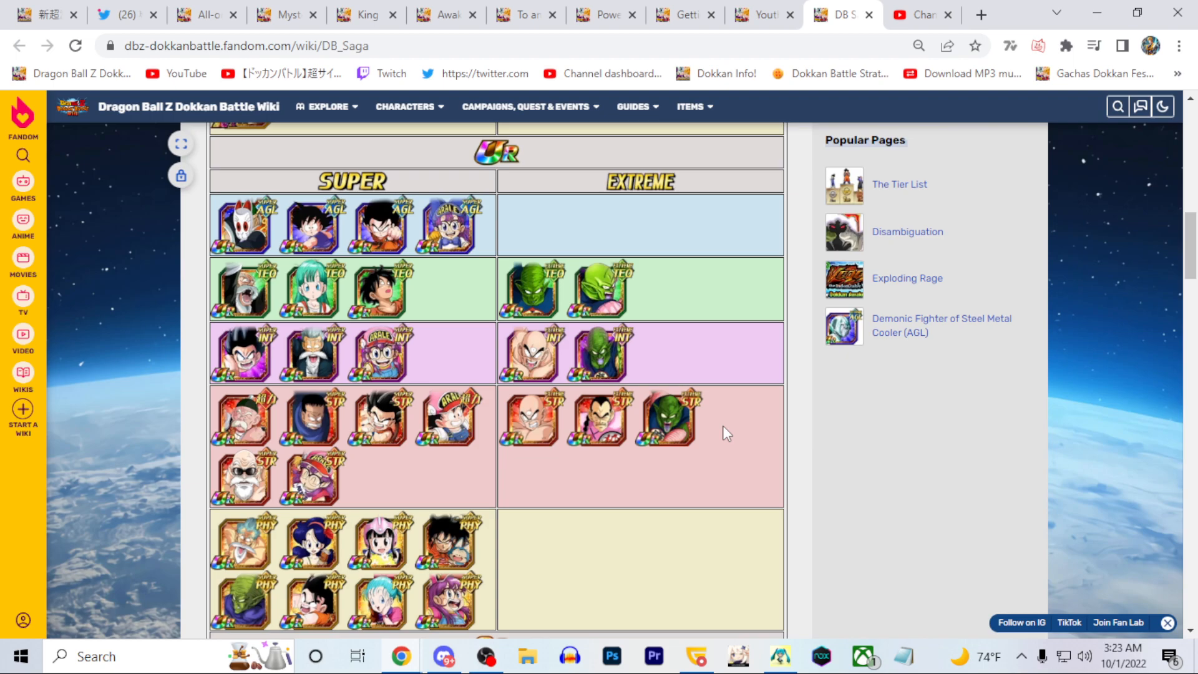
{"action": "scroll", "scroll_direction": "down", "scroll_amount": 3}
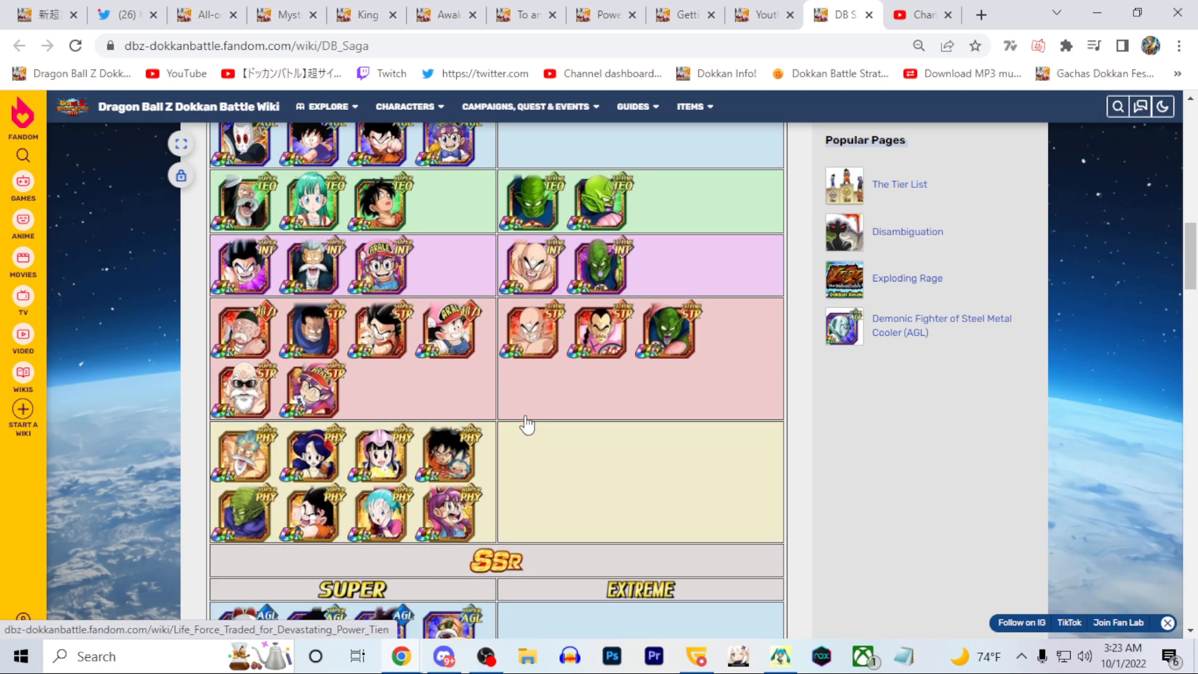
{"action": "mouse_move", "coordinate": [241, 519]}
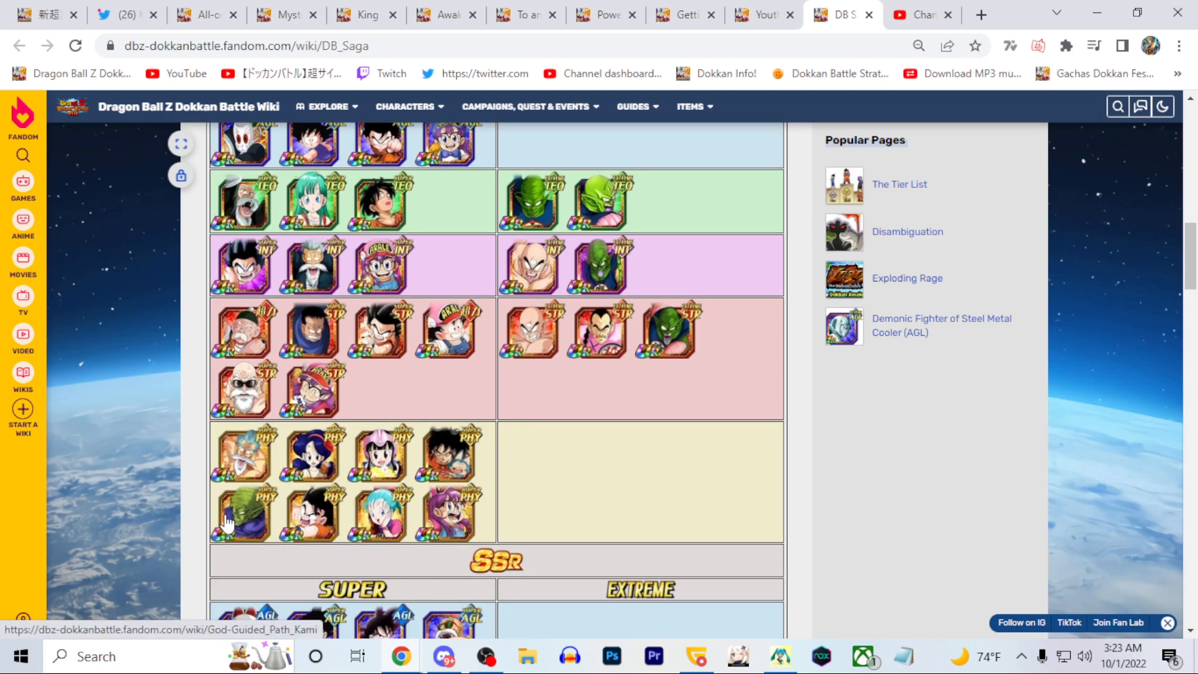
{"action": "scroll", "scroll_direction": "up", "scroll_amount": 3}
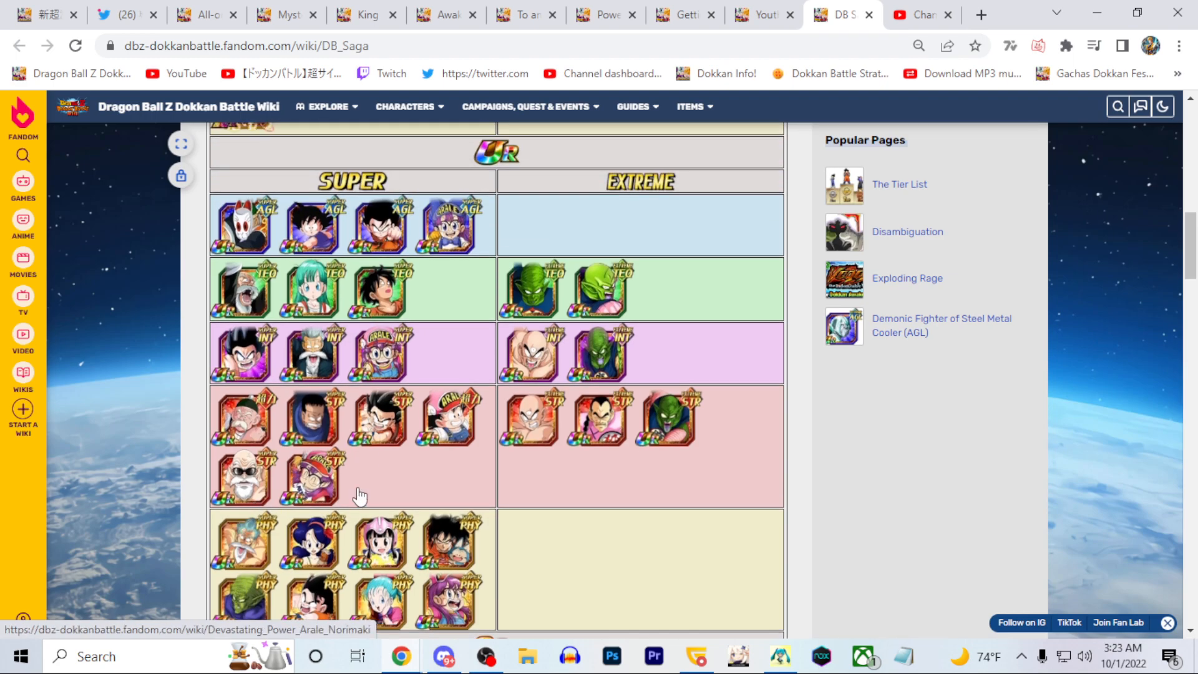
{"action": "mouse_move", "coordinate": [316, 366]}
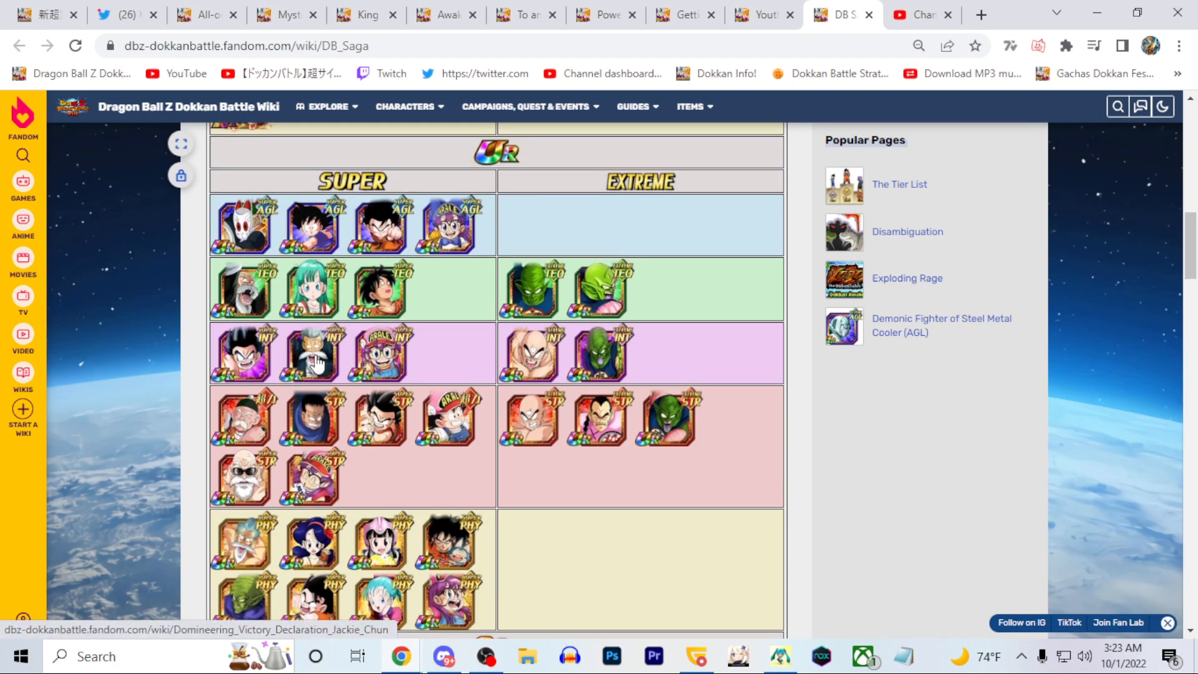
{"action": "mouse_move", "coordinate": [312, 353]}
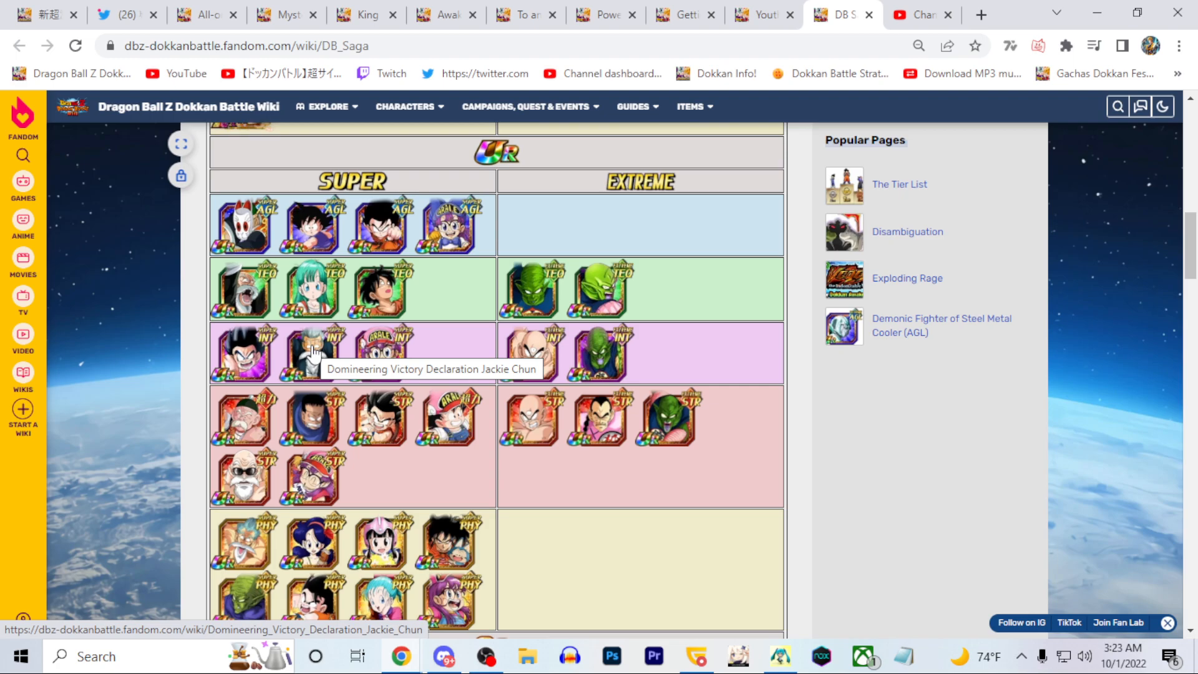
{"action": "mouse_move", "coordinate": [379, 224]}
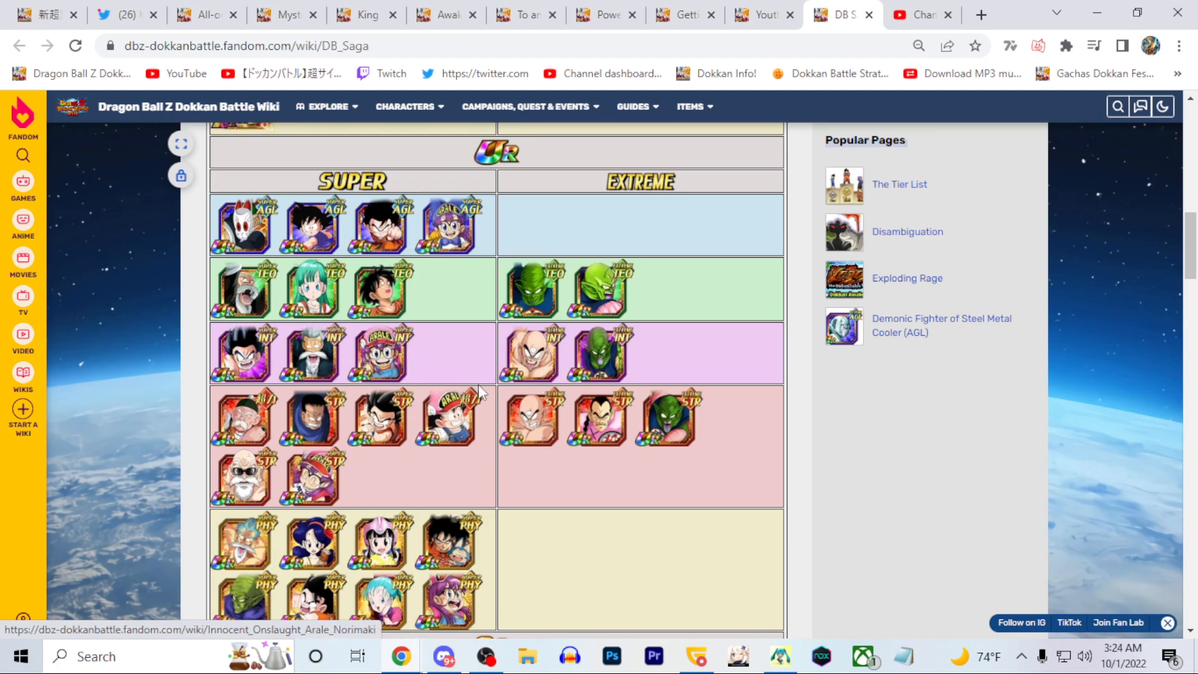
{"action": "scroll", "scroll_direction": "down", "scroll_amount": 3}
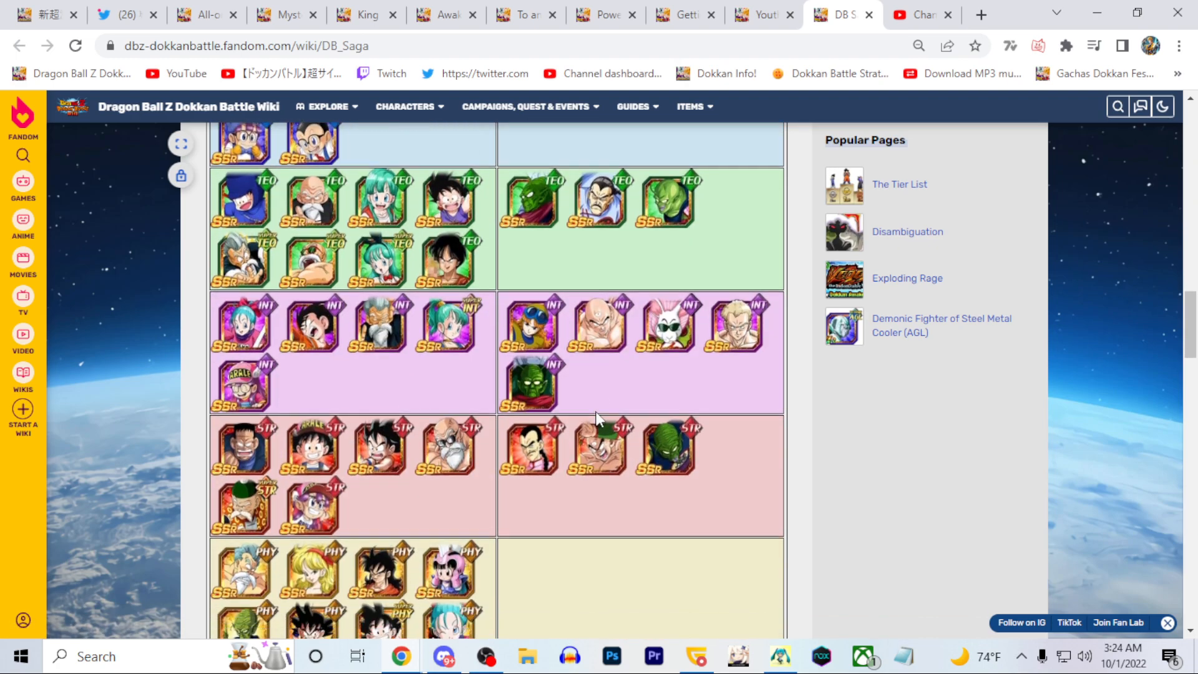
{"action": "scroll", "scroll_direction": "down", "scroll_amount": 3}
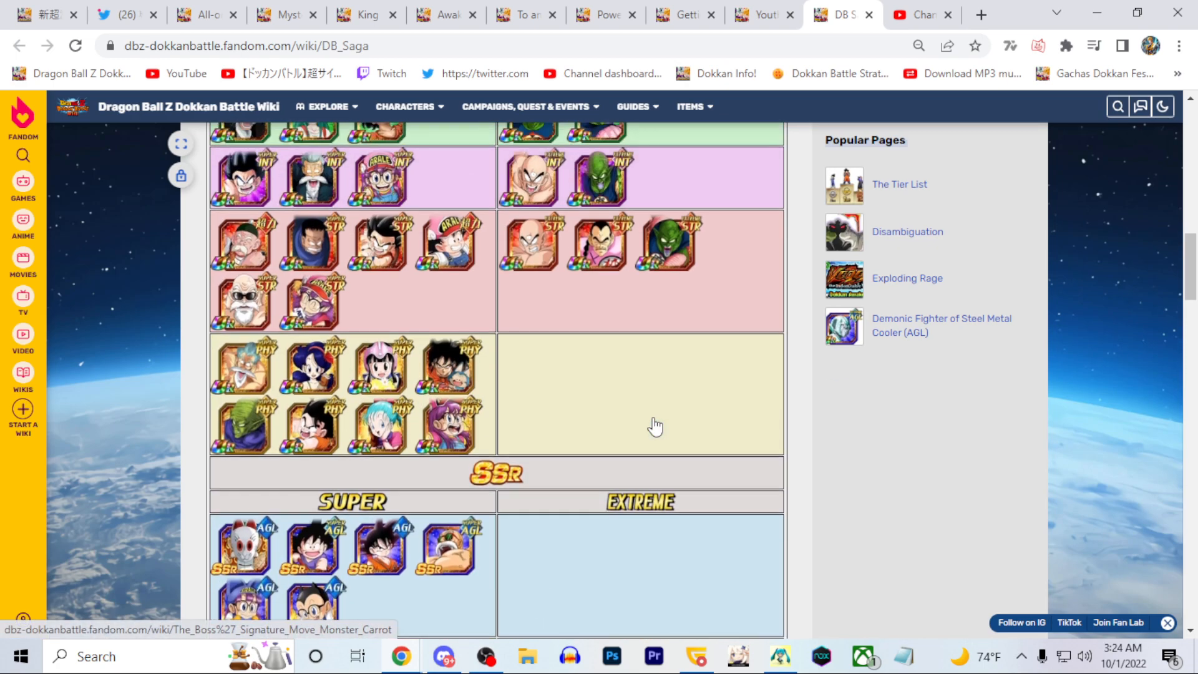
{"action": "scroll", "scroll_direction": "up", "scroll_amount": 3}
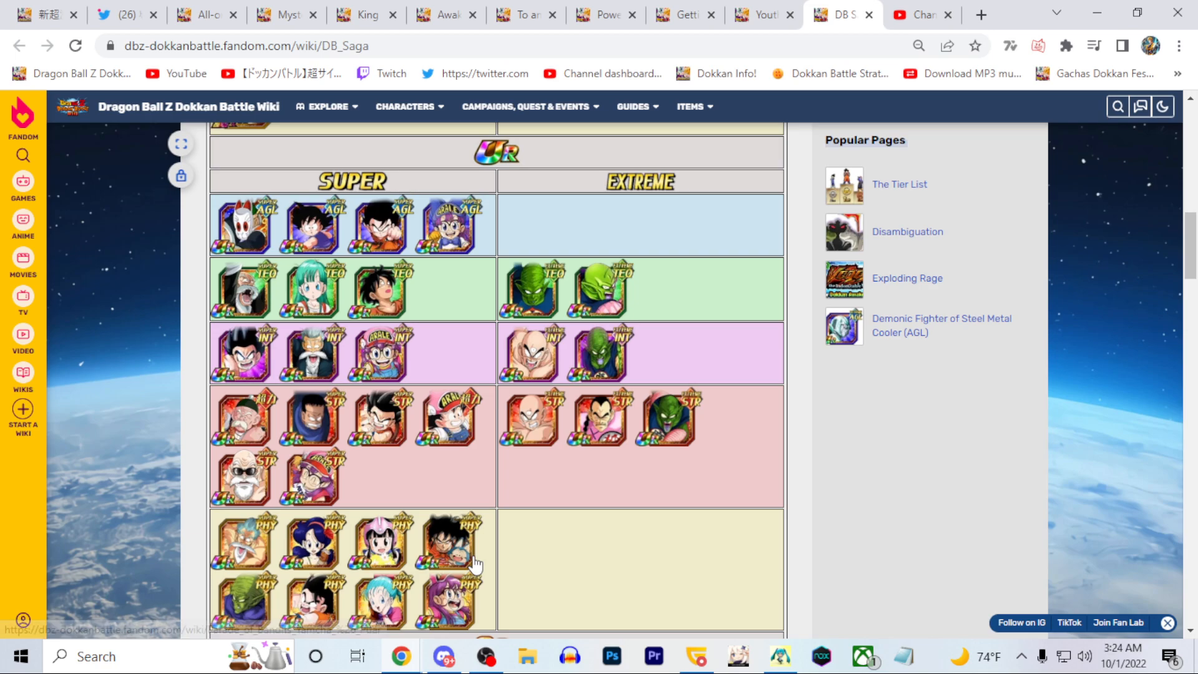
{"action": "mouse_move", "coordinate": [451, 549]}
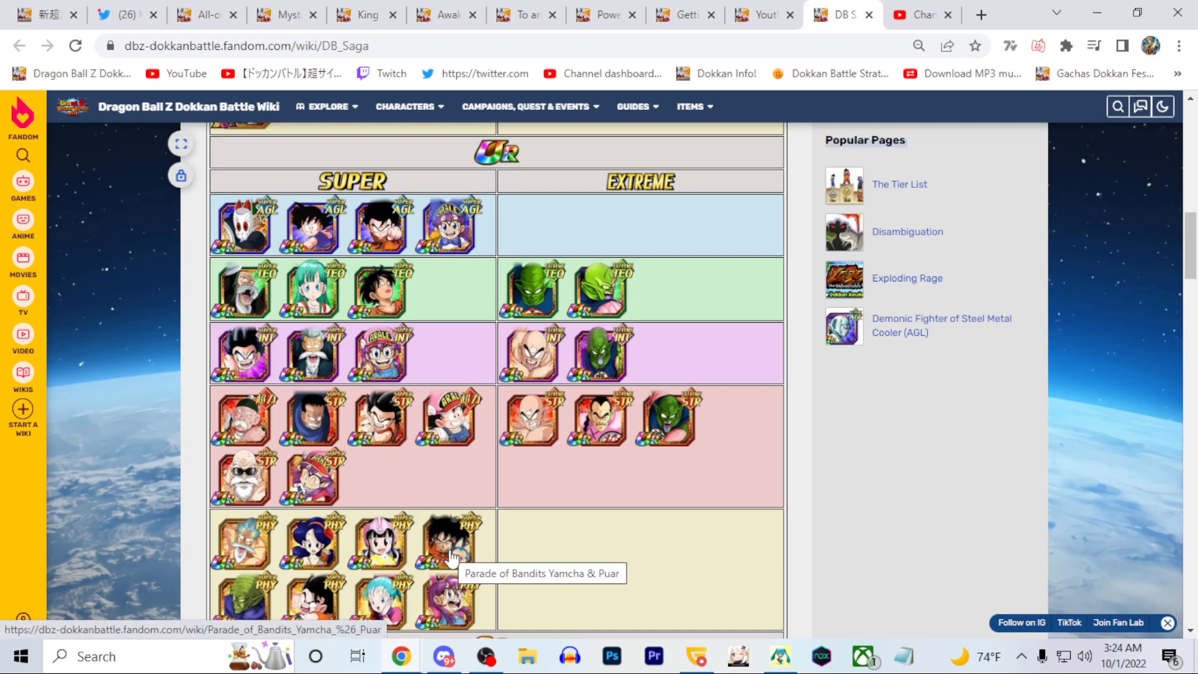
{"action": "scroll", "scroll_direction": "down", "scroll_amount": 3}
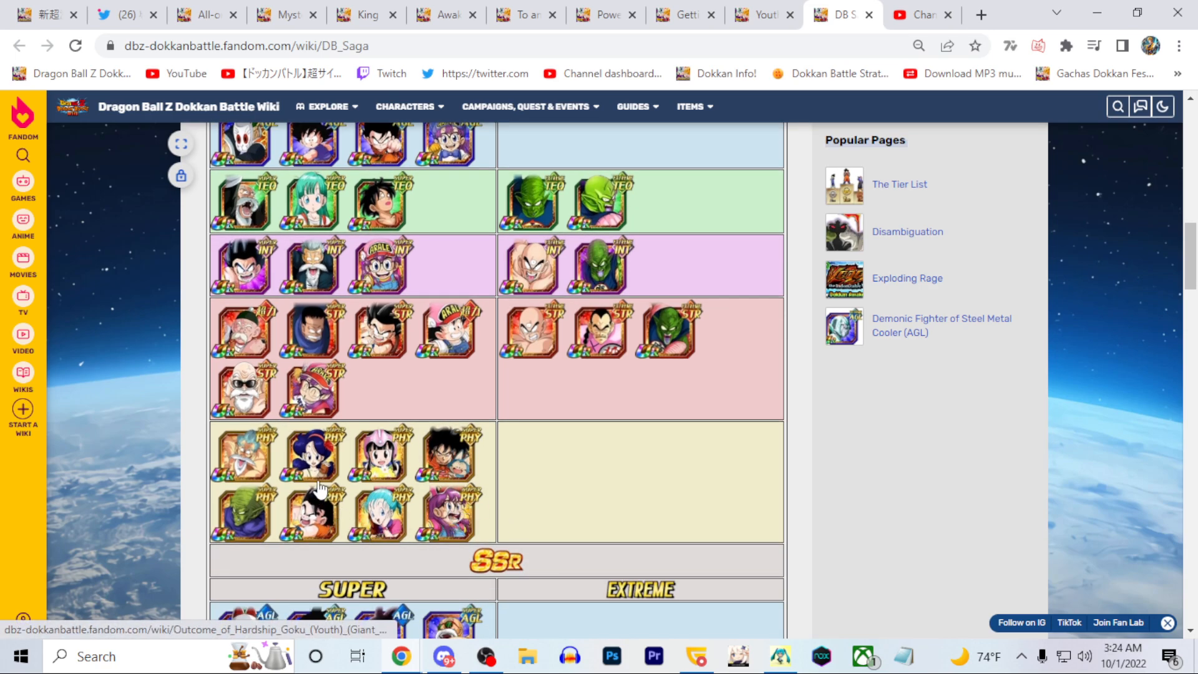
{"action": "scroll", "scroll_direction": "down", "scroll_amount": 3}
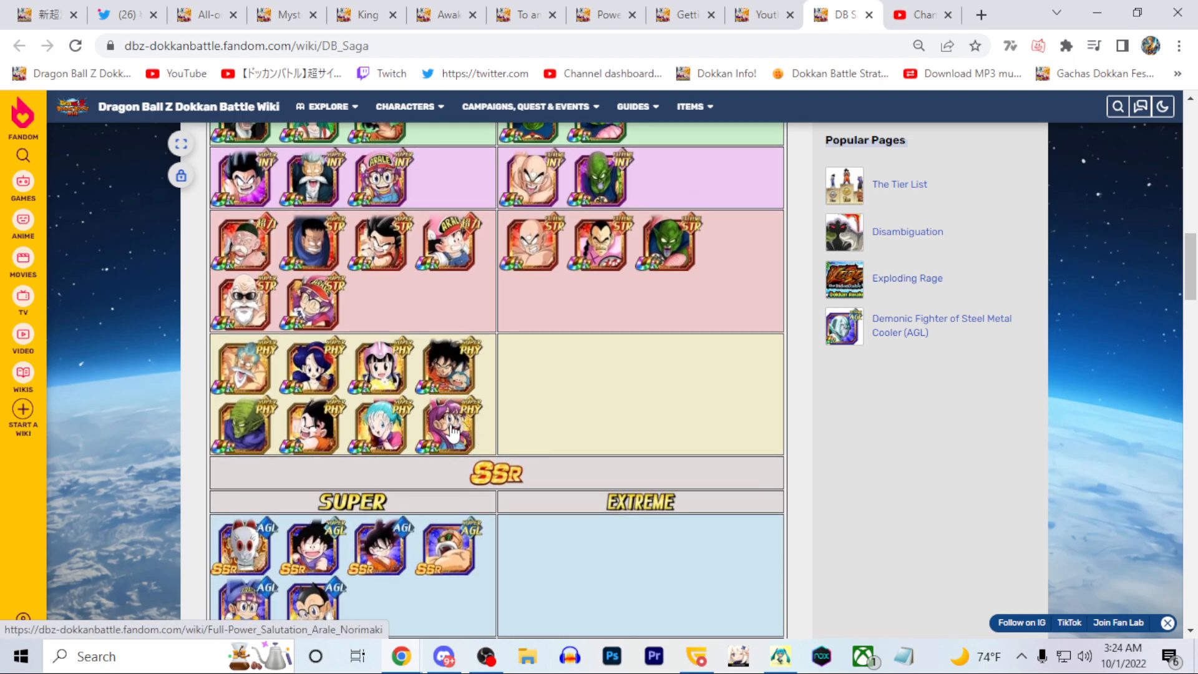
{"action": "scroll", "scroll_direction": "down", "scroll_amount": 3}
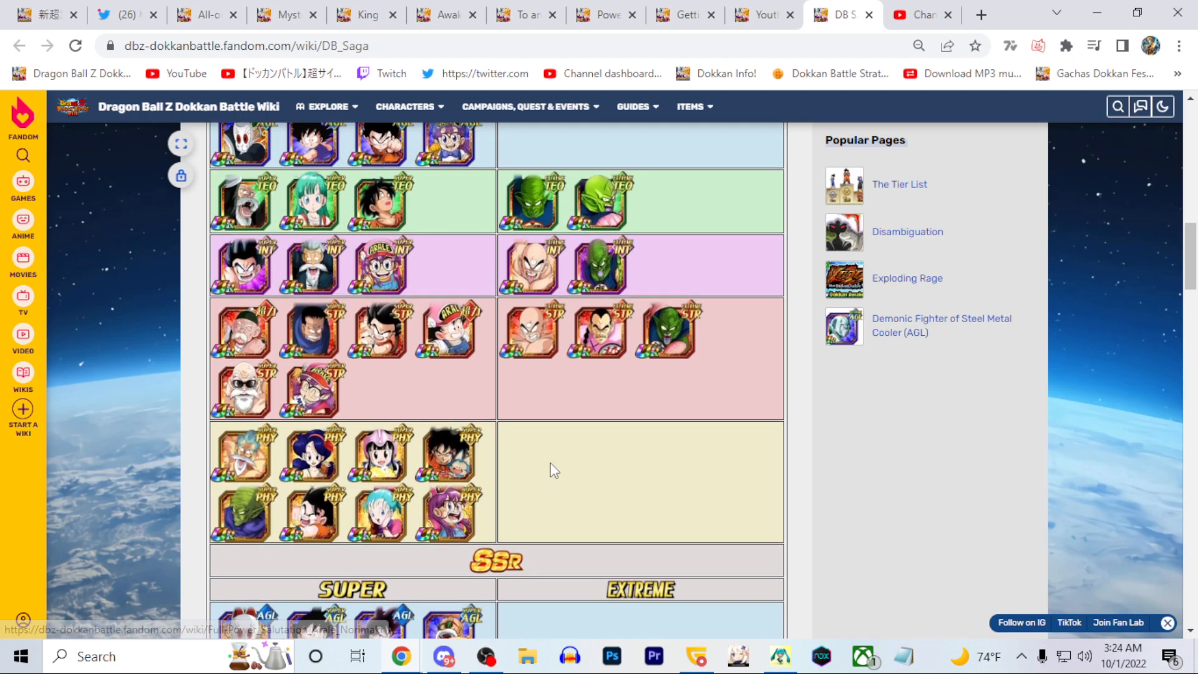
{"action": "scroll", "scroll_direction": "down", "scroll_amount": 3}
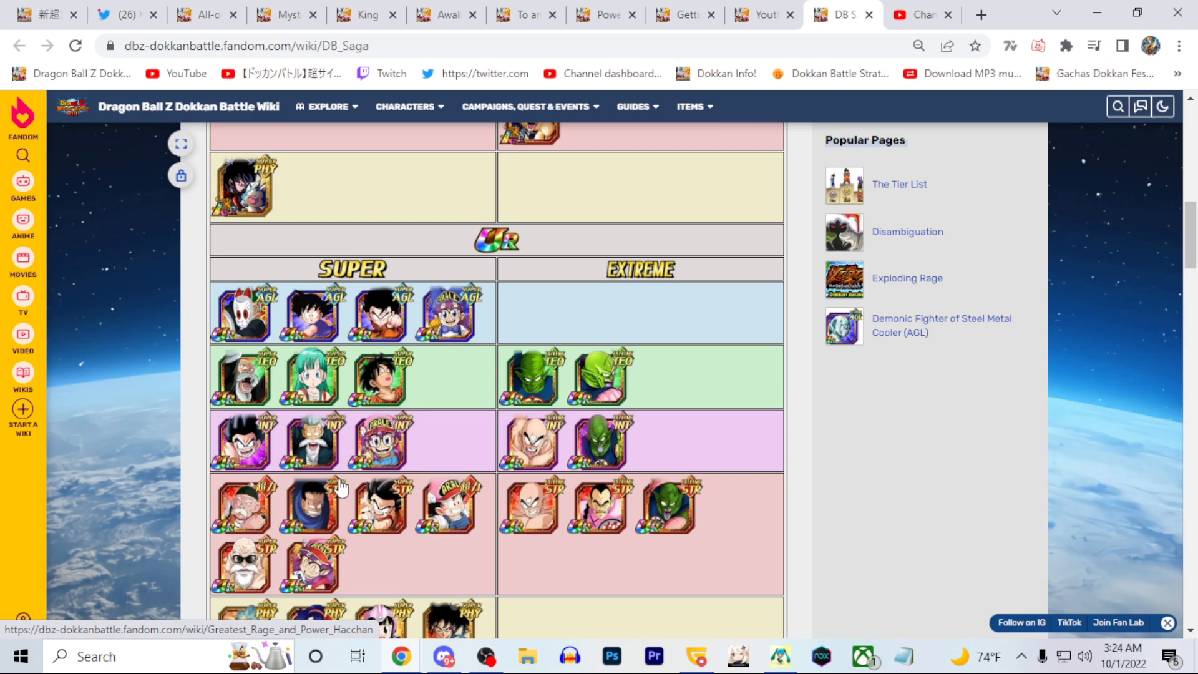
{"action": "mouse_move", "coordinate": [310, 316]}
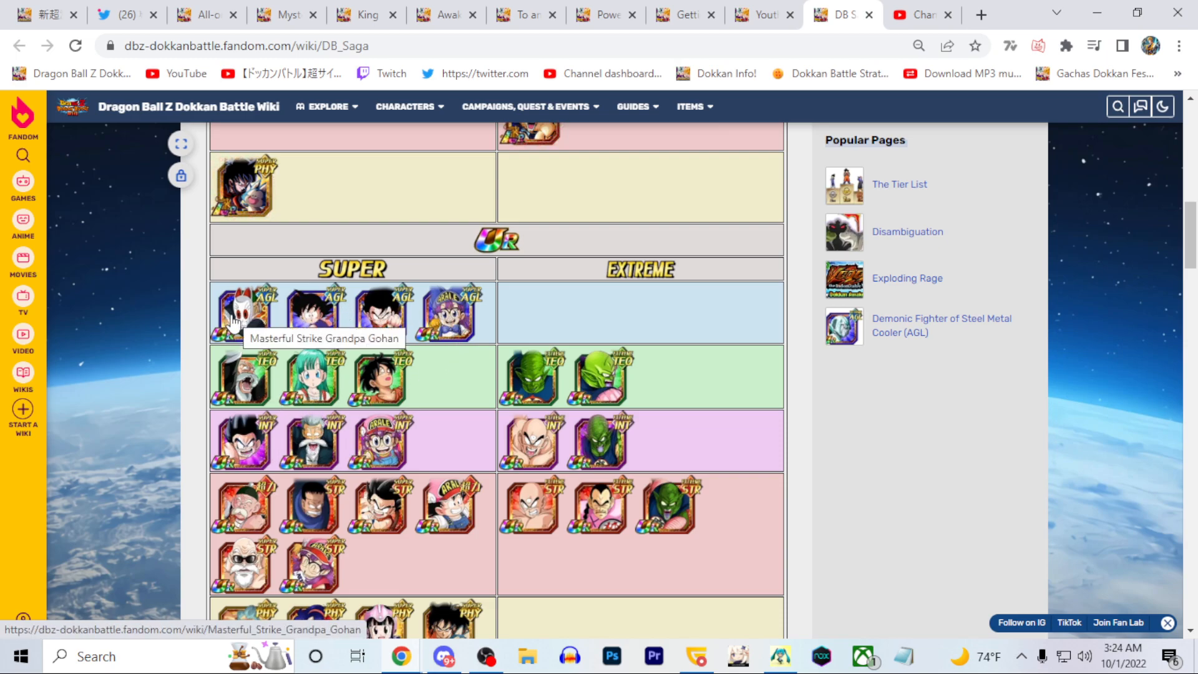
{"action": "scroll", "scroll_direction": "down", "scroll_amount": 3}
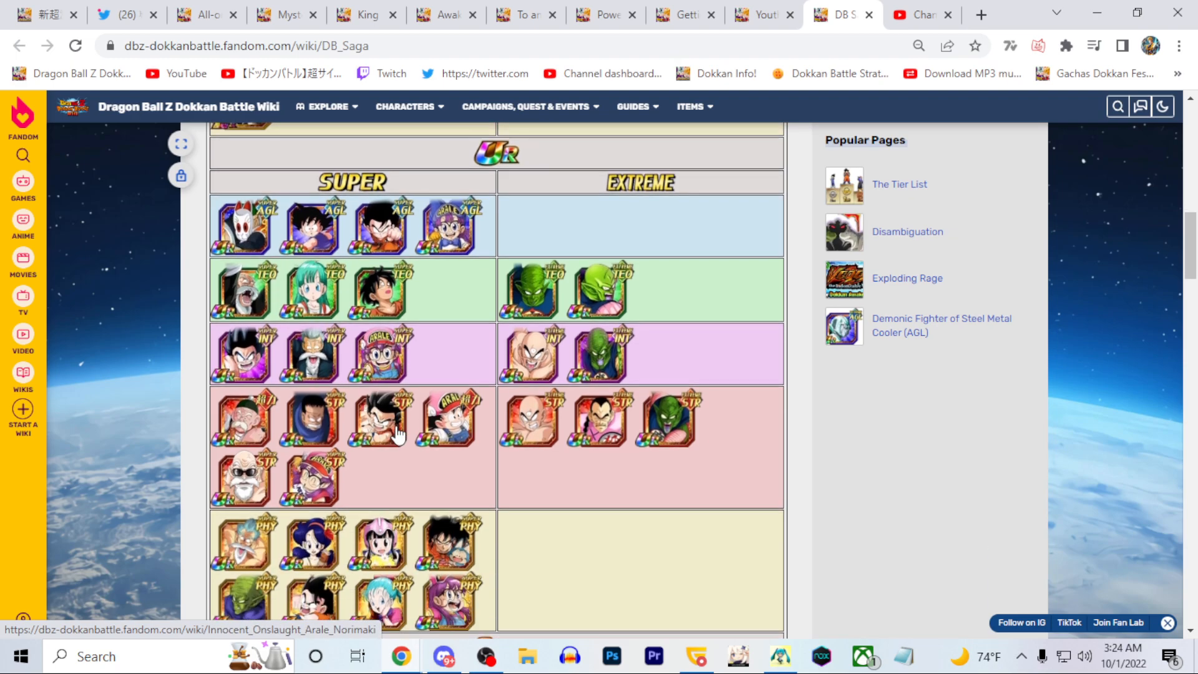
{"action": "mouse_move", "coordinate": [240, 420]}
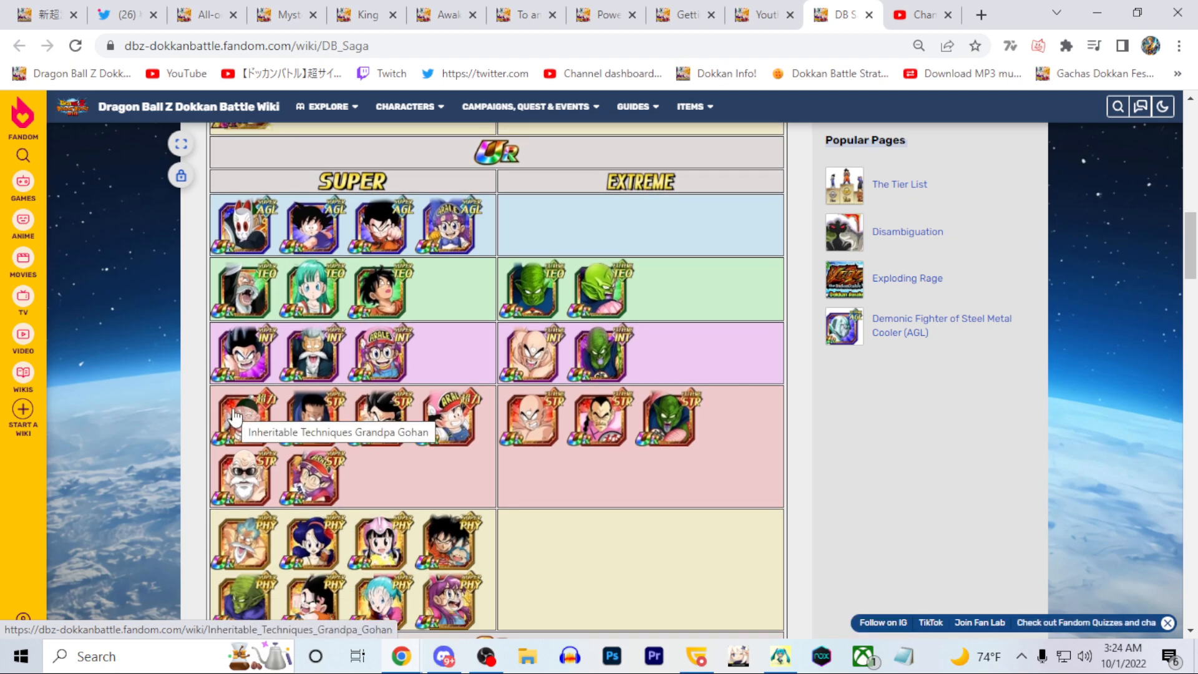
{"action": "left_click", "coordinate": [241, 417]}
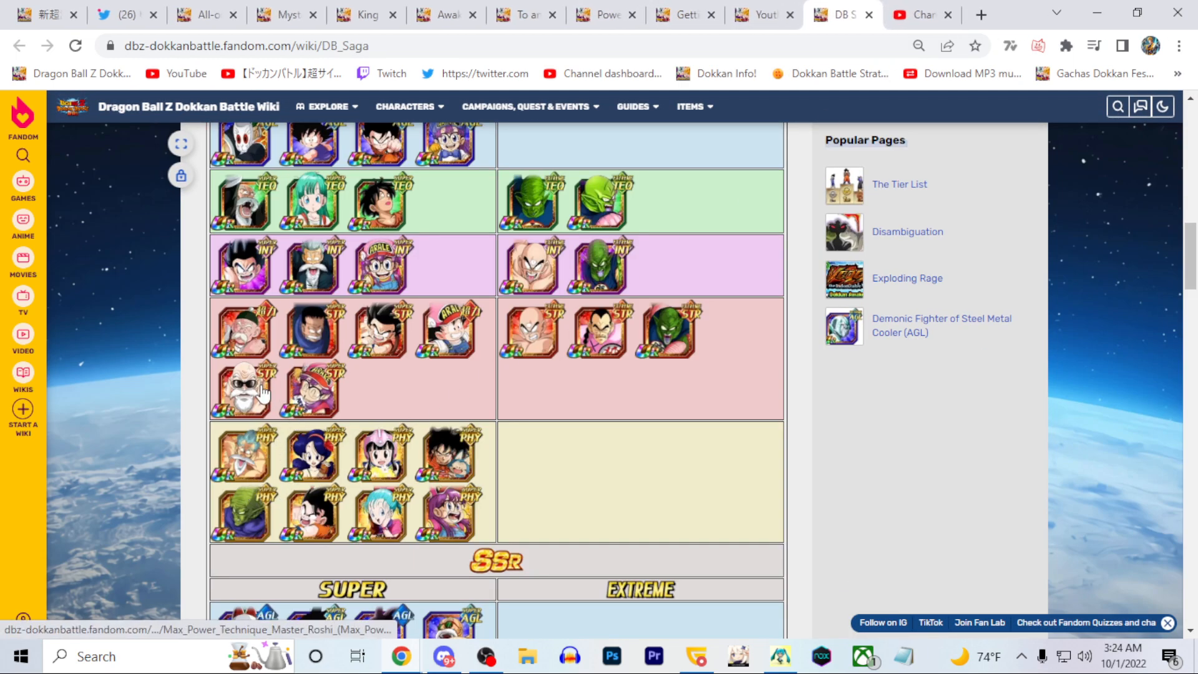
Step: Bring up Max Power Technique Master Roshi (Max Power) and scan its skills and stats tables
{"action": "left_click", "coordinate": [241, 392]}
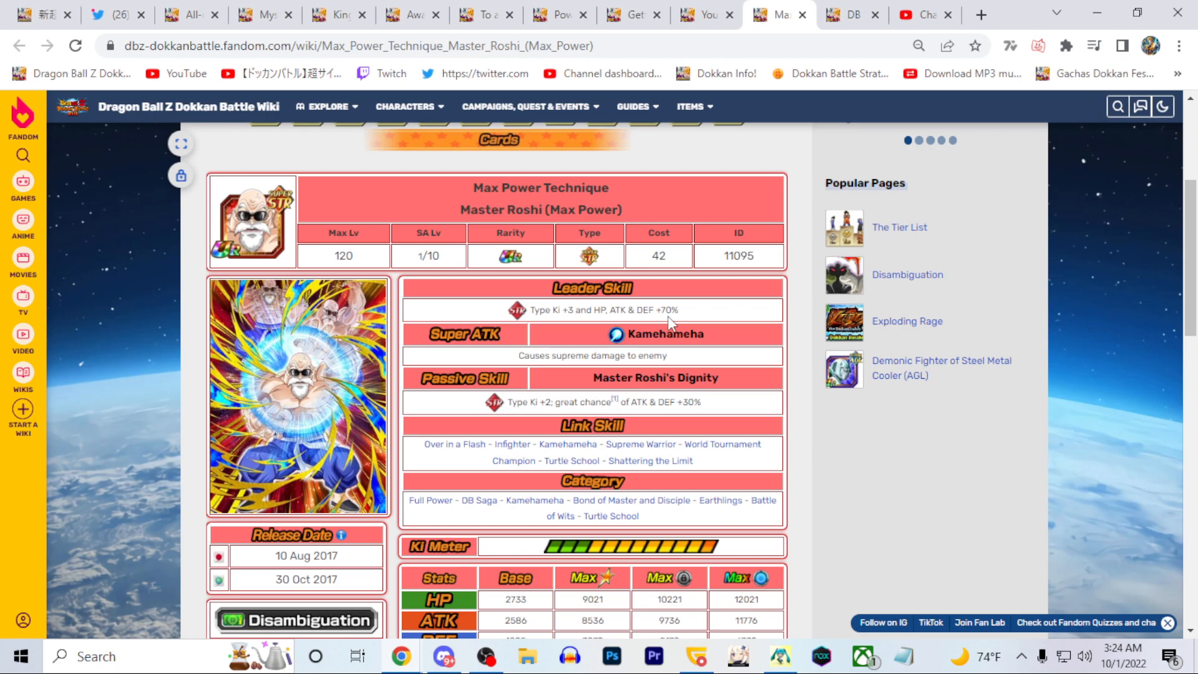
{"action": "scroll", "scroll_direction": "down", "scroll_amount": 3}
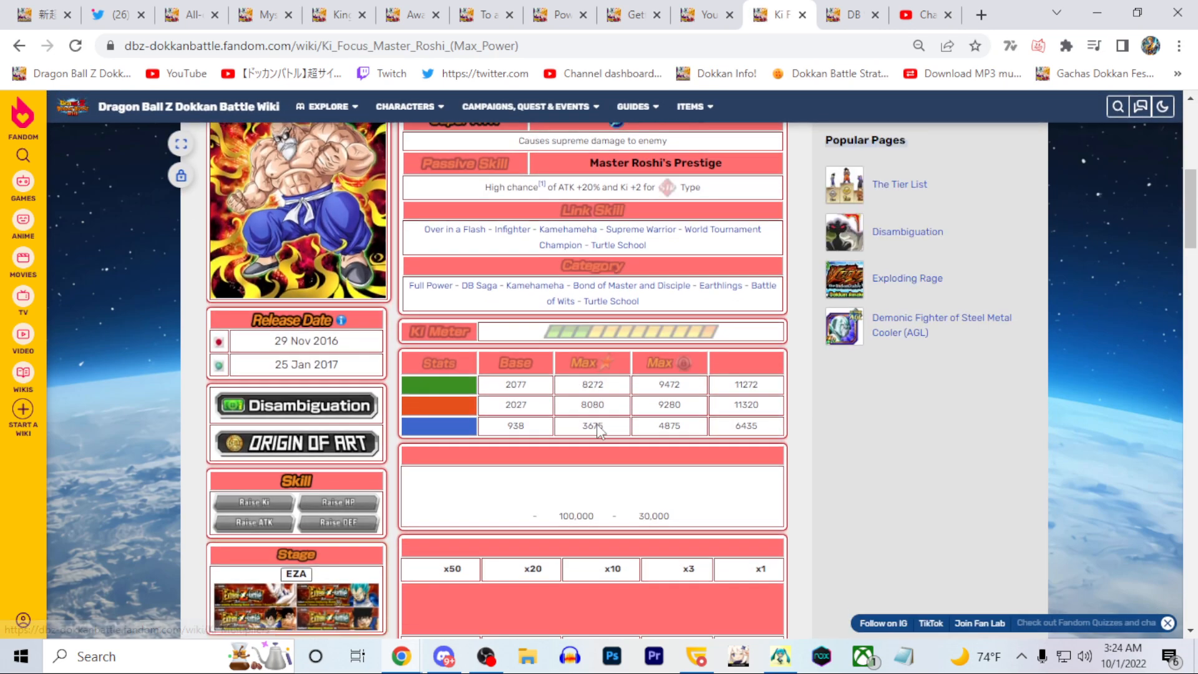
{"action": "scroll", "scroll_direction": "down", "scroll_amount": 3}
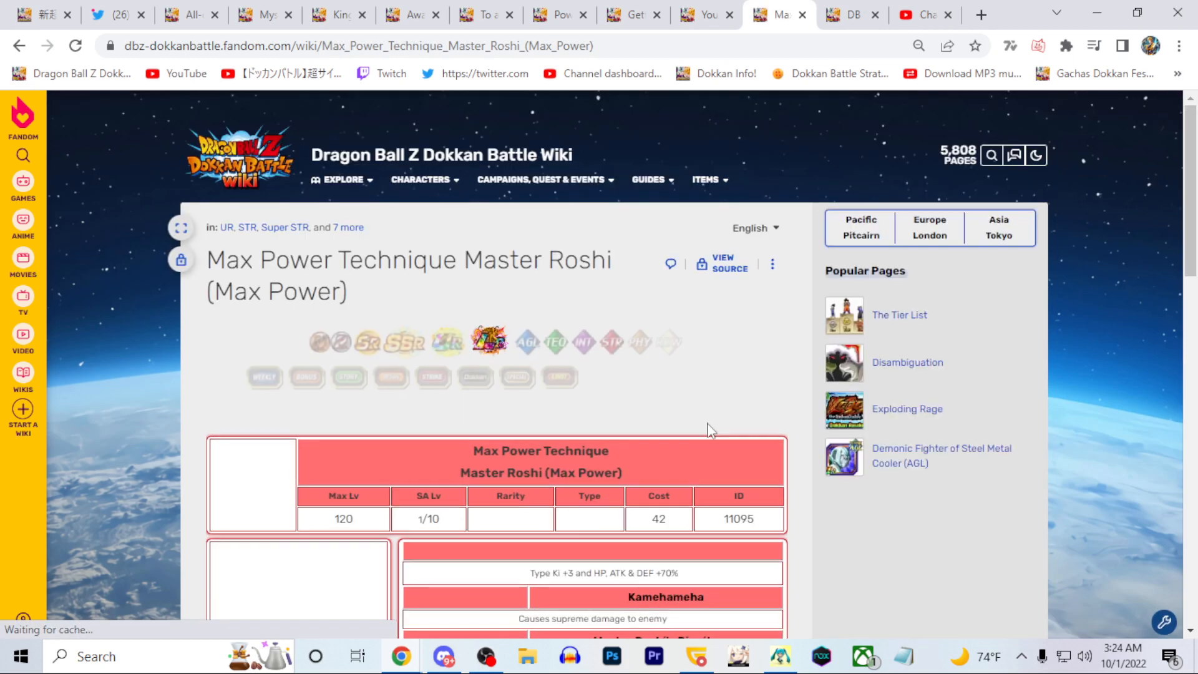
{"action": "scroll", "scroll_direction": "down", "scroll_amount": 3}
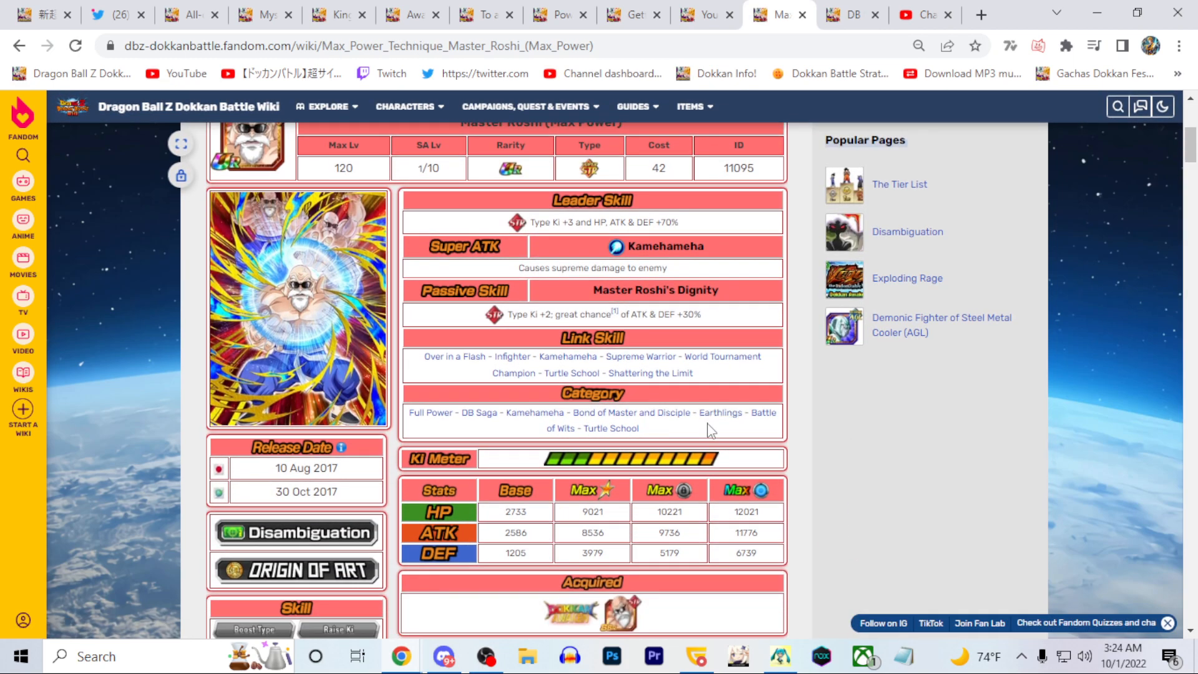
{"action": "scroll", "scroll_direction": "up", "scroll_amount": 3}
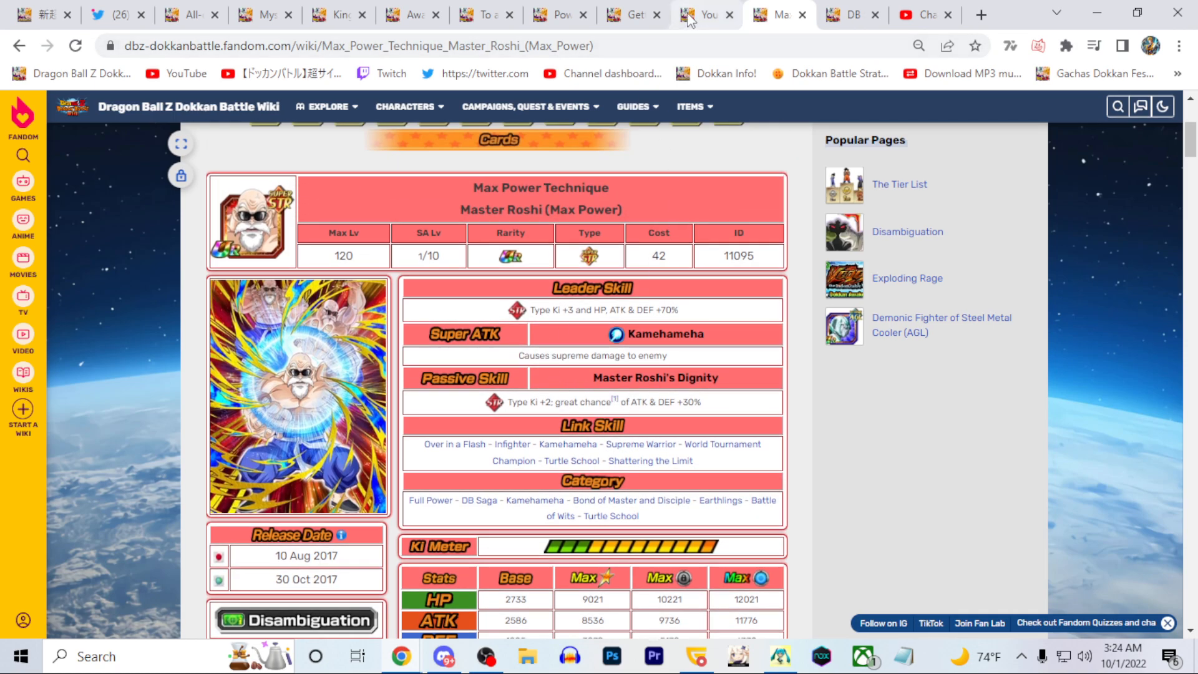
Step: Back on DB Saga, scan down past the UR and SSR tables to the lower card sections
{"action": "left_click", "coordinate": [724, 15]}
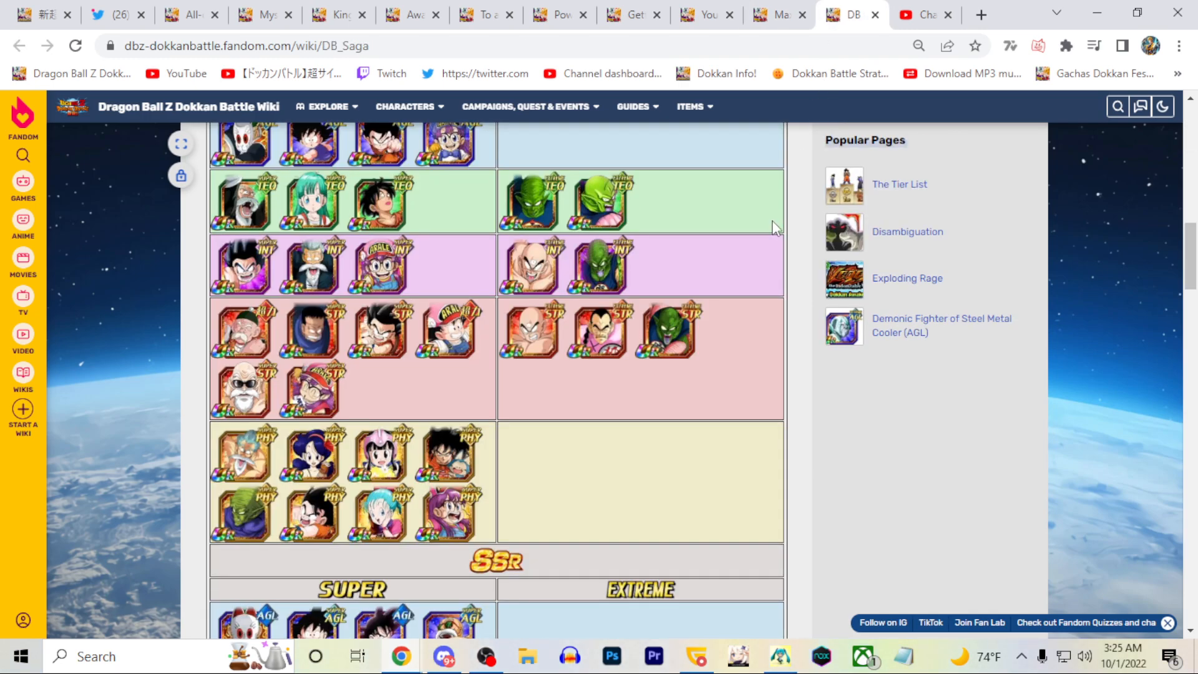
{"action": "scroll", "scroll_direction": "down", "scroll_amount": 3}
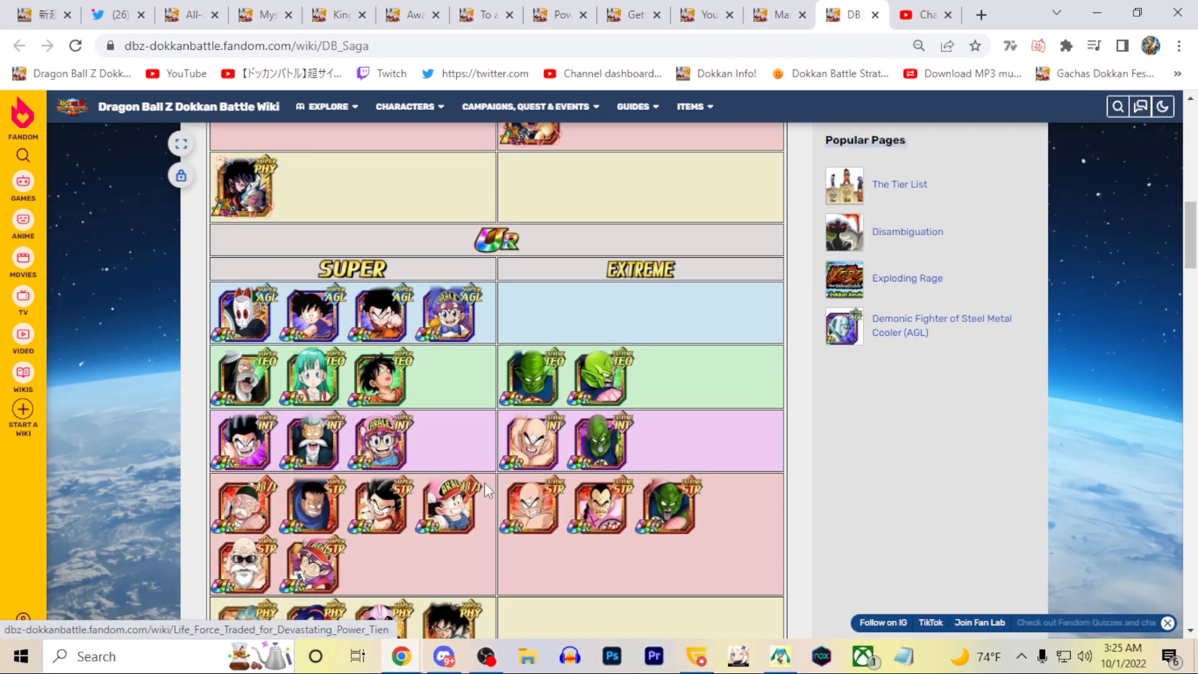
{"action": "mouse_move", "coordinate": [379, 508]}
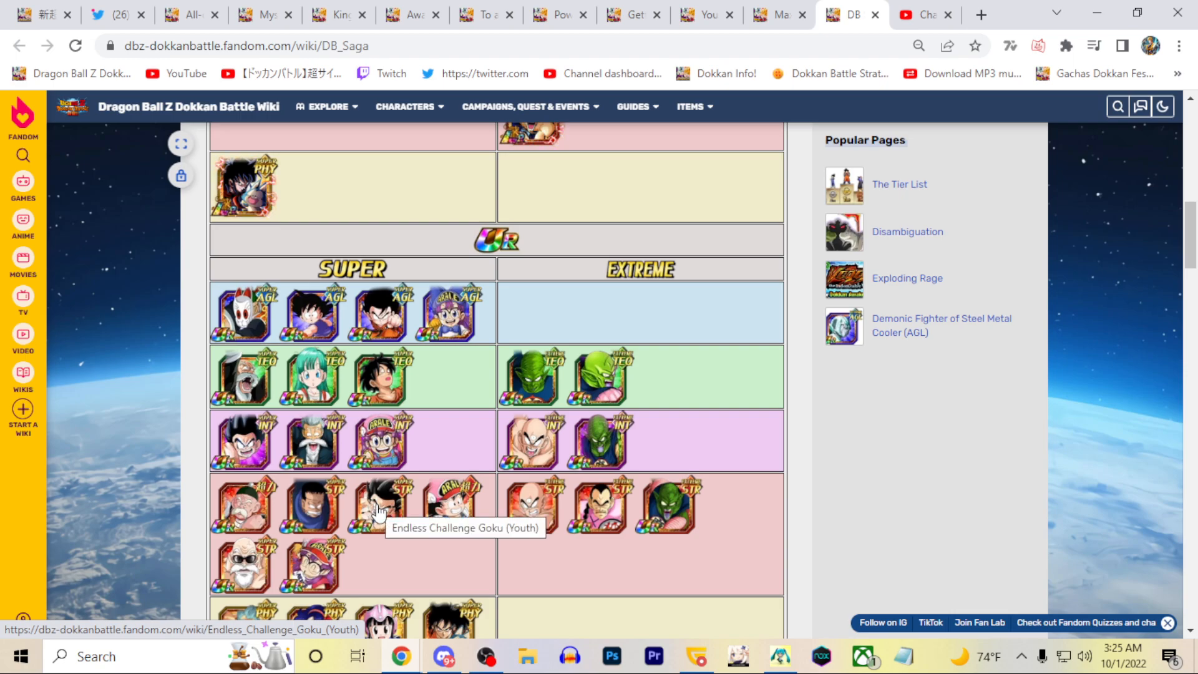
{"action": "scroll", "scroll_direction": "down", "scroll_amount": 3}
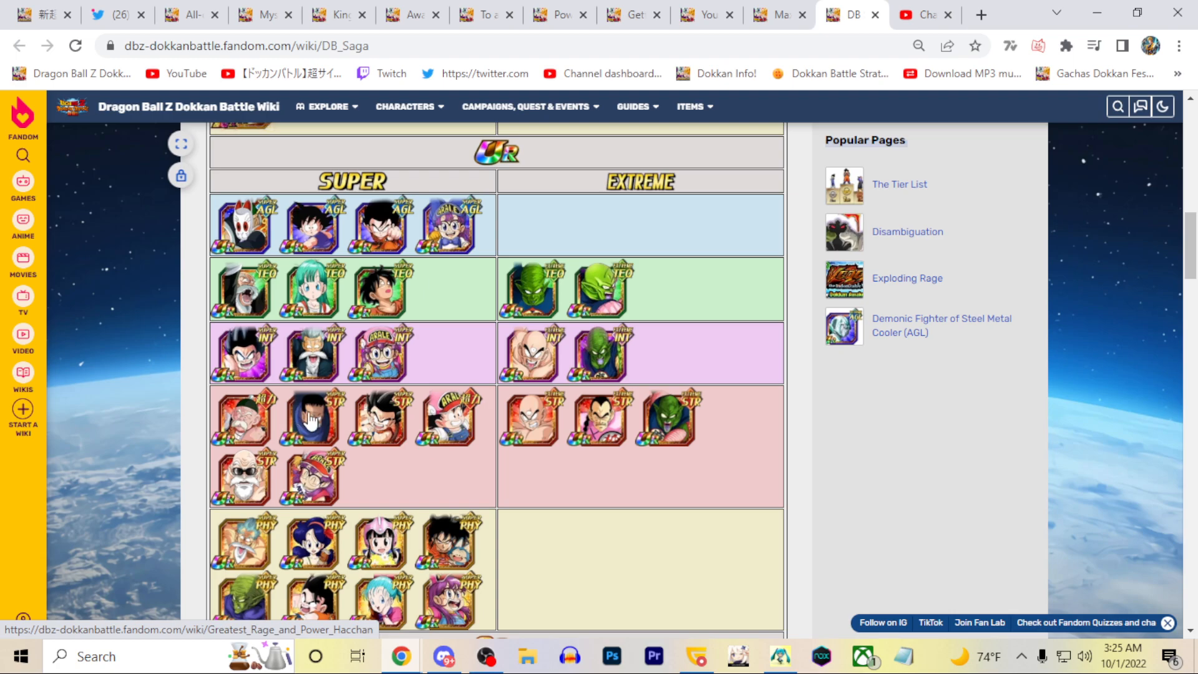
{"action": "mouse_move", "coordinate": [286, 413]}
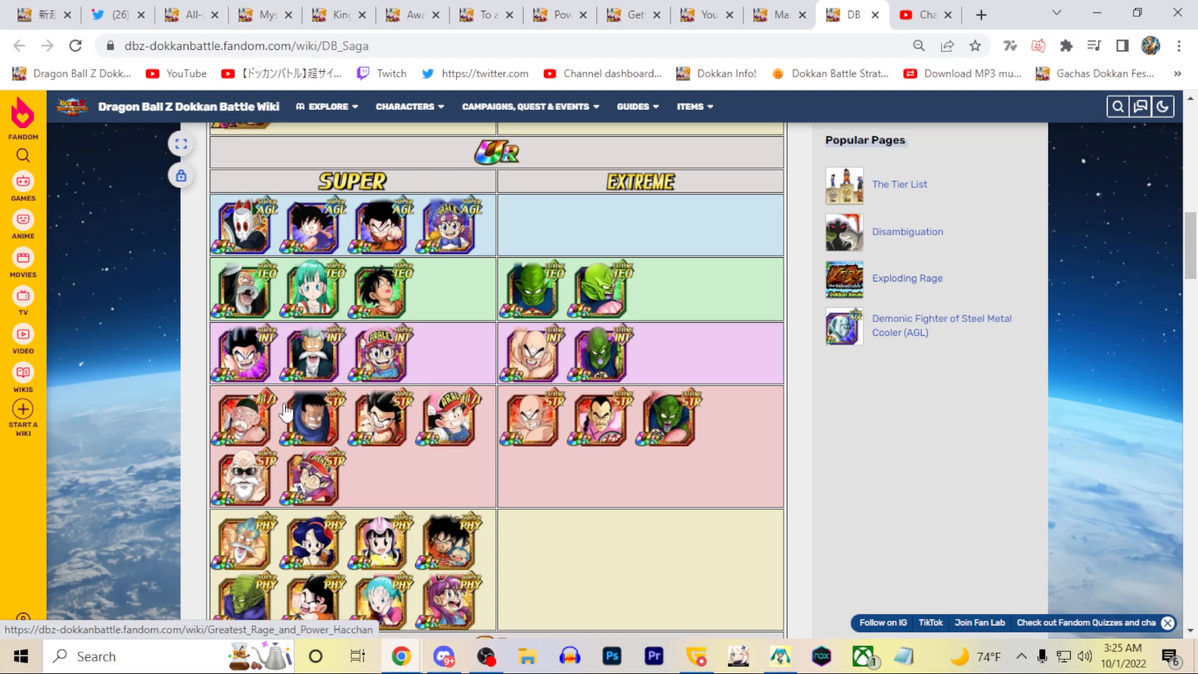
{"action": "scroll", "scroll_direction": "down", "scroll_amount": 3}
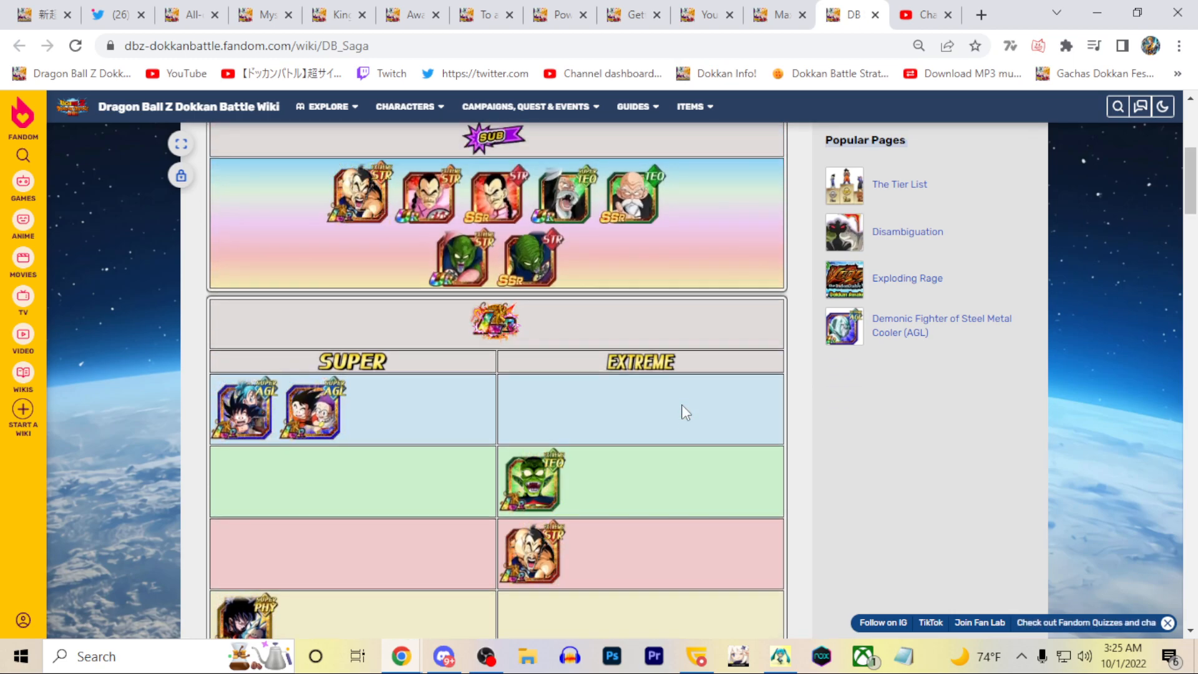
{"action": "scroll", "scroll_direction": "up", "scroll_amount": 3}
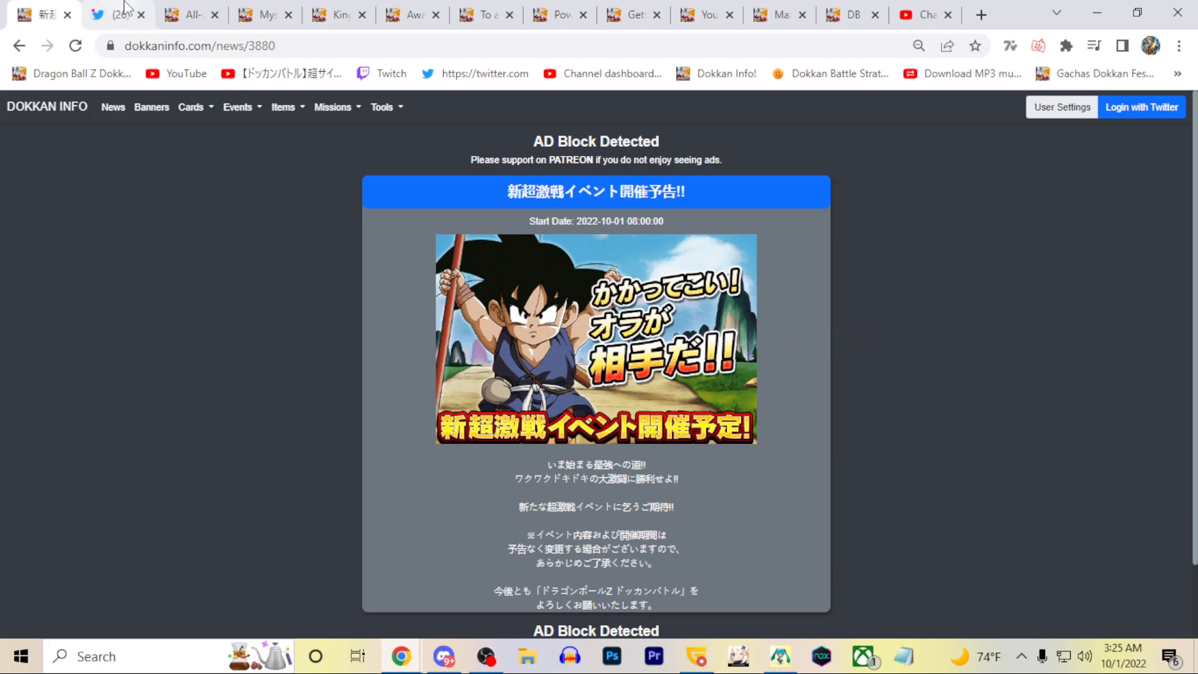
Step: Page through the misaka1 EZA history images to land on the 2017–2018 card grid
{"action": "left_click", "coordinate": [115, 13]}
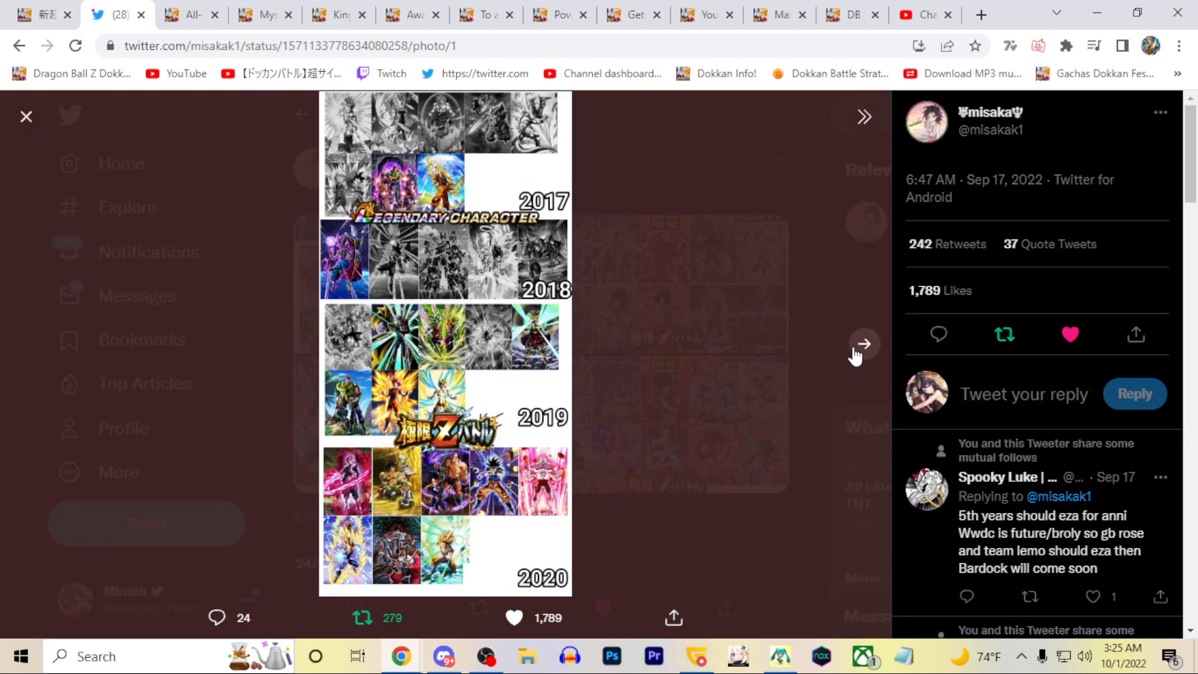
{"action": "left_click", "coordinate": [862, 344]}
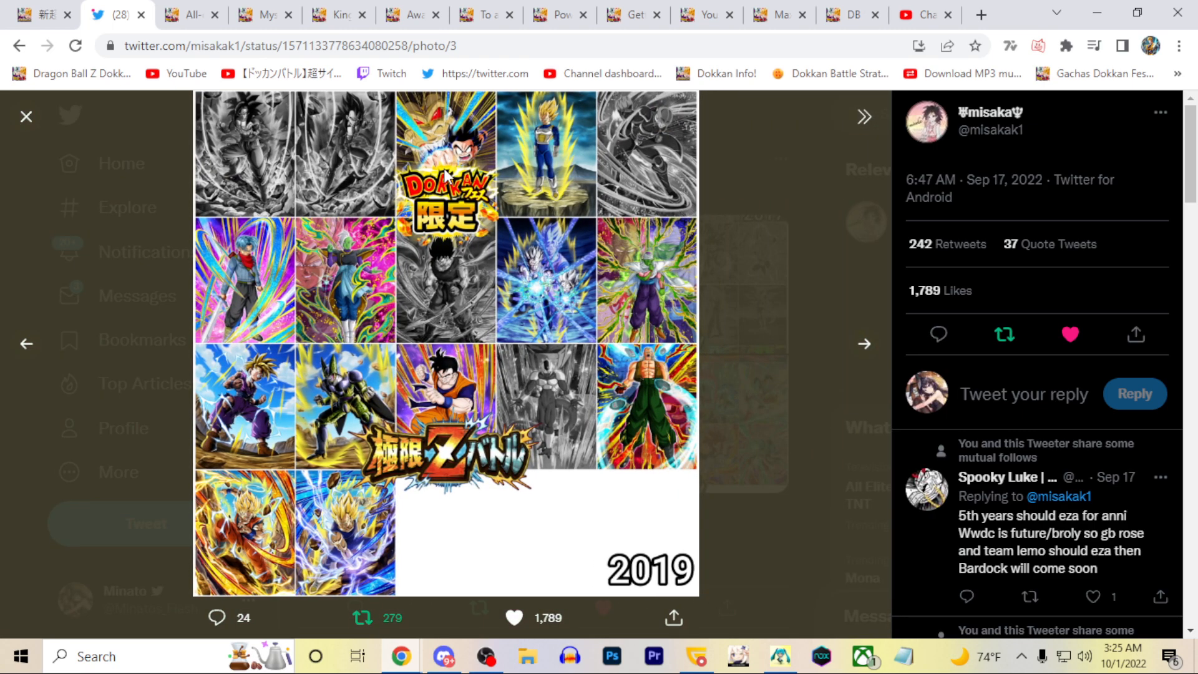
{"action": "left_click", "coordinate": [26, 344]}
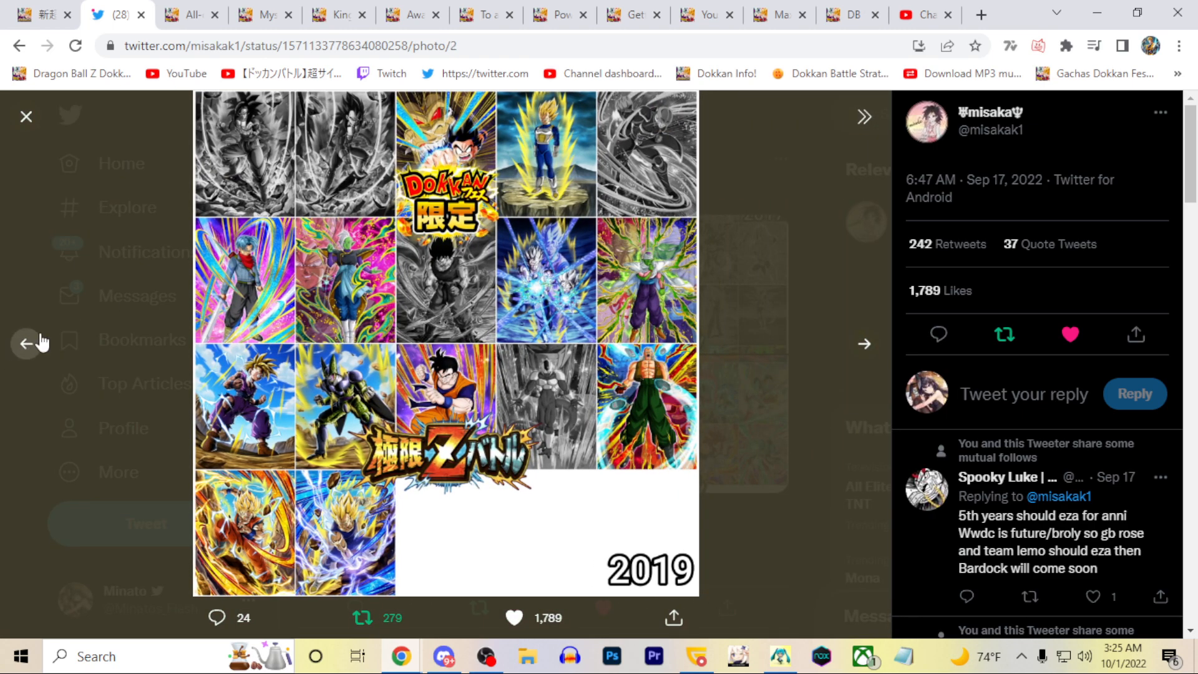
{"action": "left_click", "coordinate": [25, 342]}
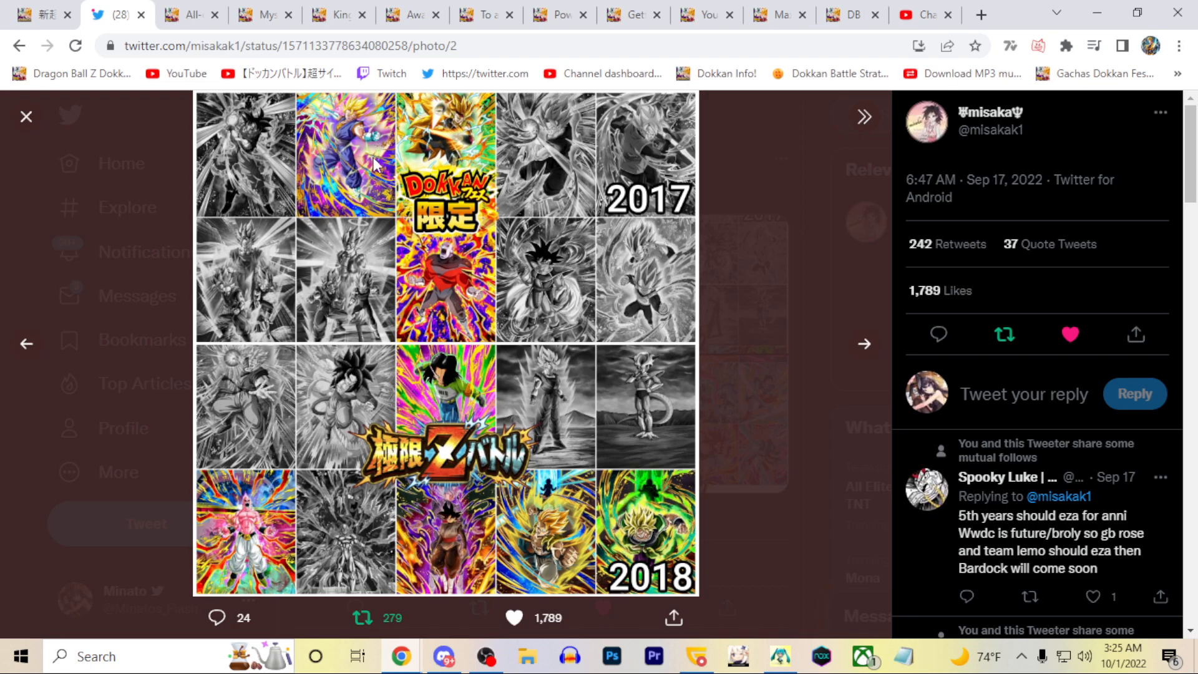
{"action": "mouse_move", "coordinate": [601, 284]}
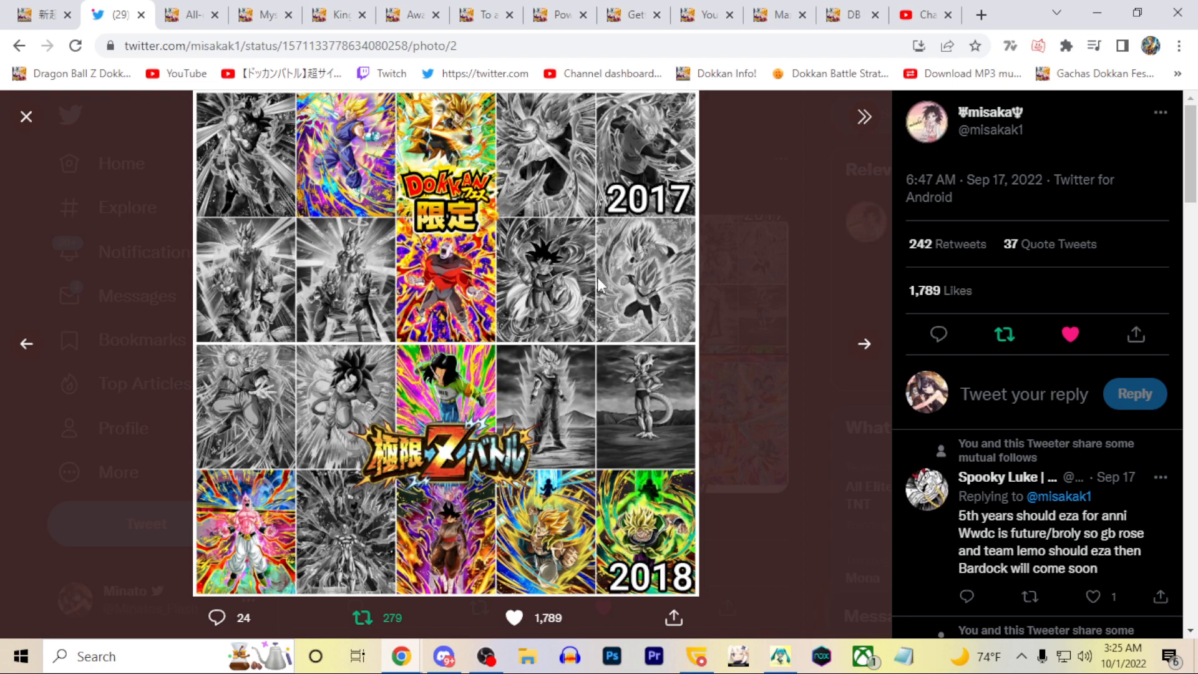